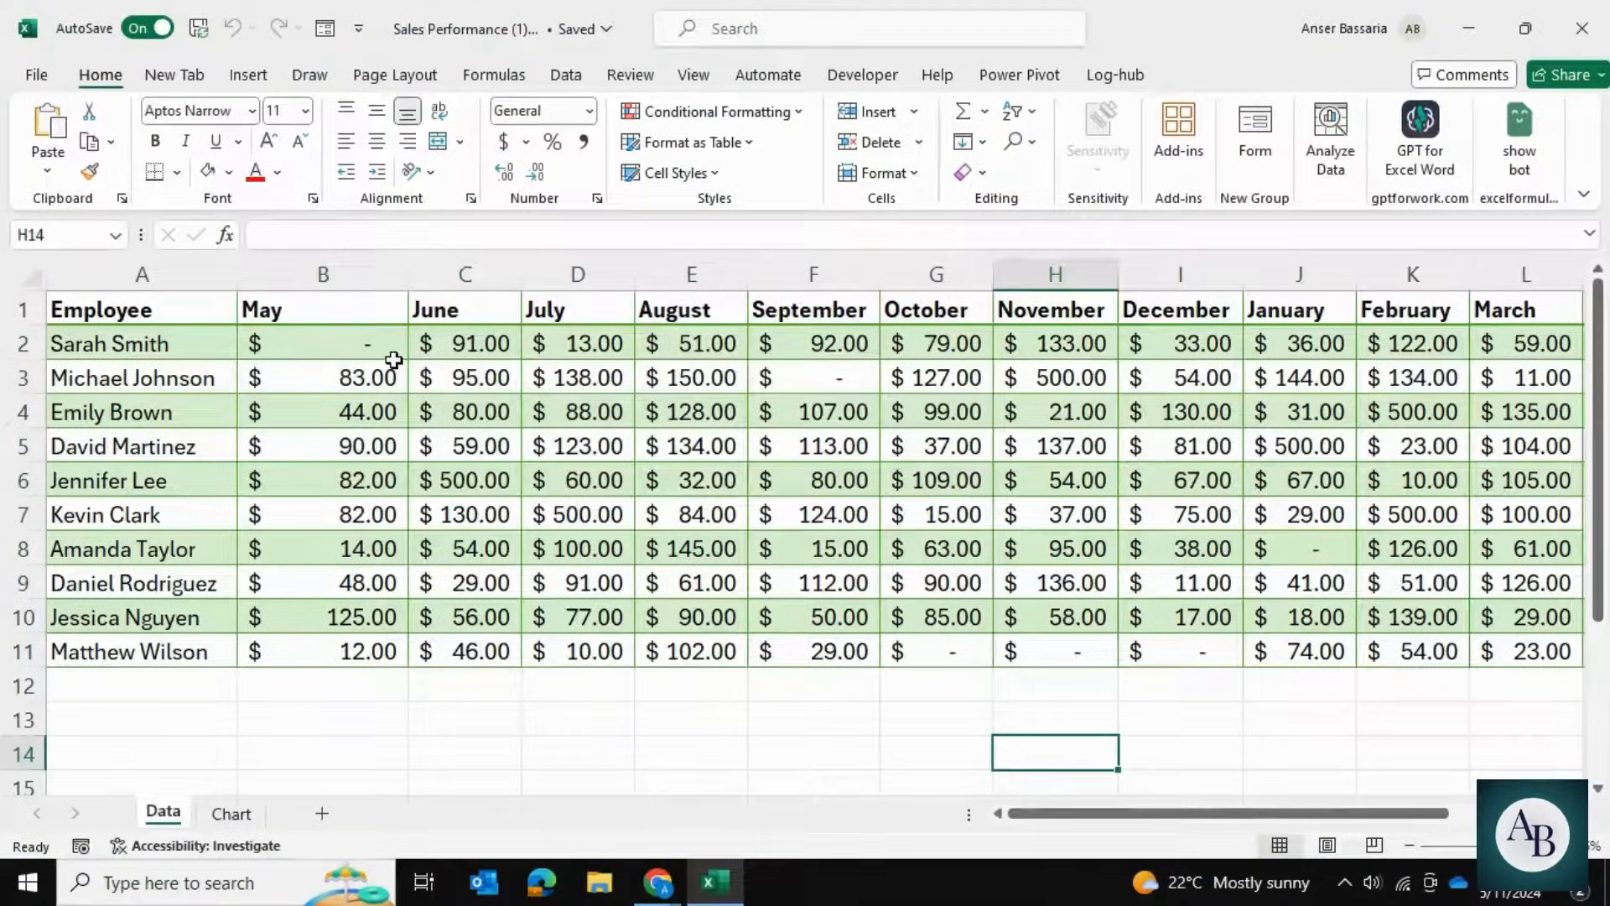
Review the sales table on the Data sheet and show the finished Monthly Sales by Employee chart.
click(230, 814)
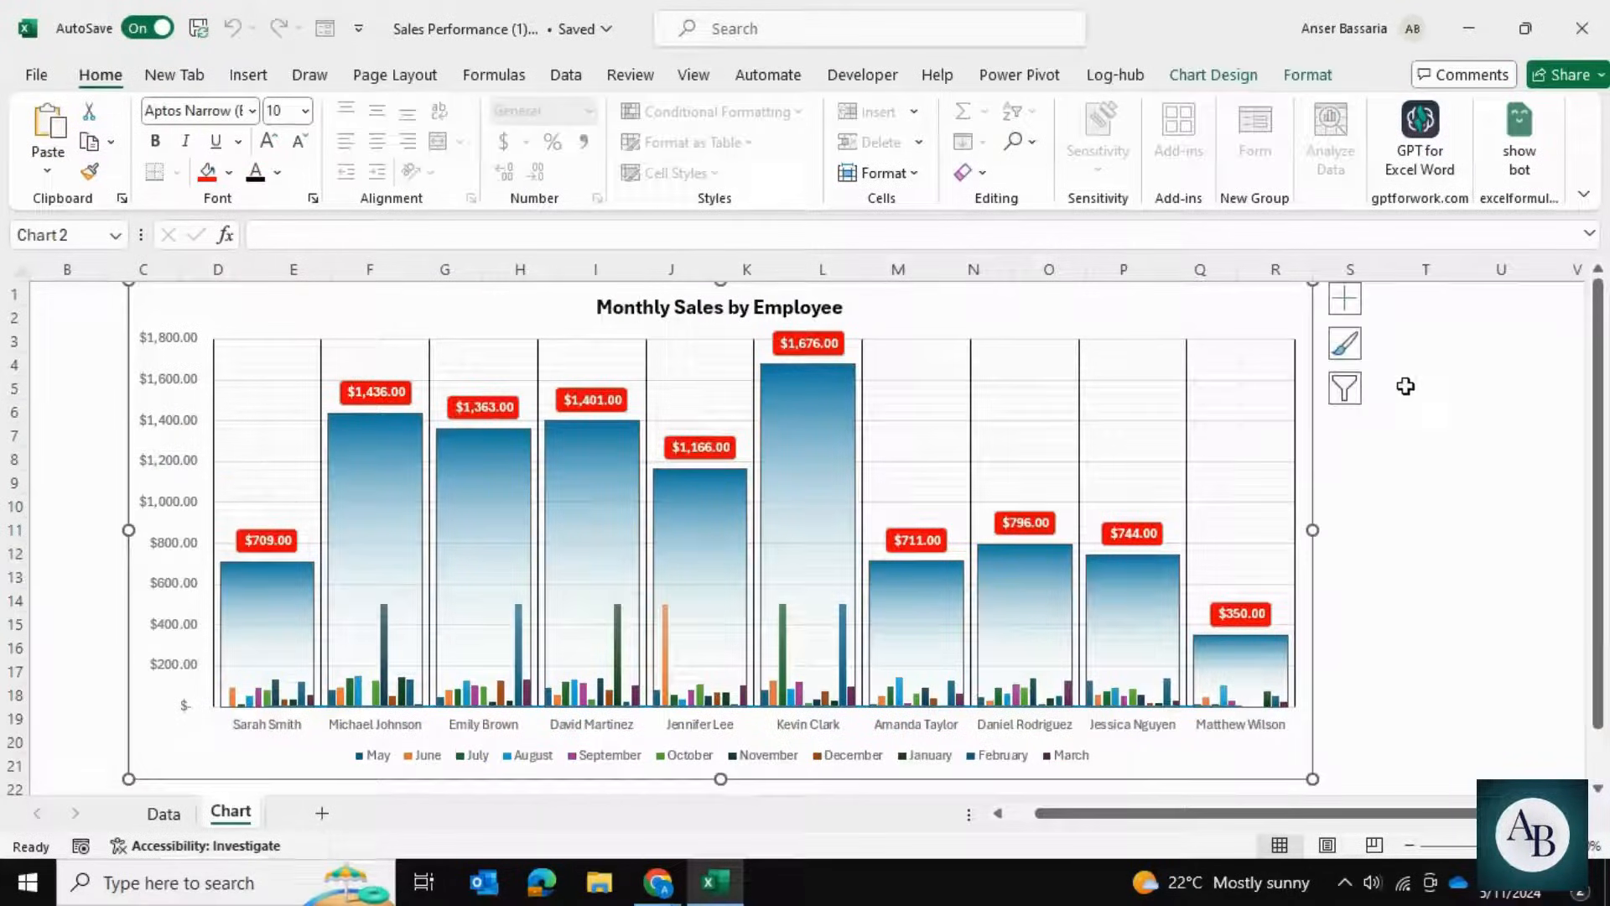
click(1499, 410)
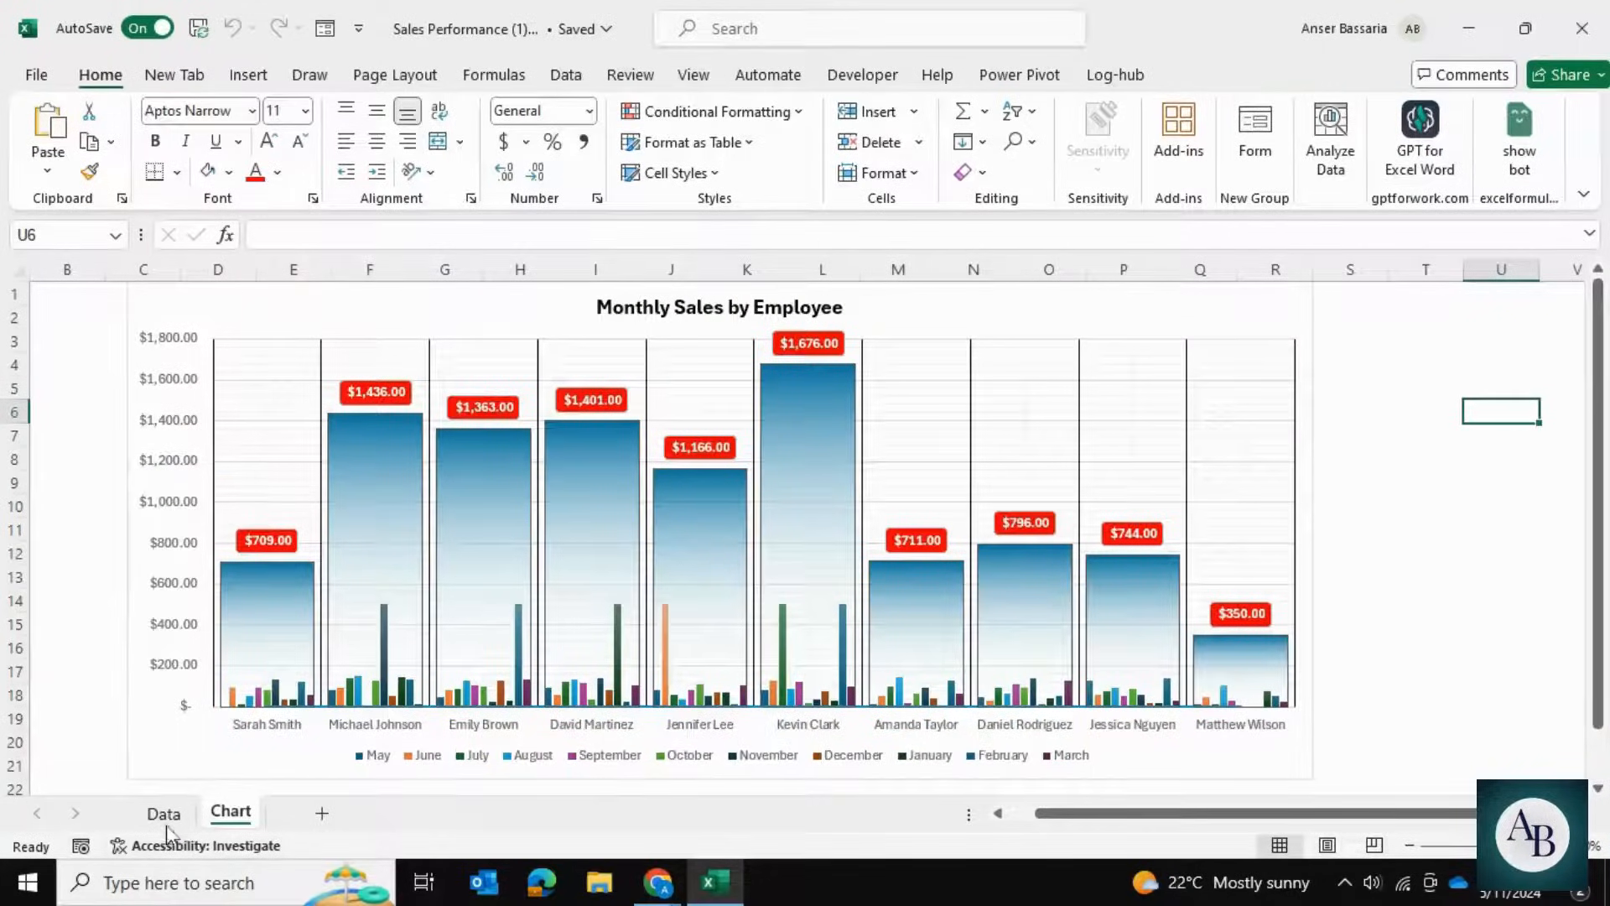
click(162, 812)
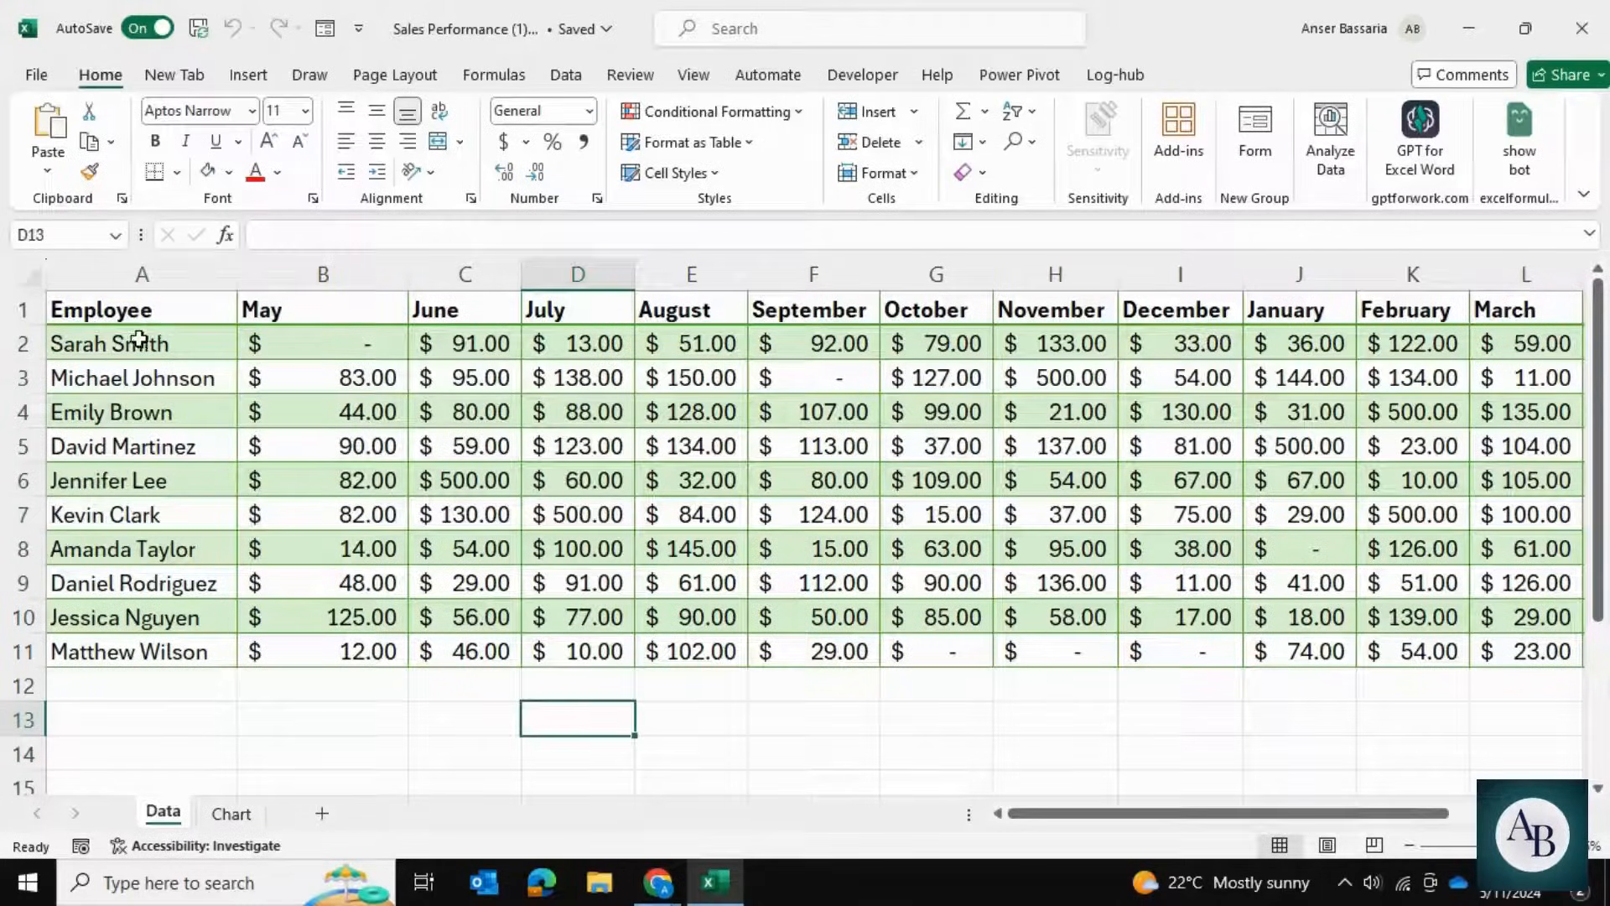
click(1054, 651)
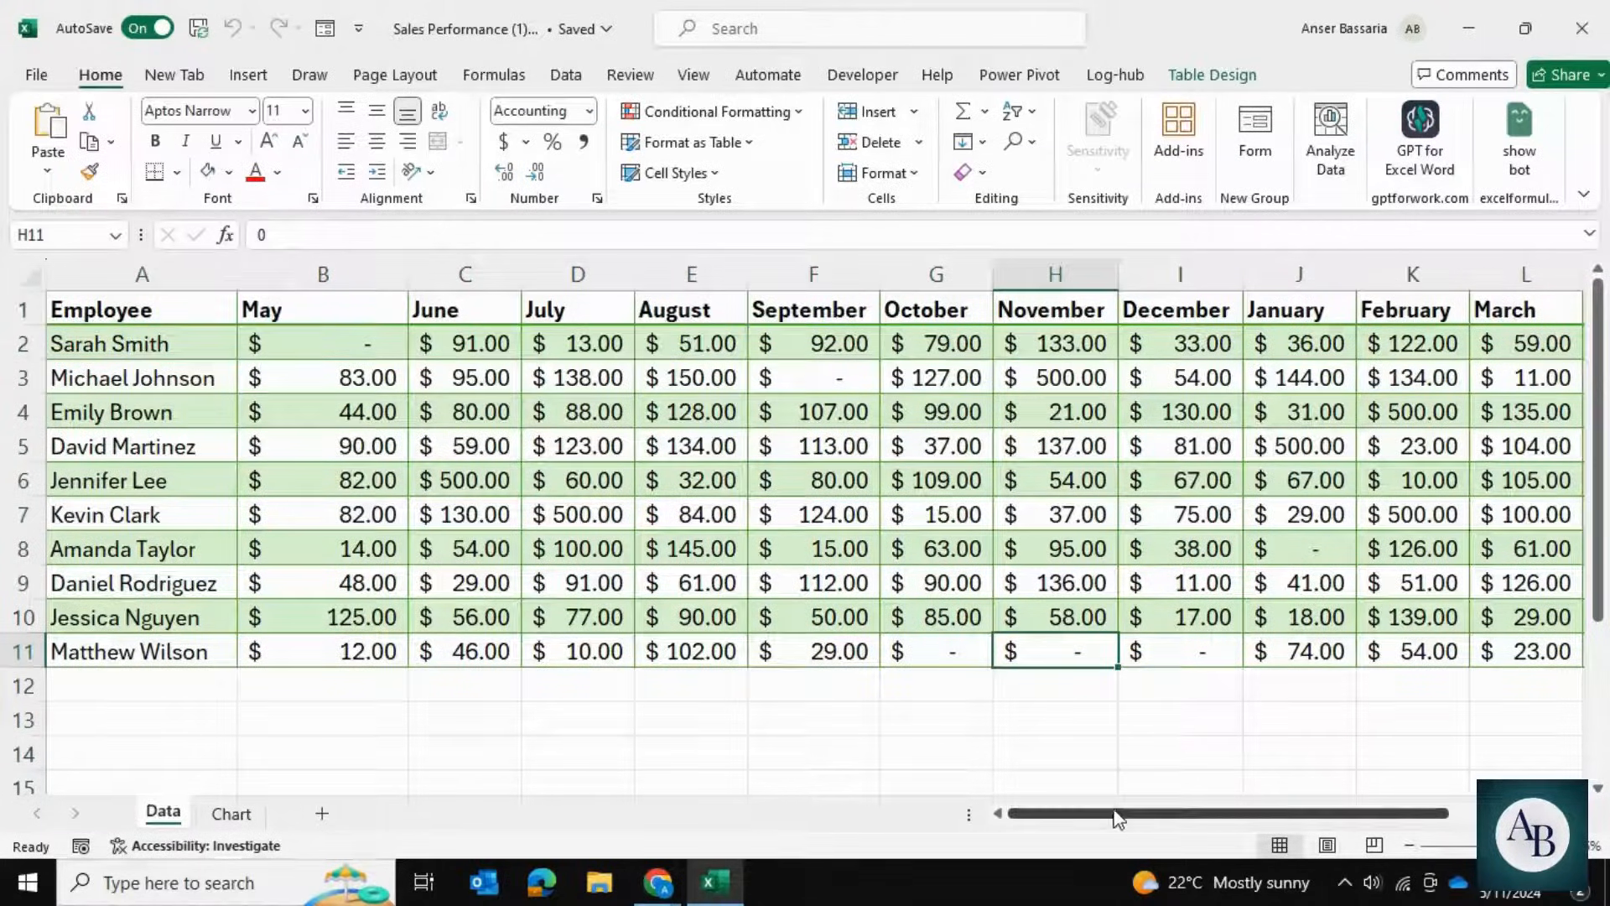
click(230, 814)
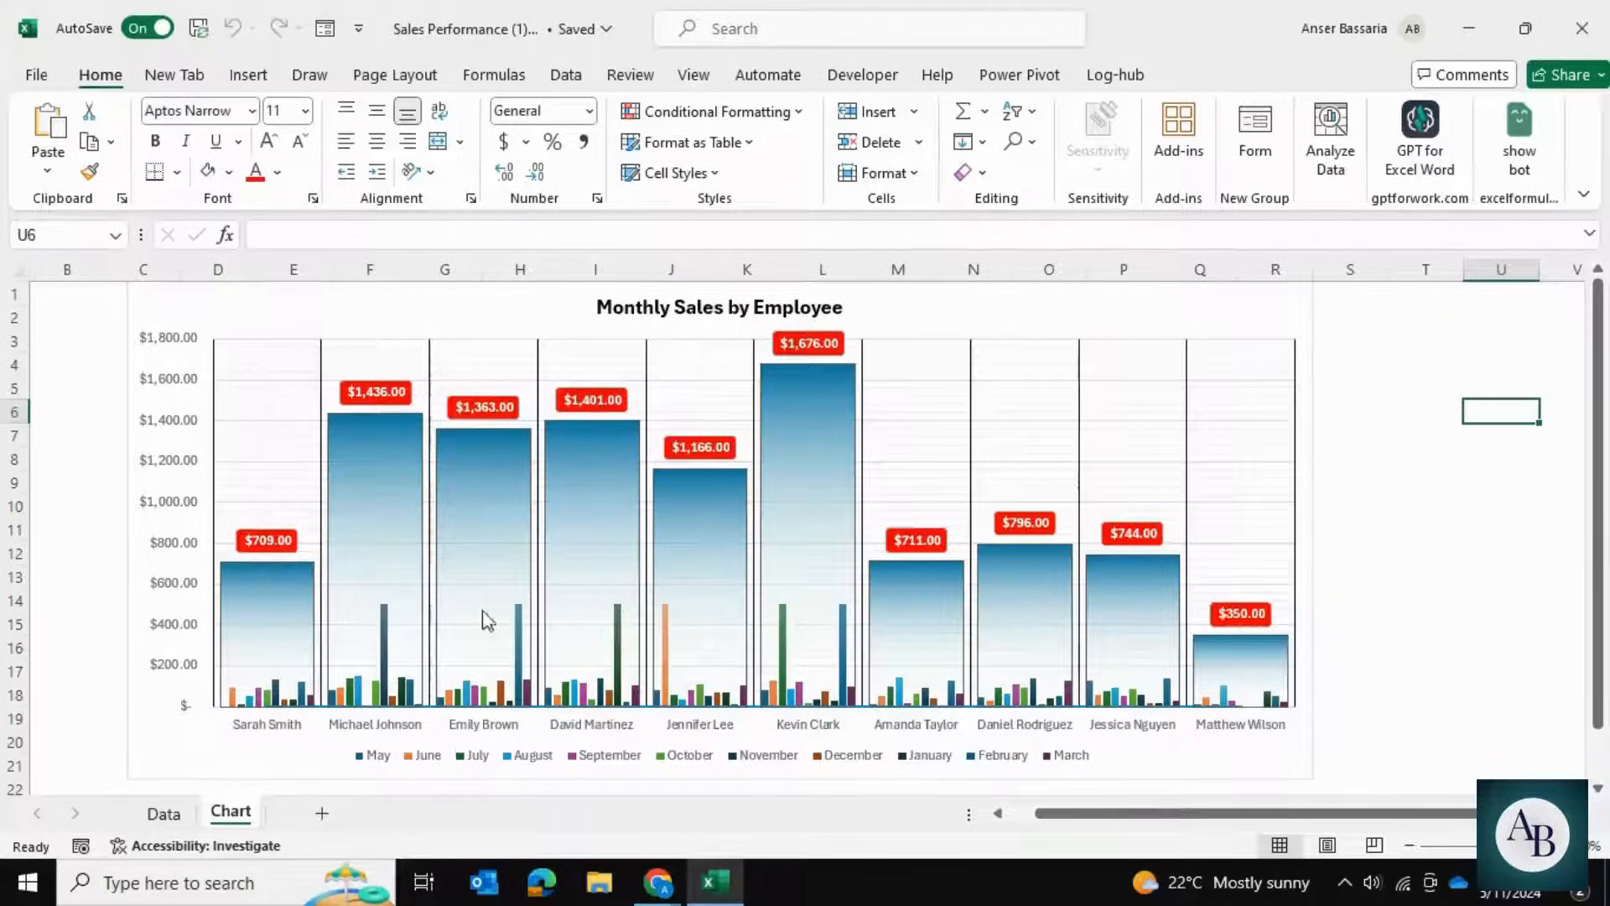
mouse_move(1178, 413)
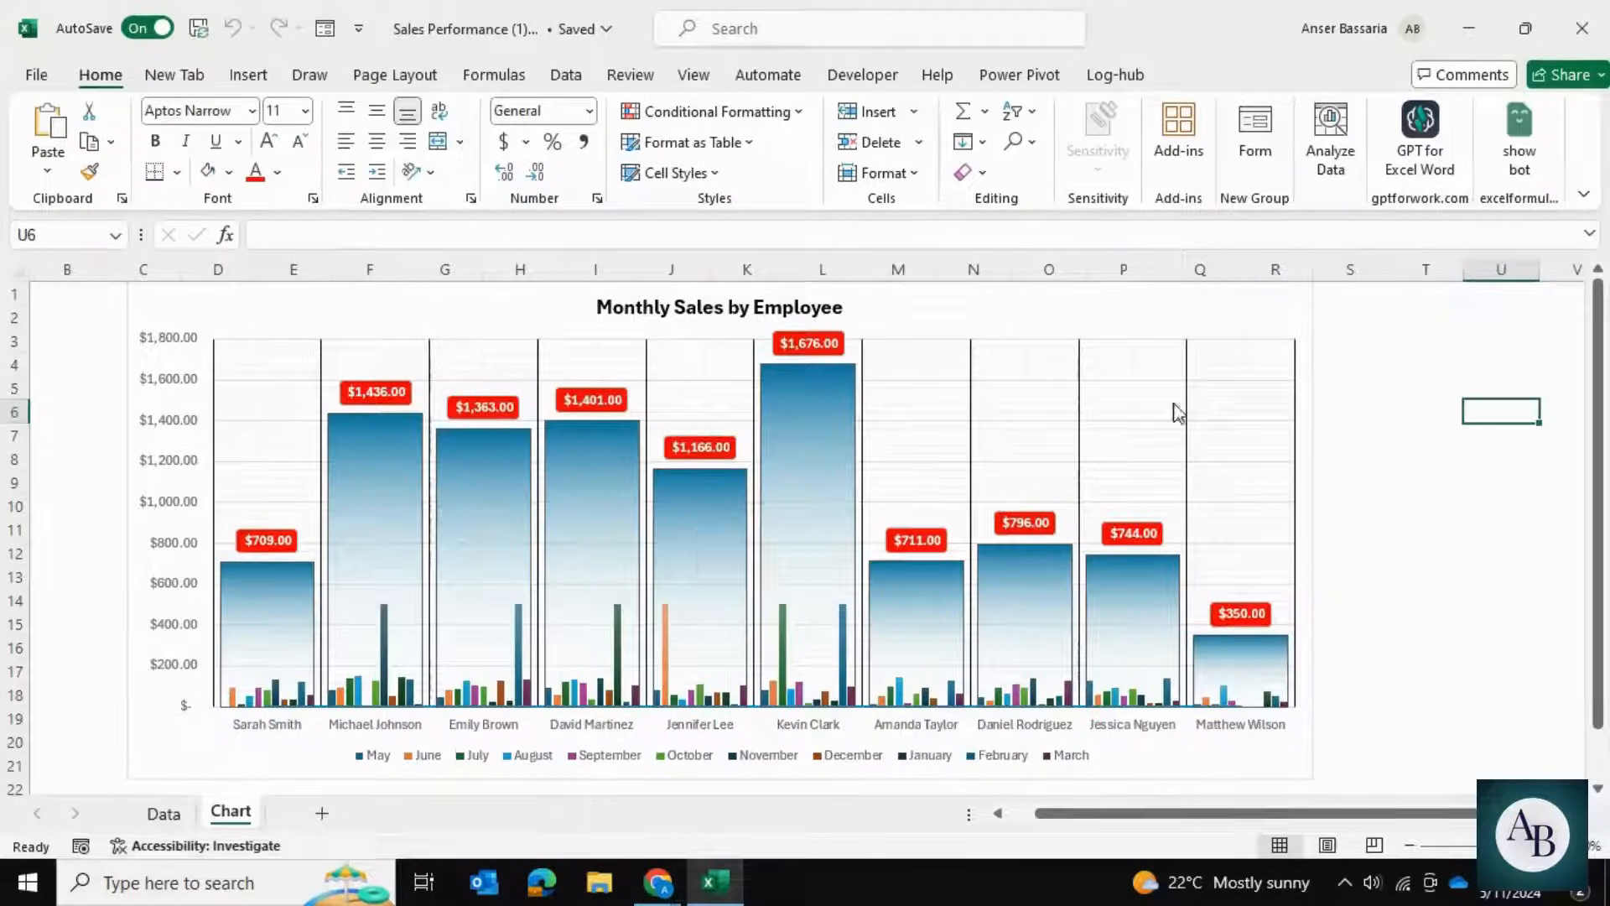
mouse_move(1268, 319)
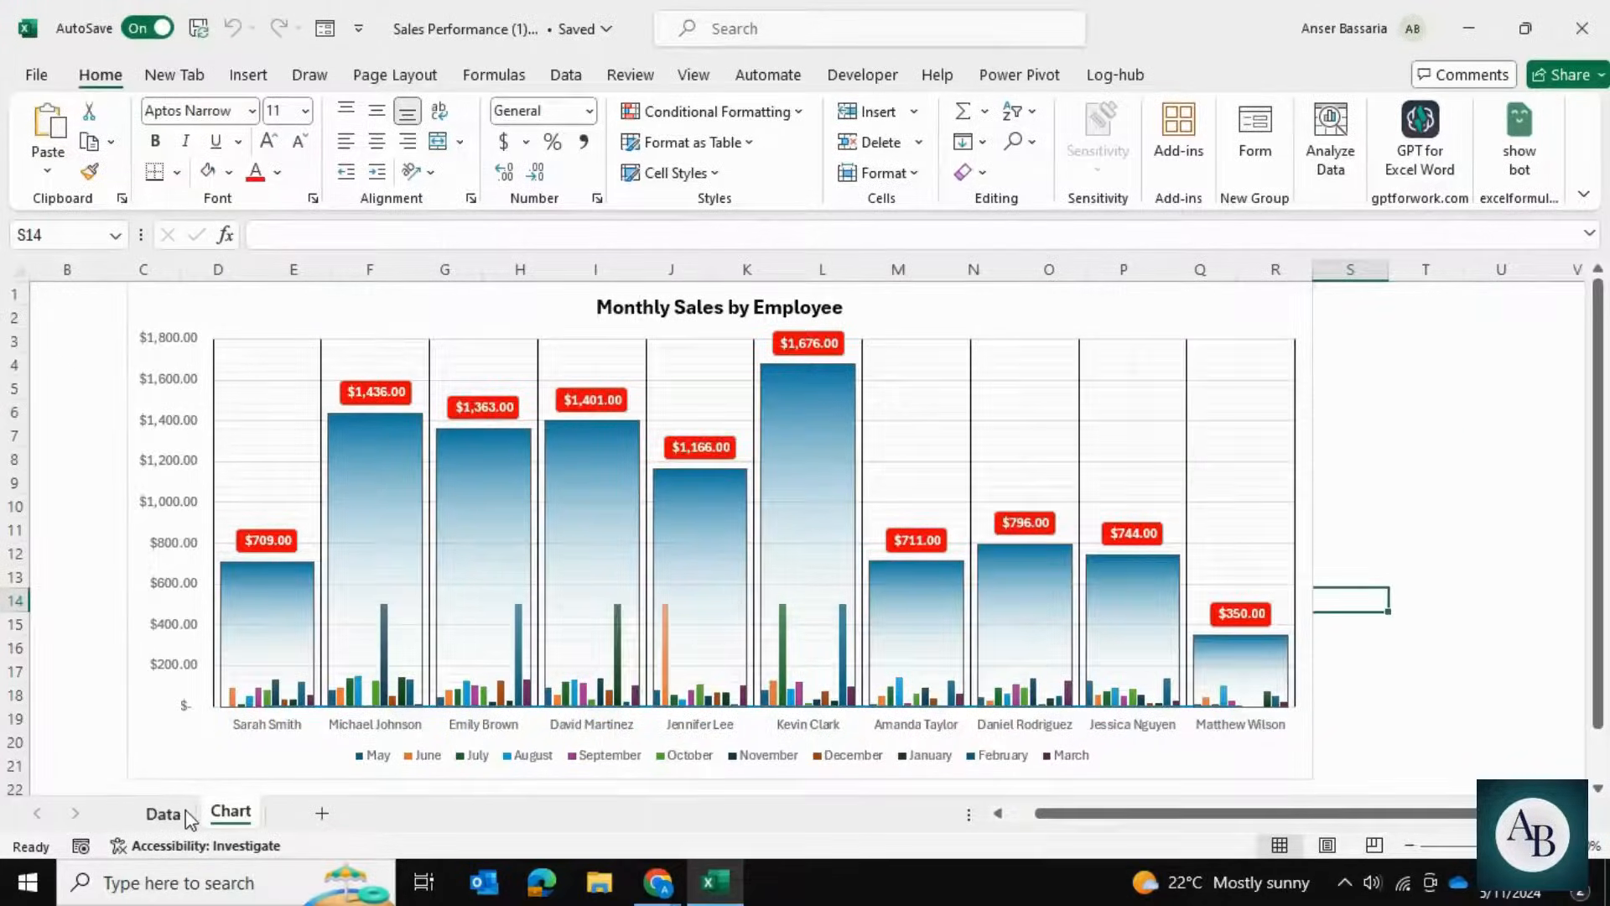
Insert a 2-D clustered column chart of the Data sheet's employee sales table.
click(163, 812)
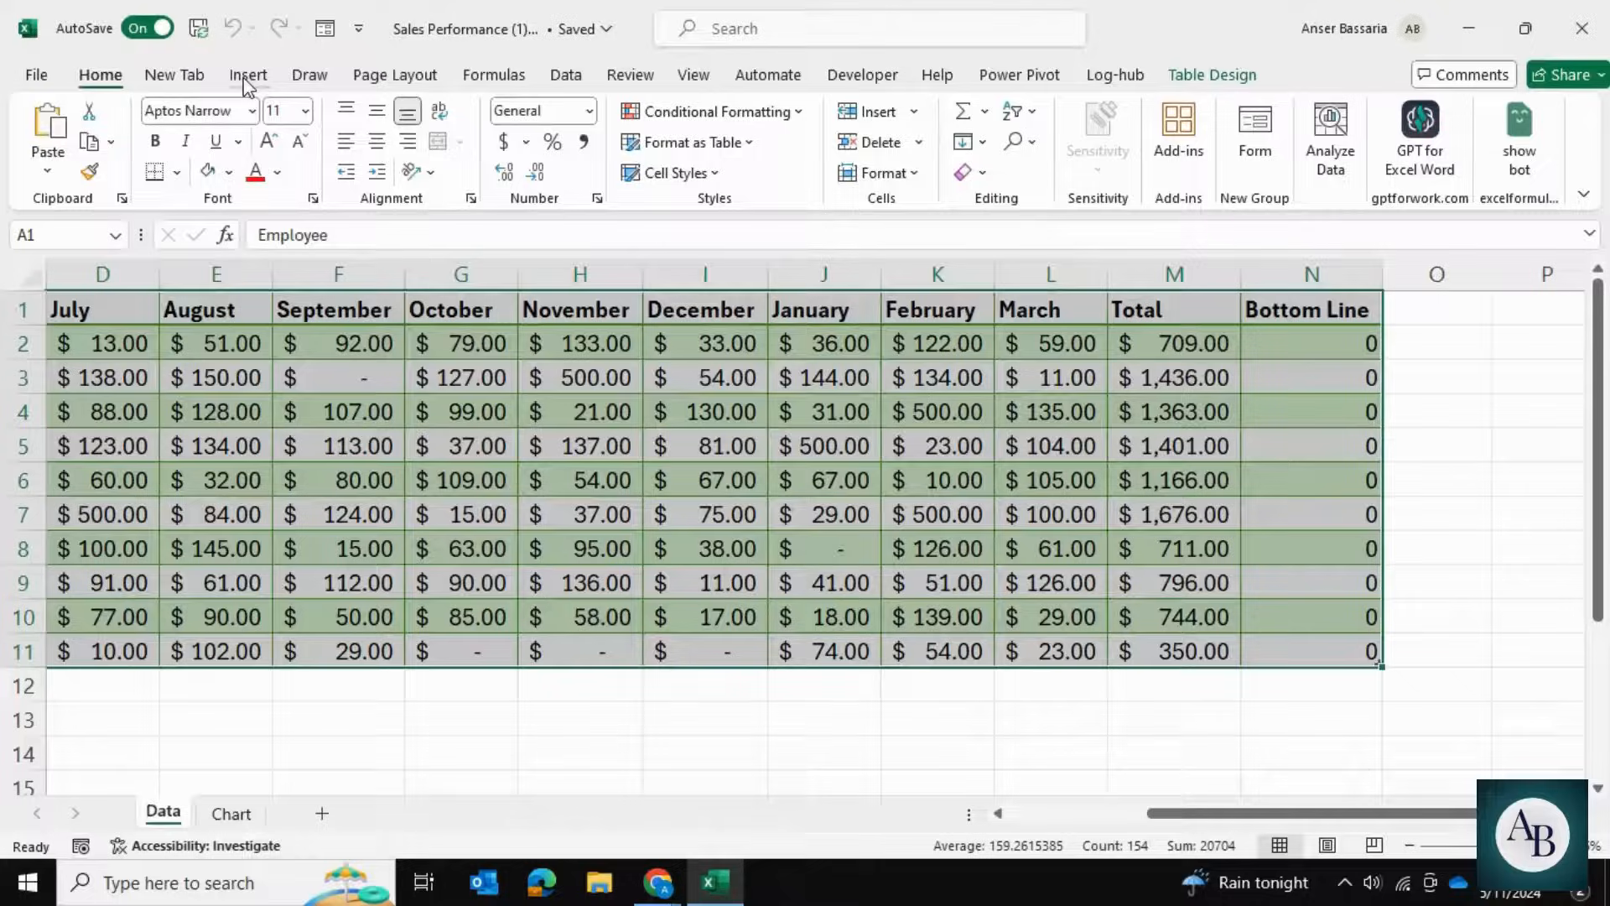
click(479, 111)
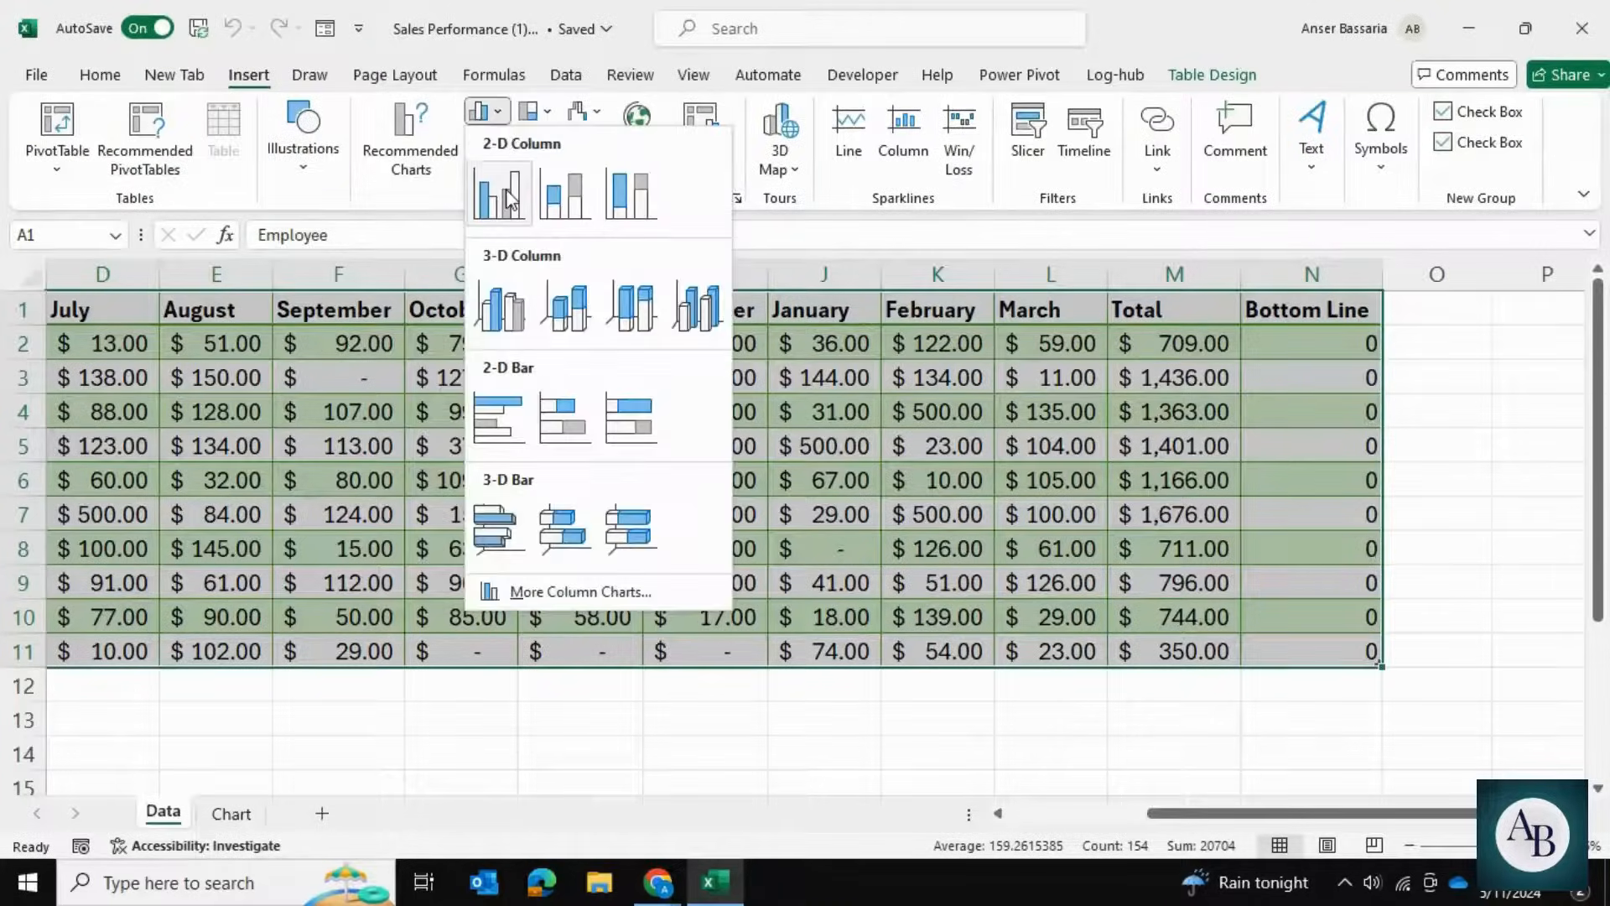
click(500, 191)
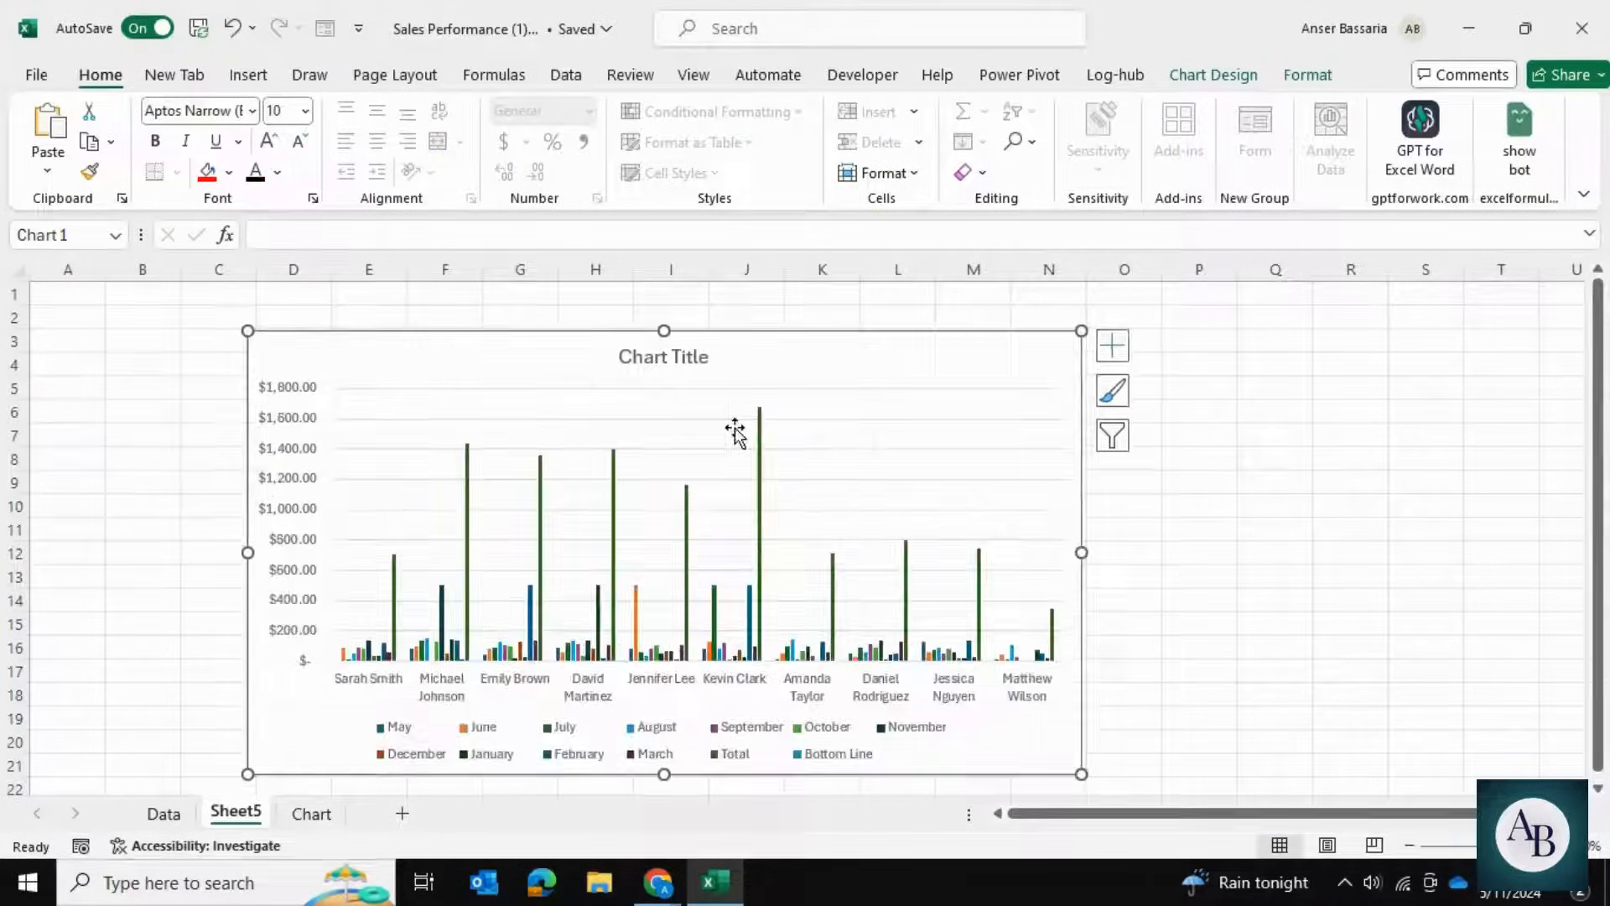
Select the Total series and bring up its Change Series Chart Type (Combo) settings.
click(1124, 765)
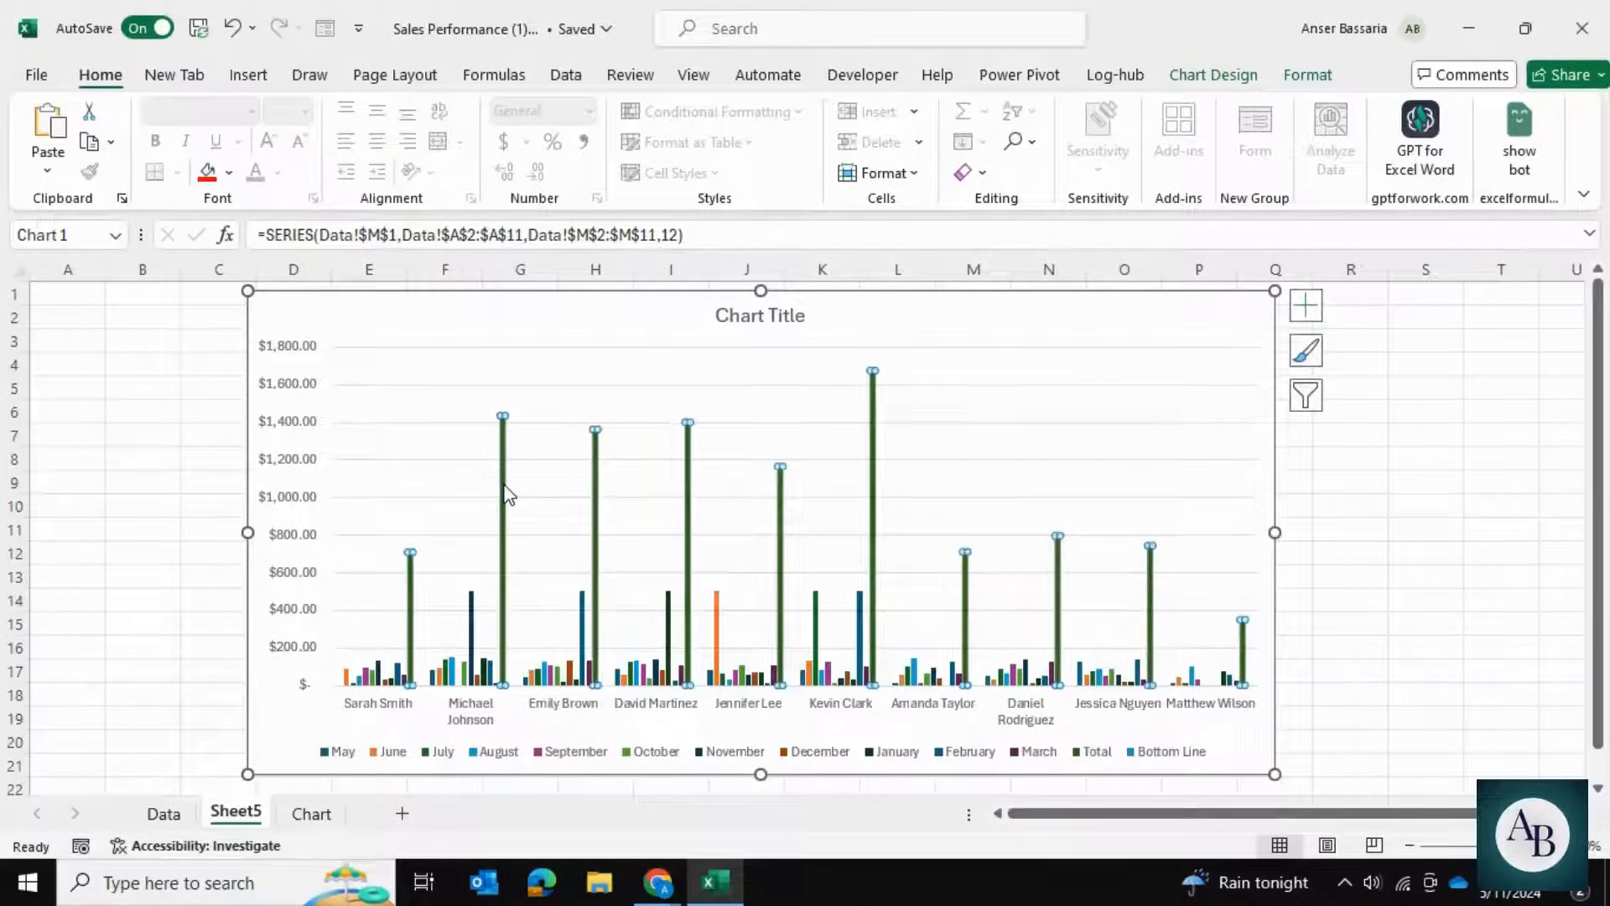
click(218, 436)
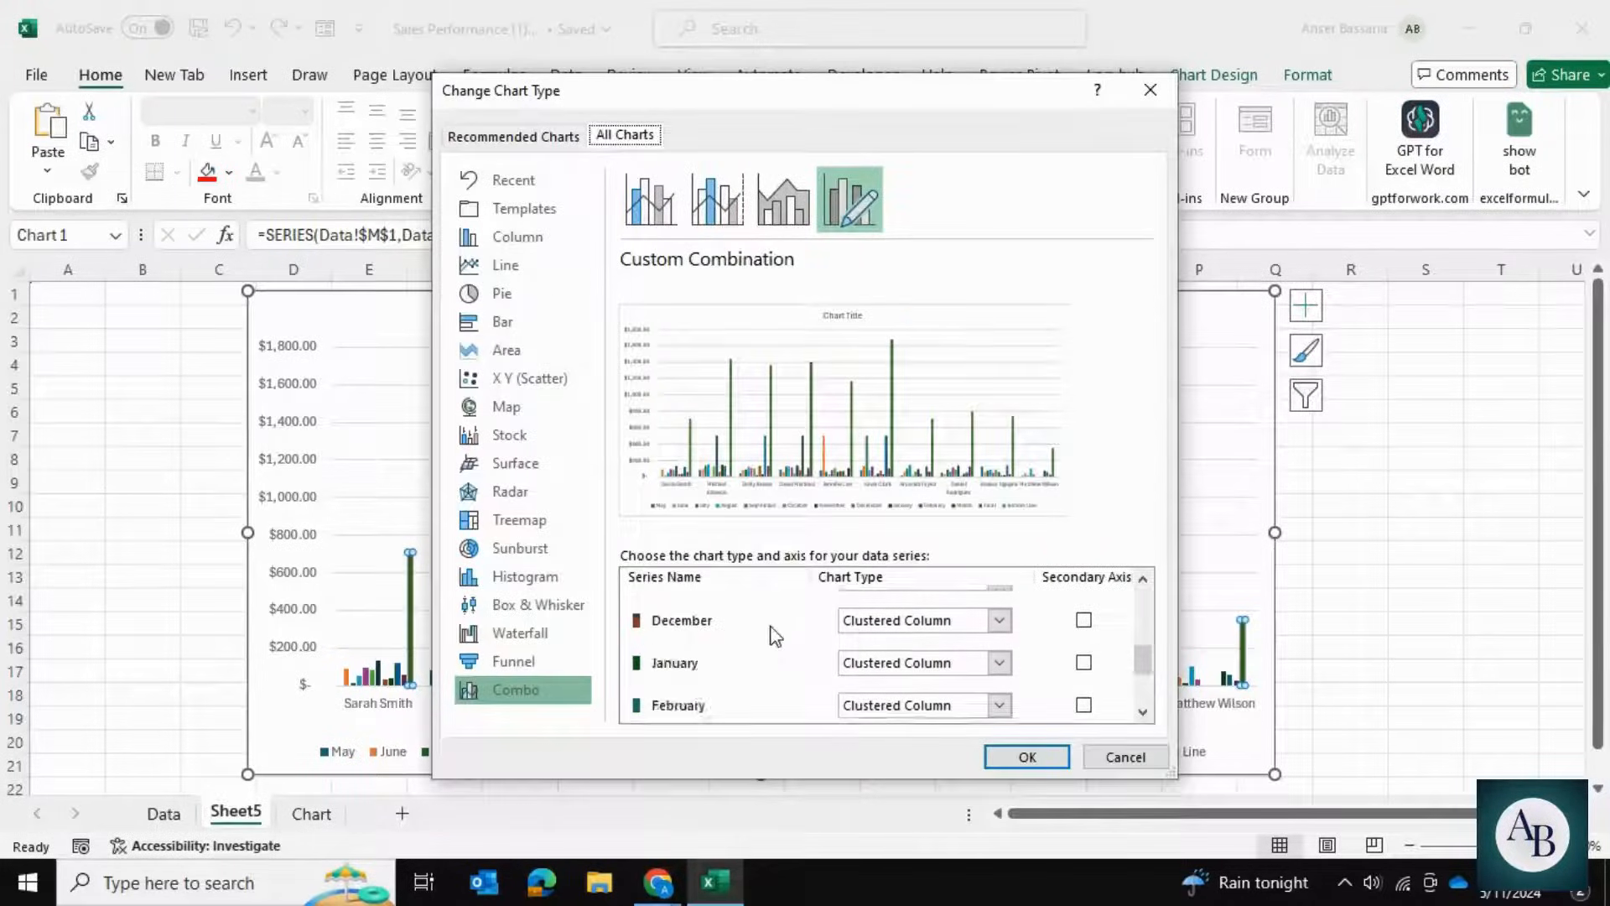
Set the Total and Bottom Line series to Line chart type in the Combo dialog and confirm.
scroll(down, 3)
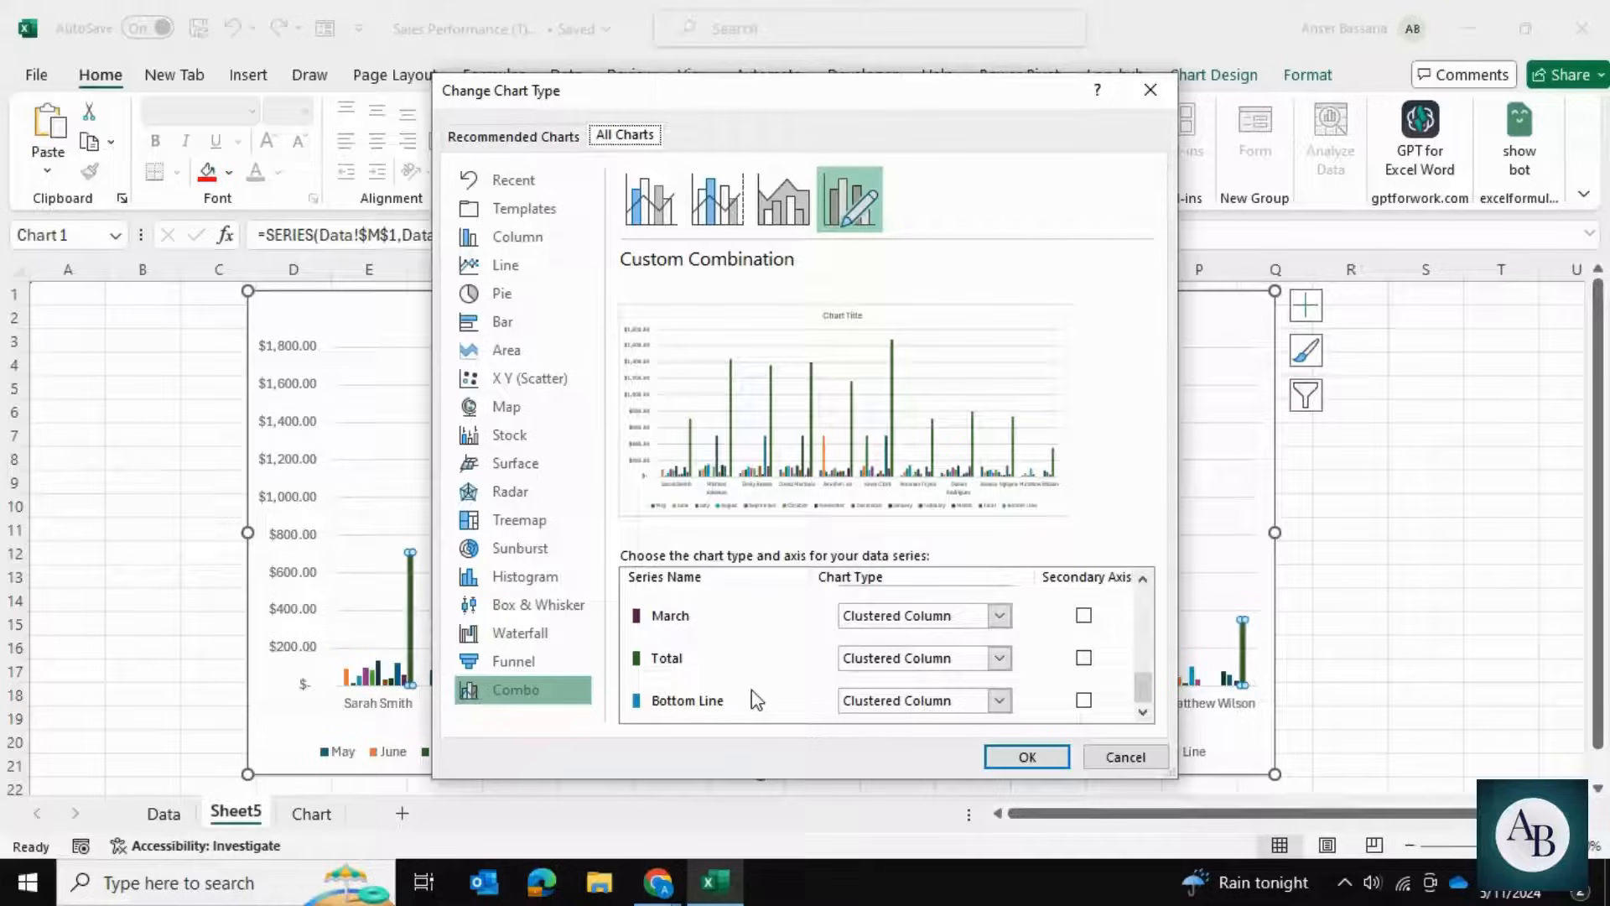
click(997, 615)
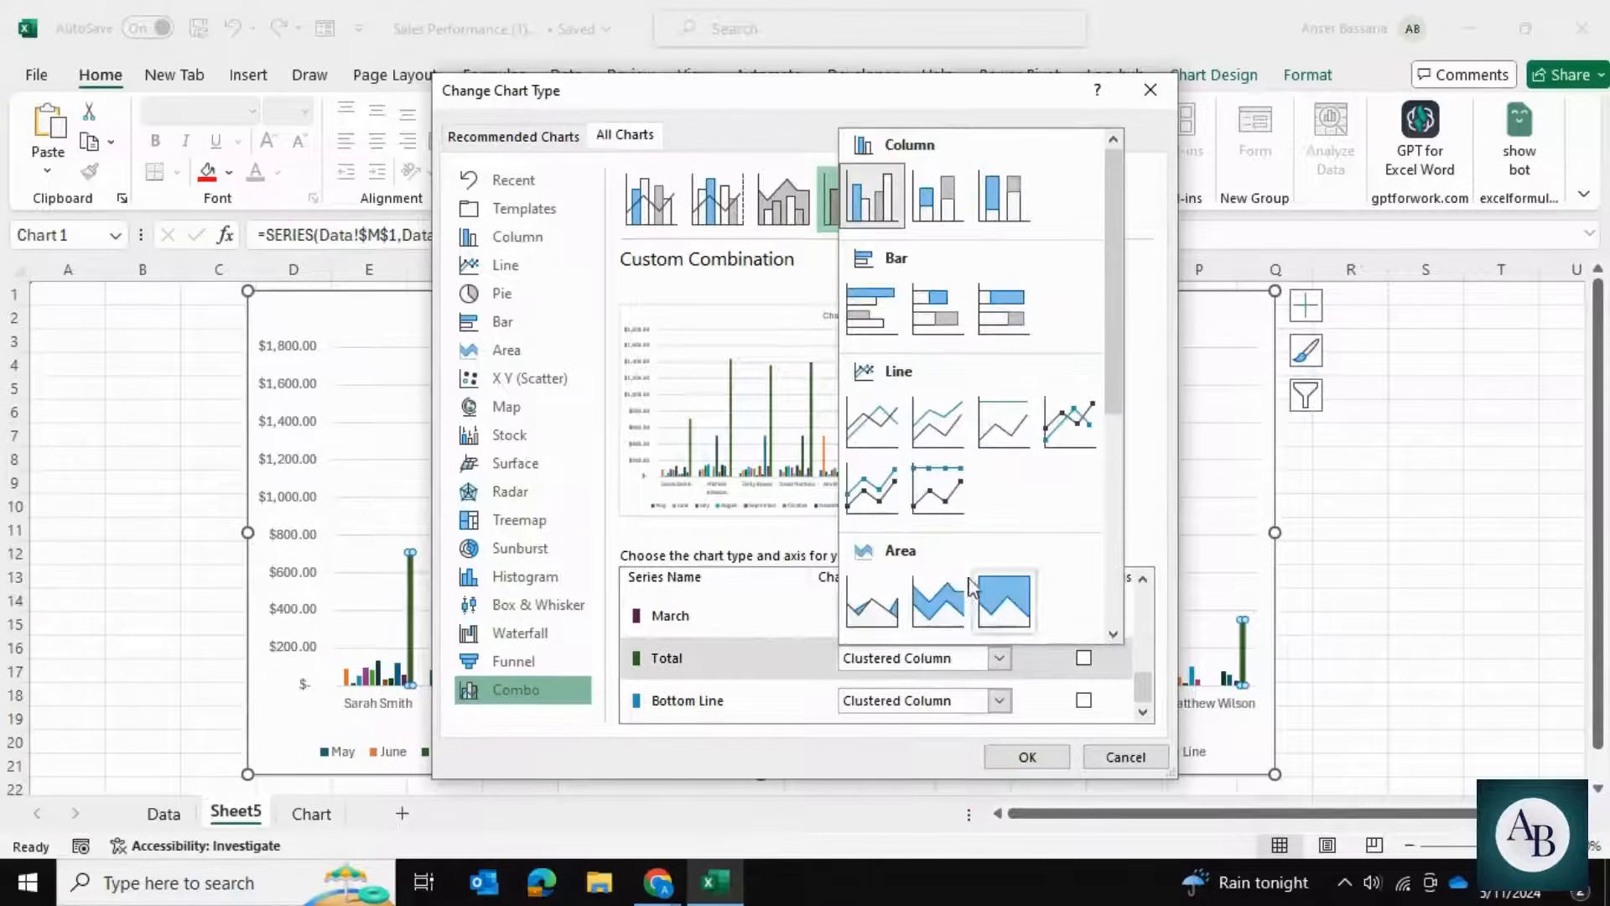
click(921, 657)
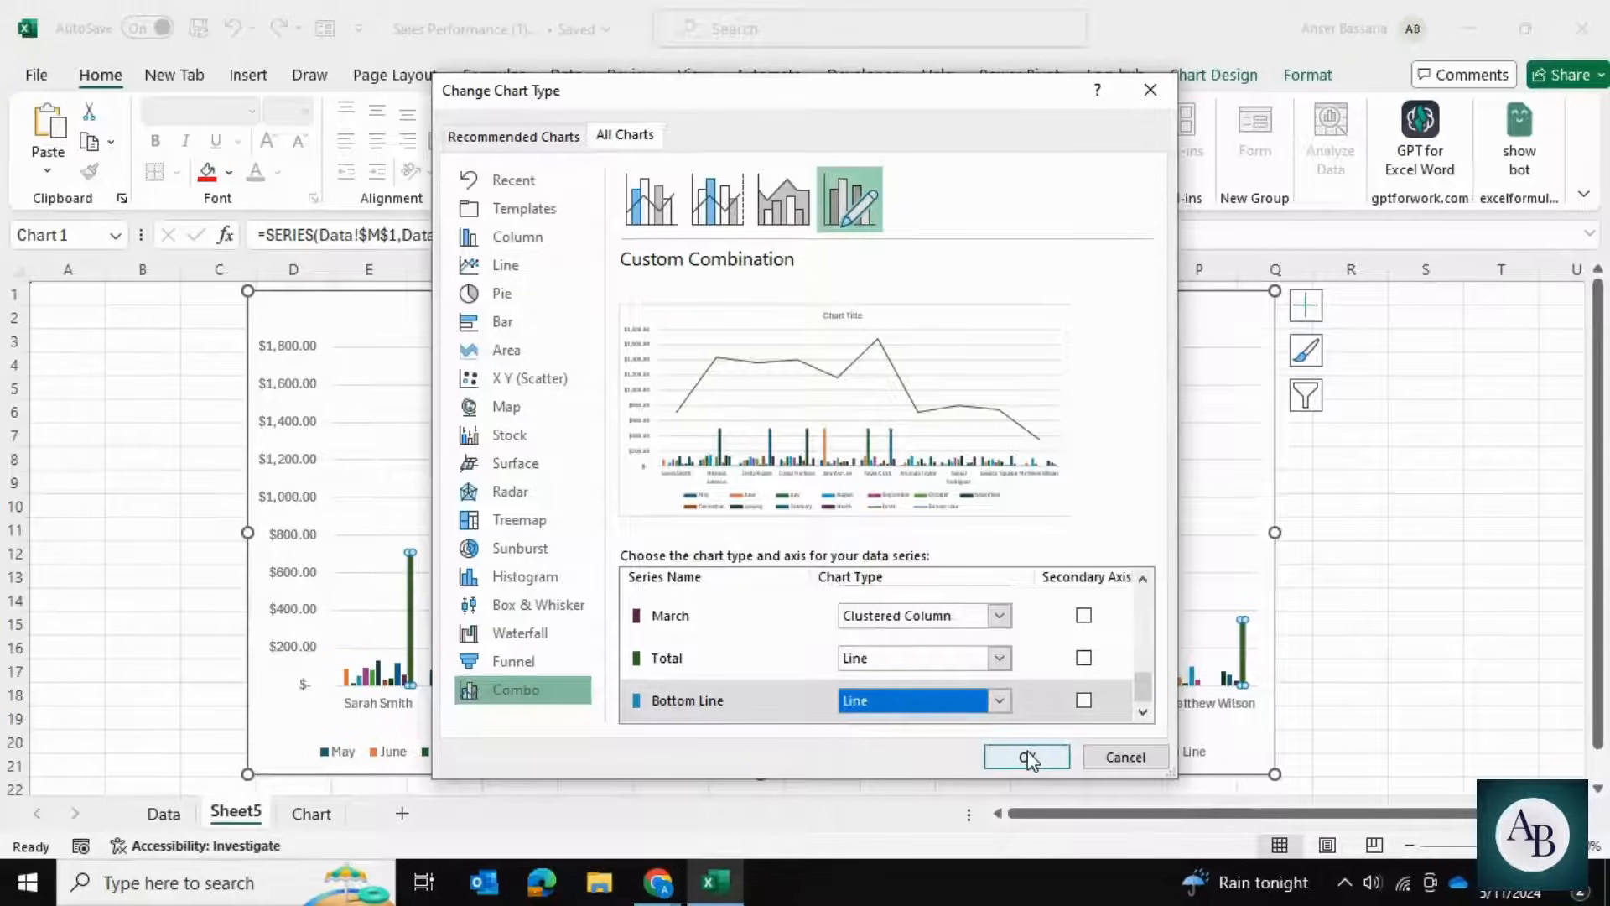
click(1027, 757)
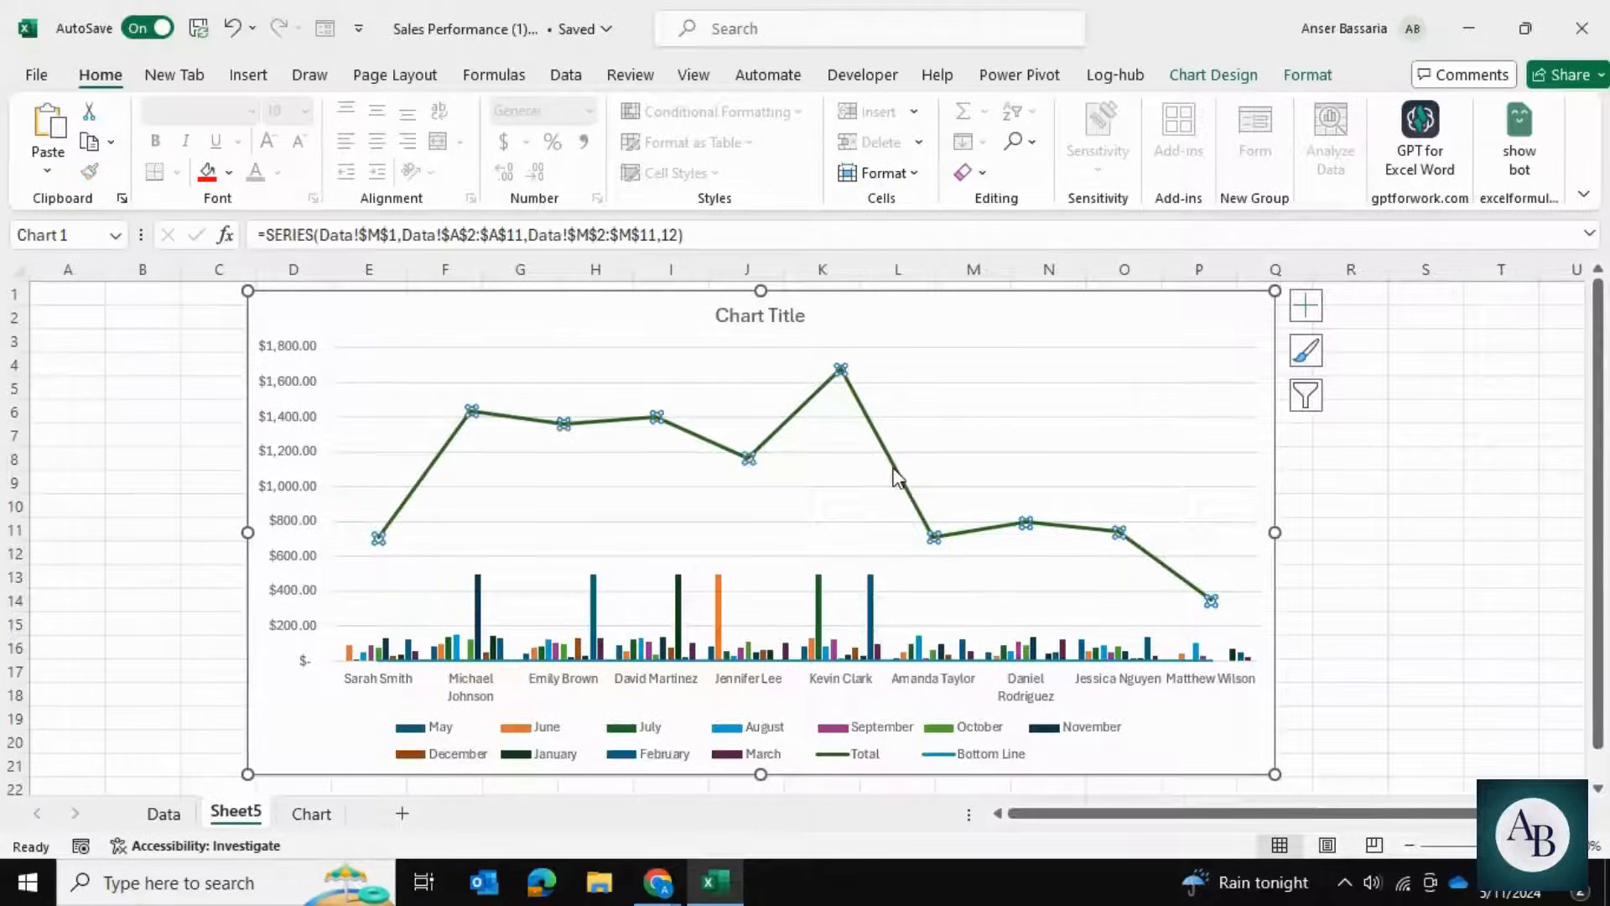
Turn on Up/Down Bars between the Total and Bottom Line lines via Chart Elements.
click(1305, 305)
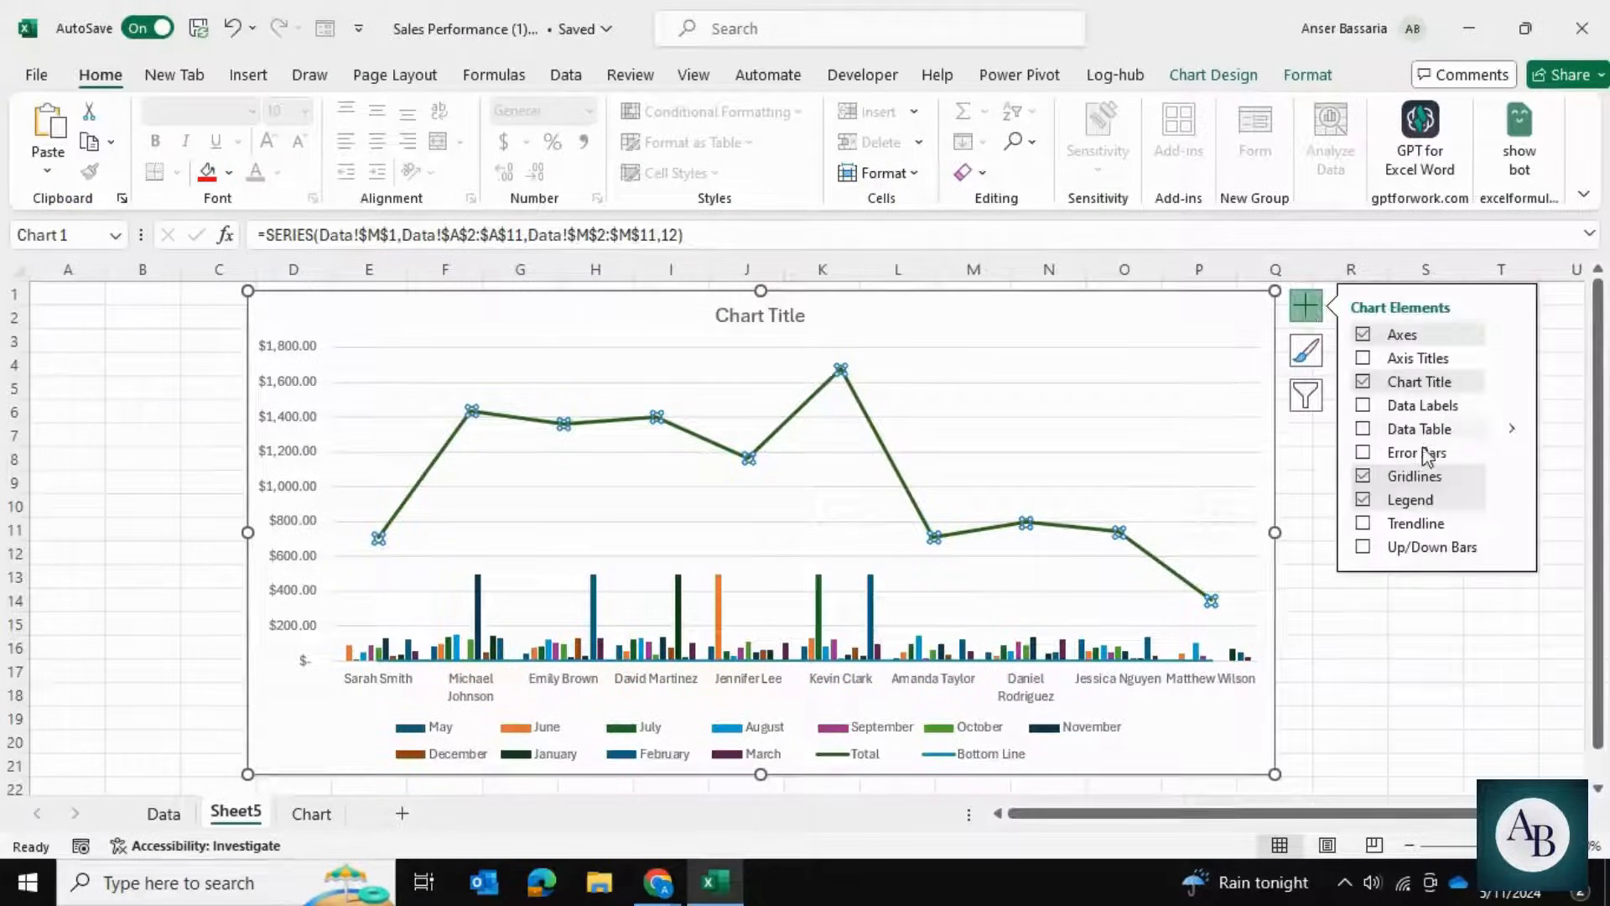
click(1363, 547)
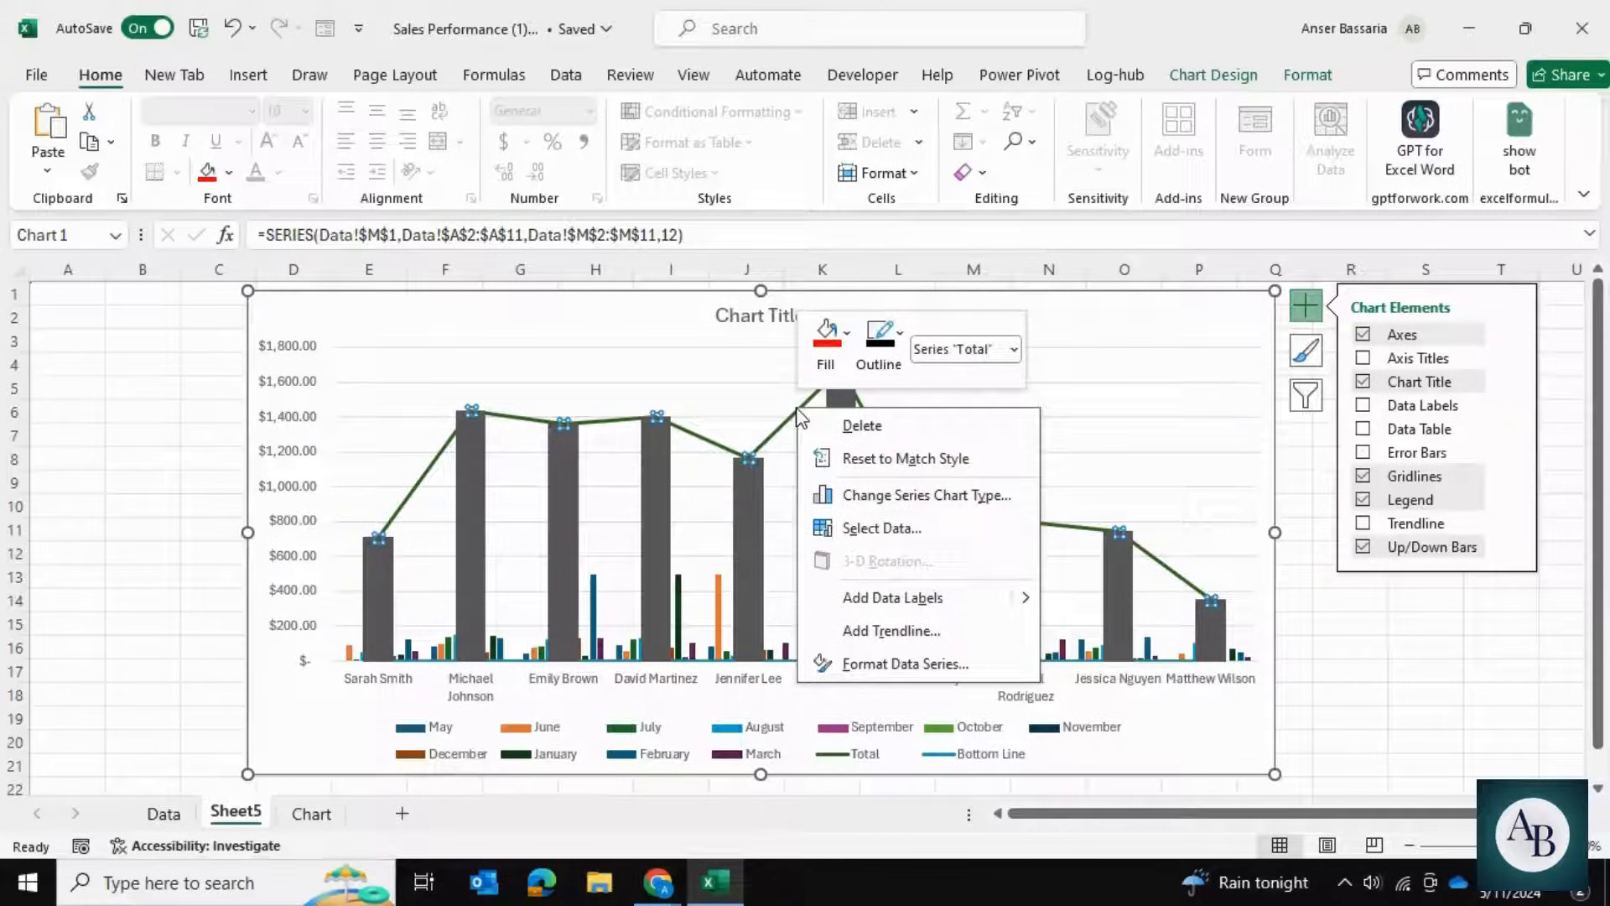
Widen the up/down bars by setting their Gap Width to 19%.
click(904, 664)
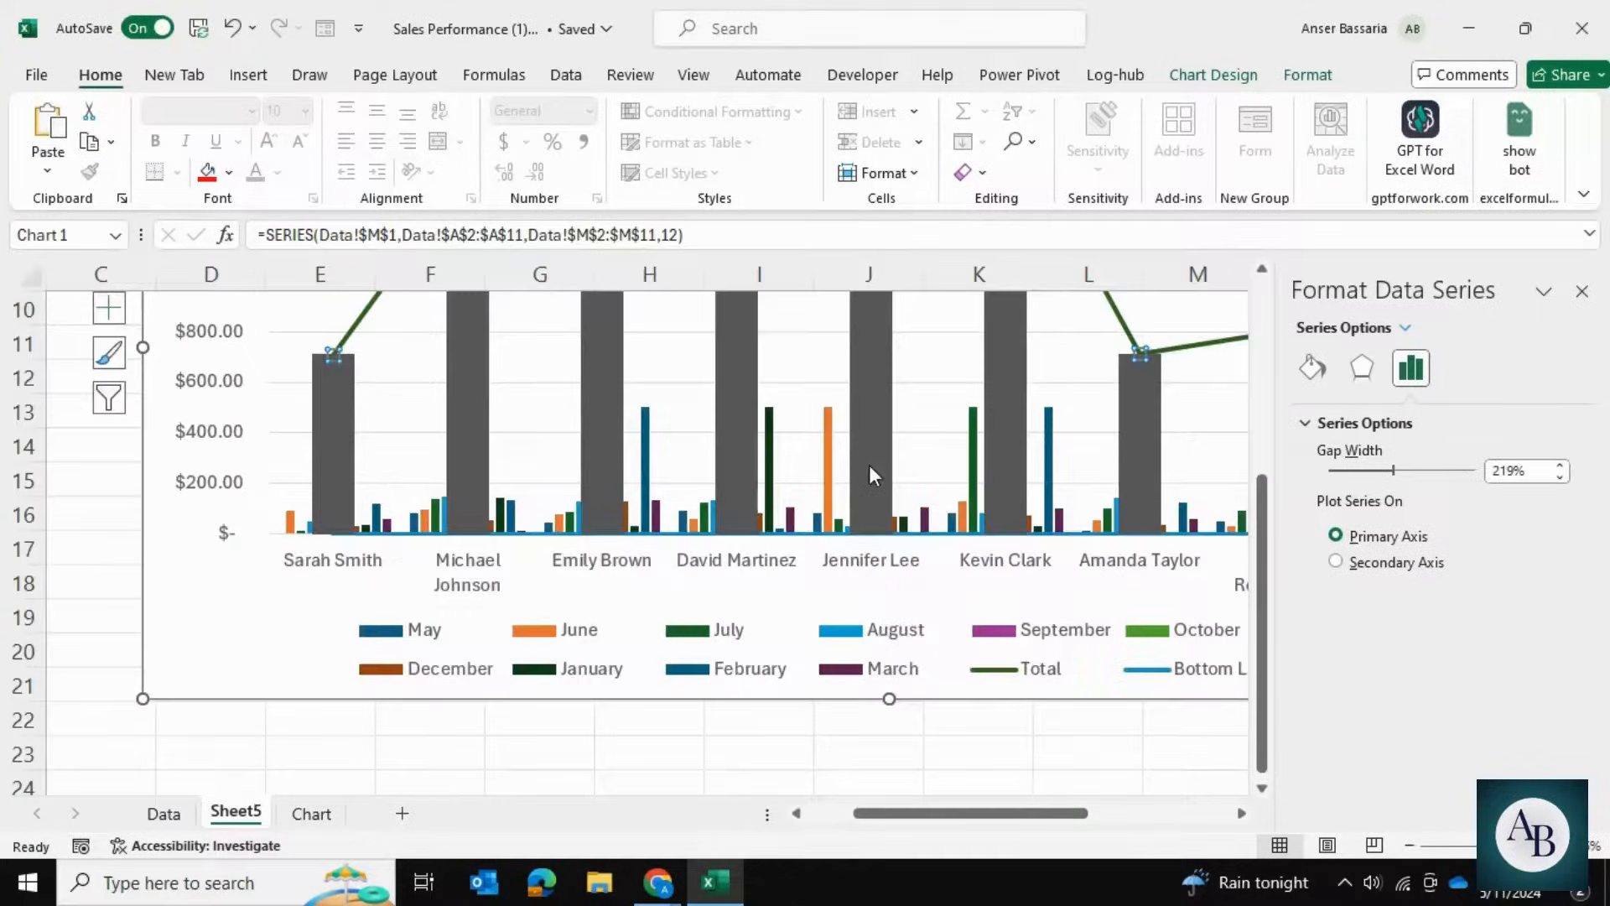
mouse_move(872, 478)
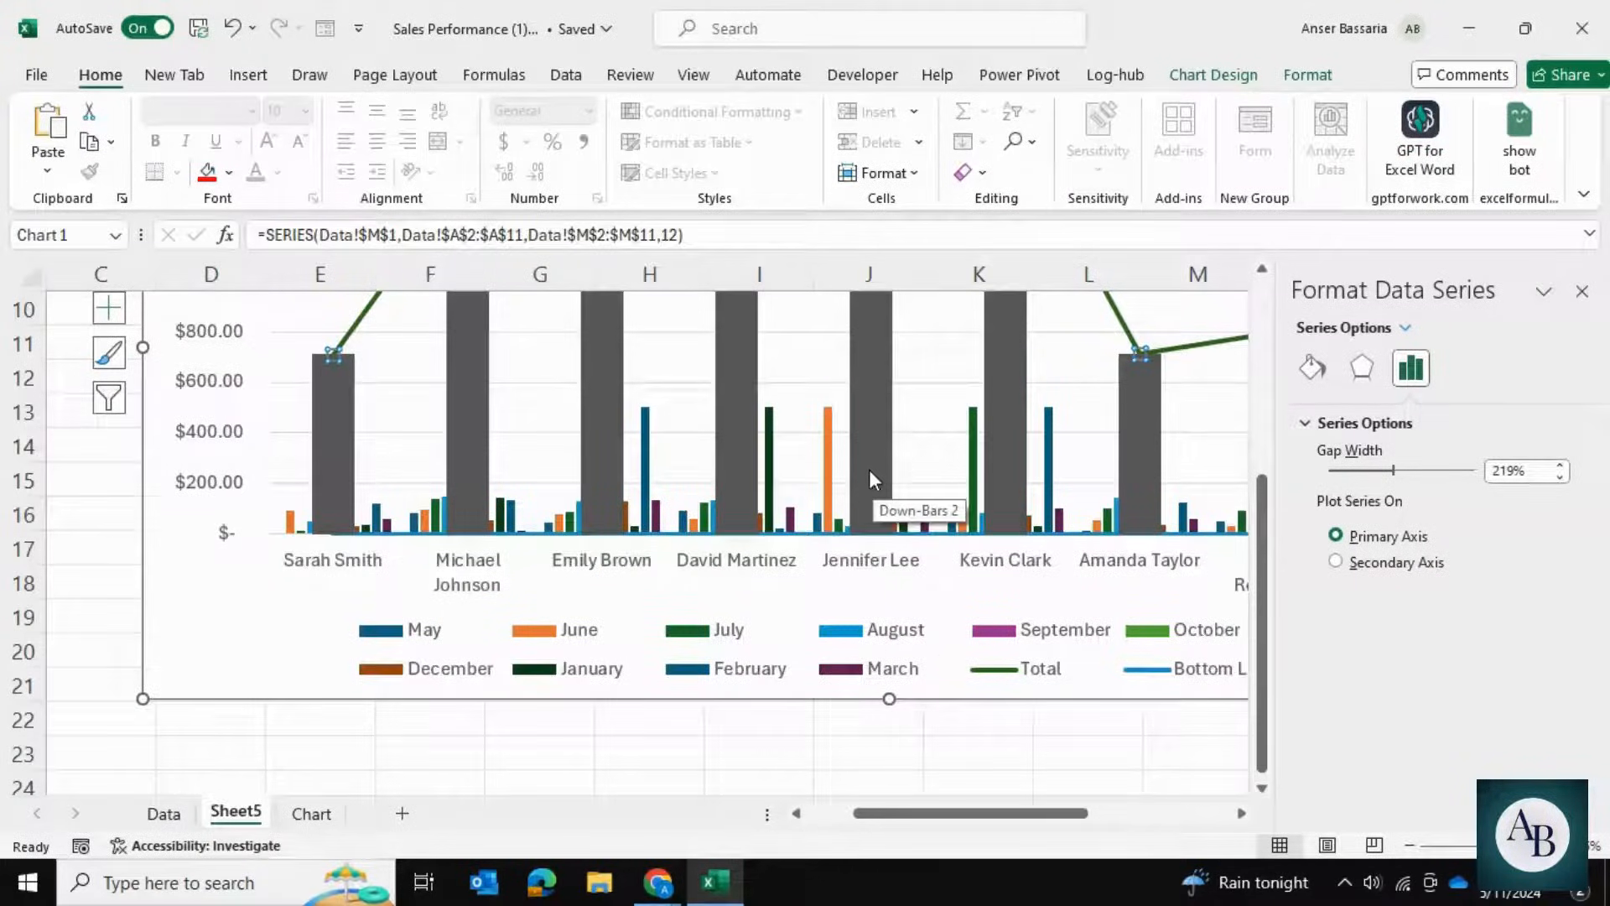
mouse_move(858, 556)
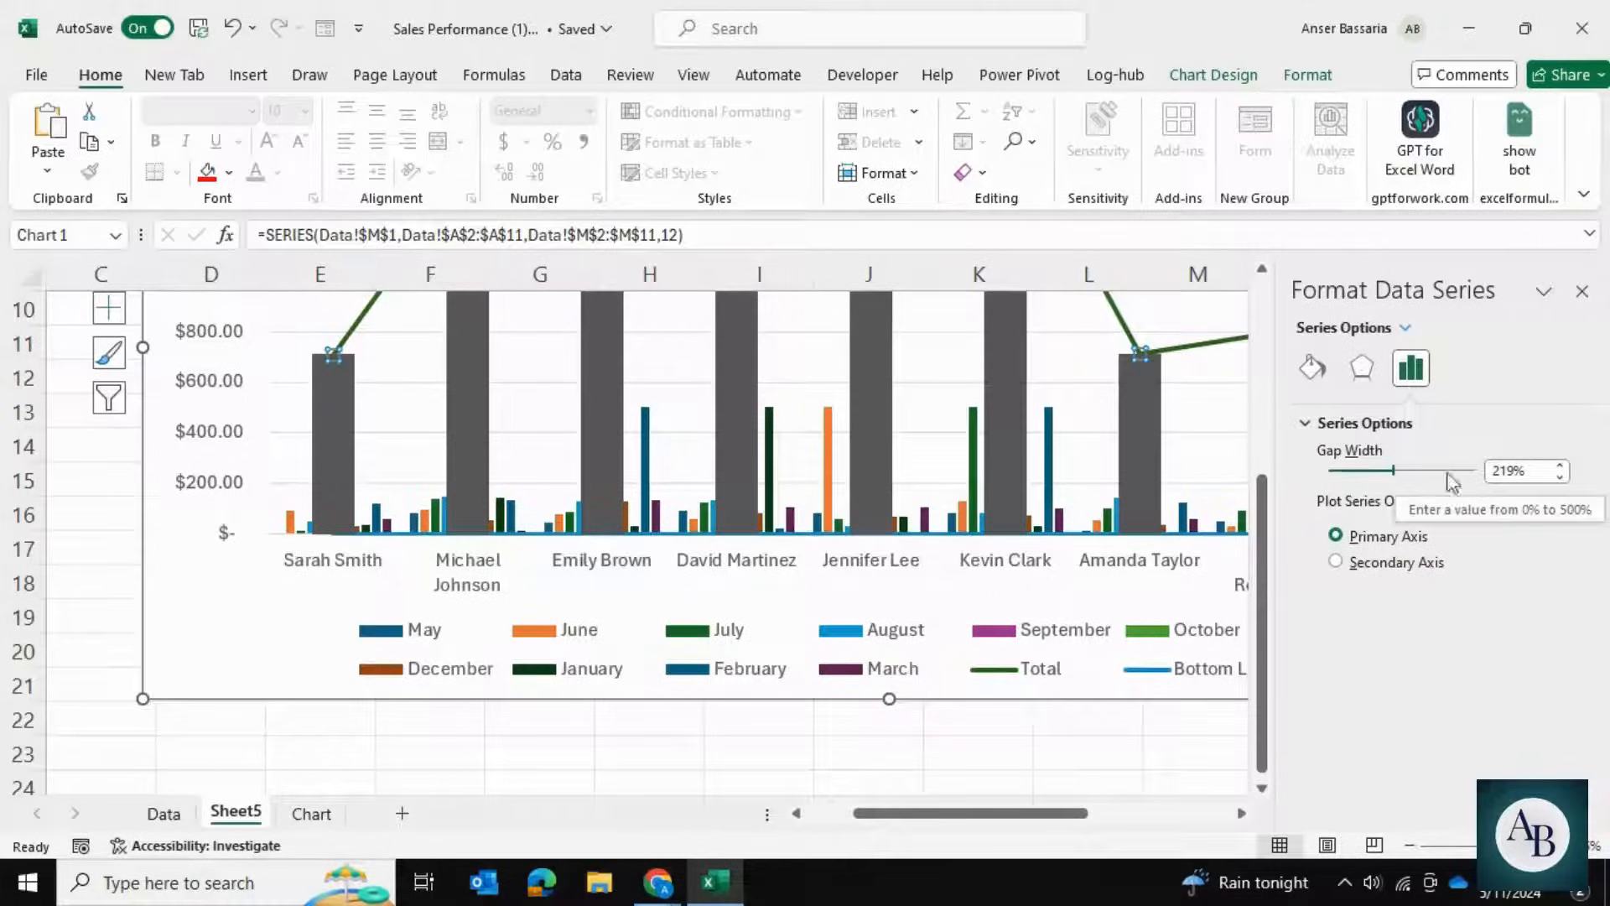
click(1520, 469)
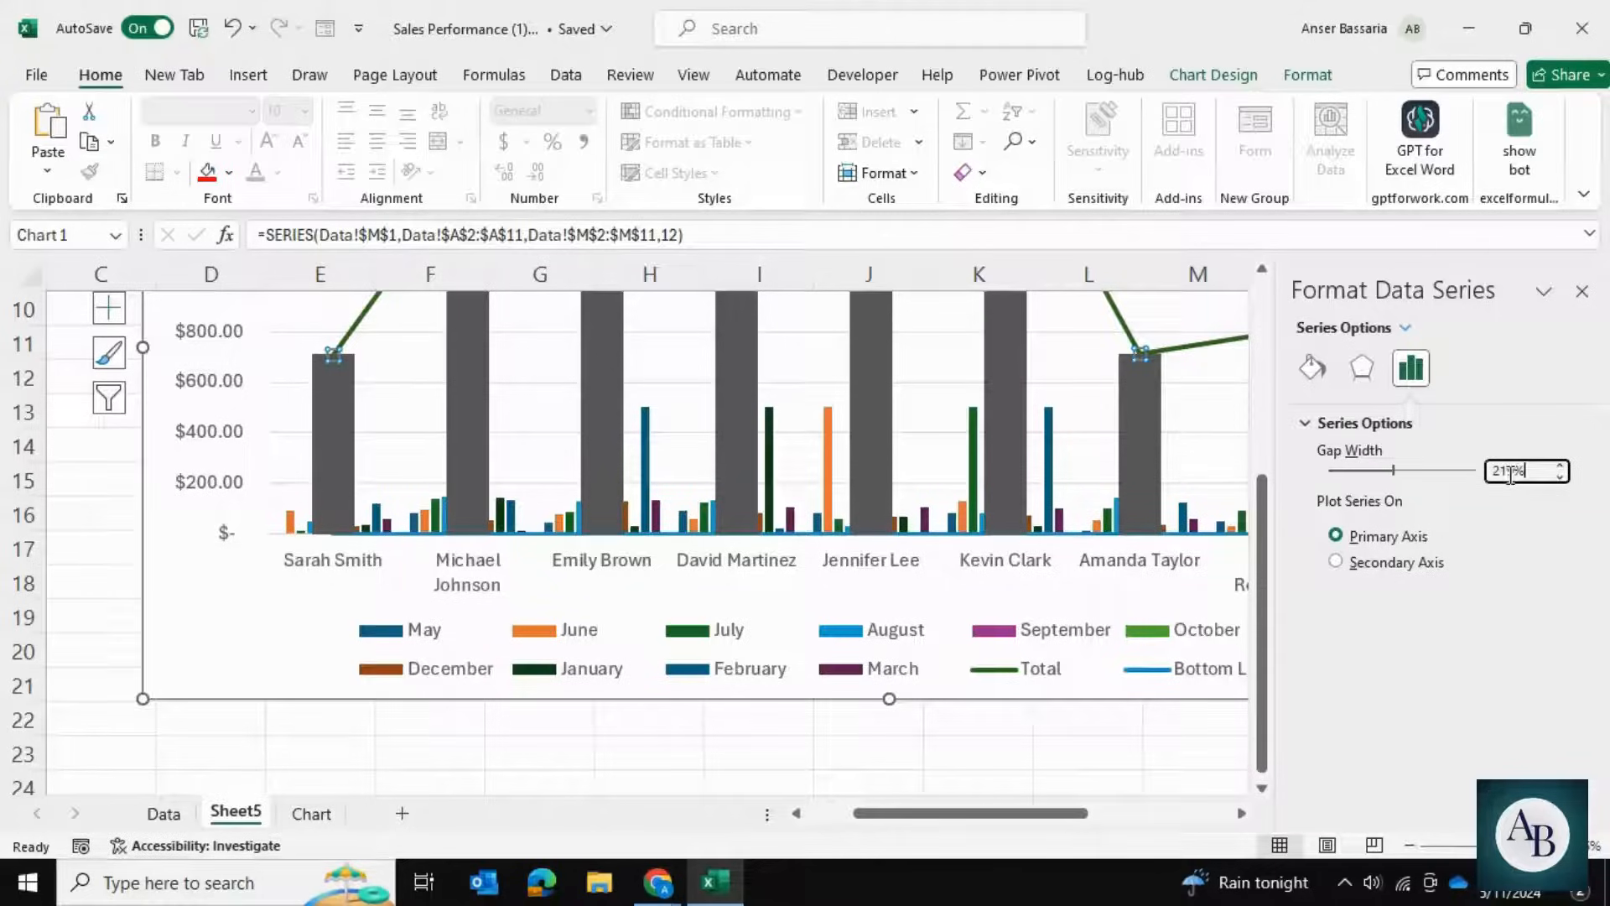
text(219%)
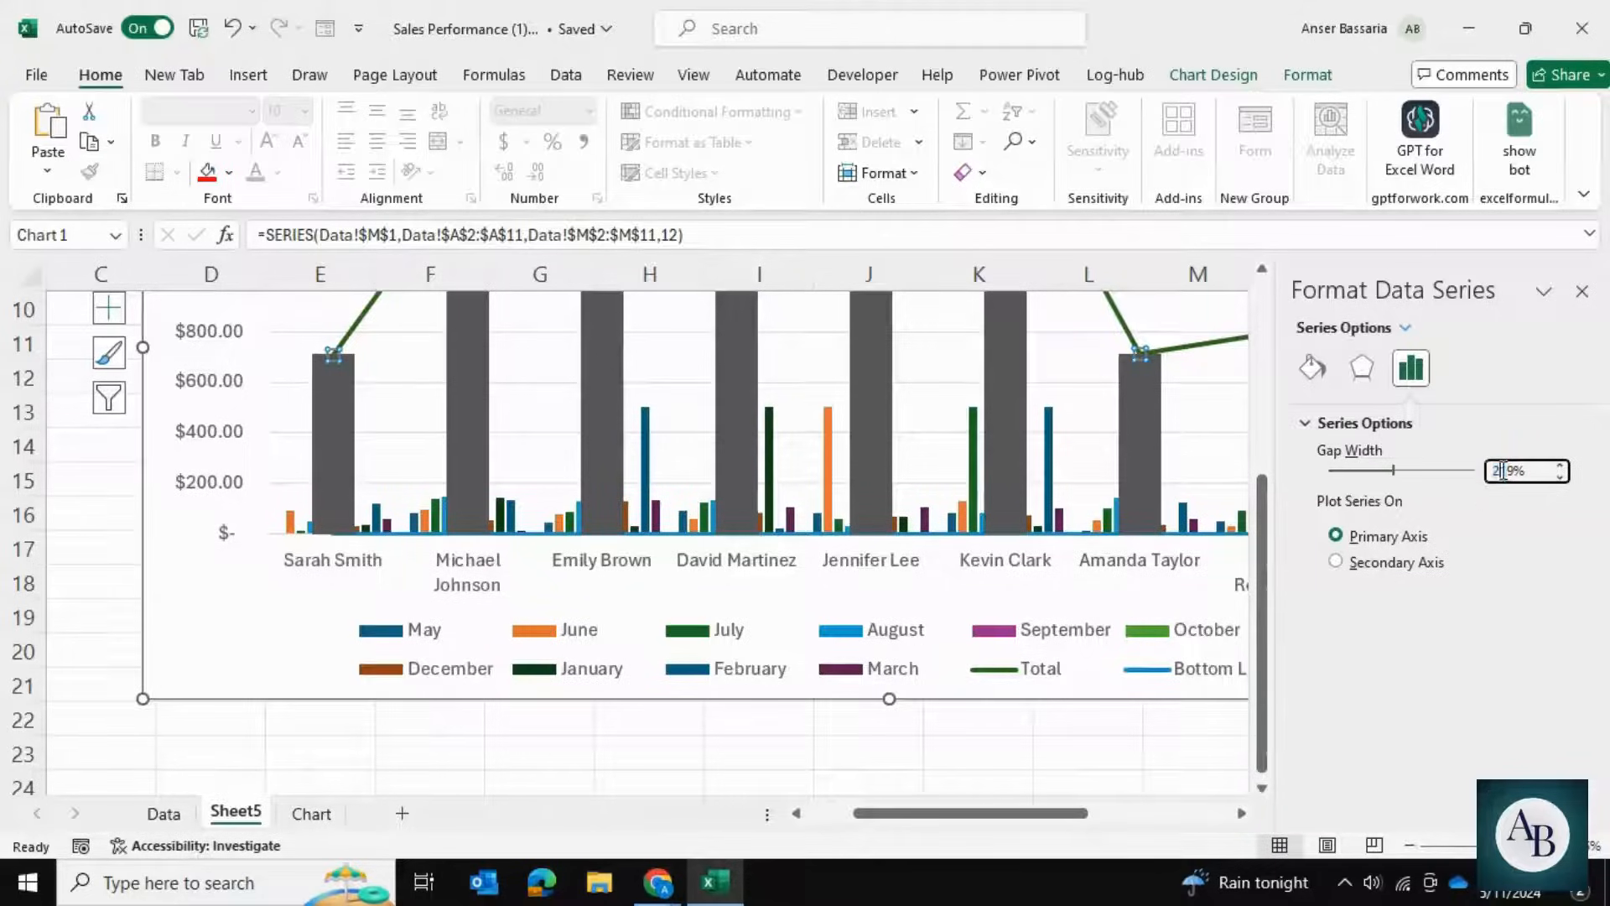
text(19%)
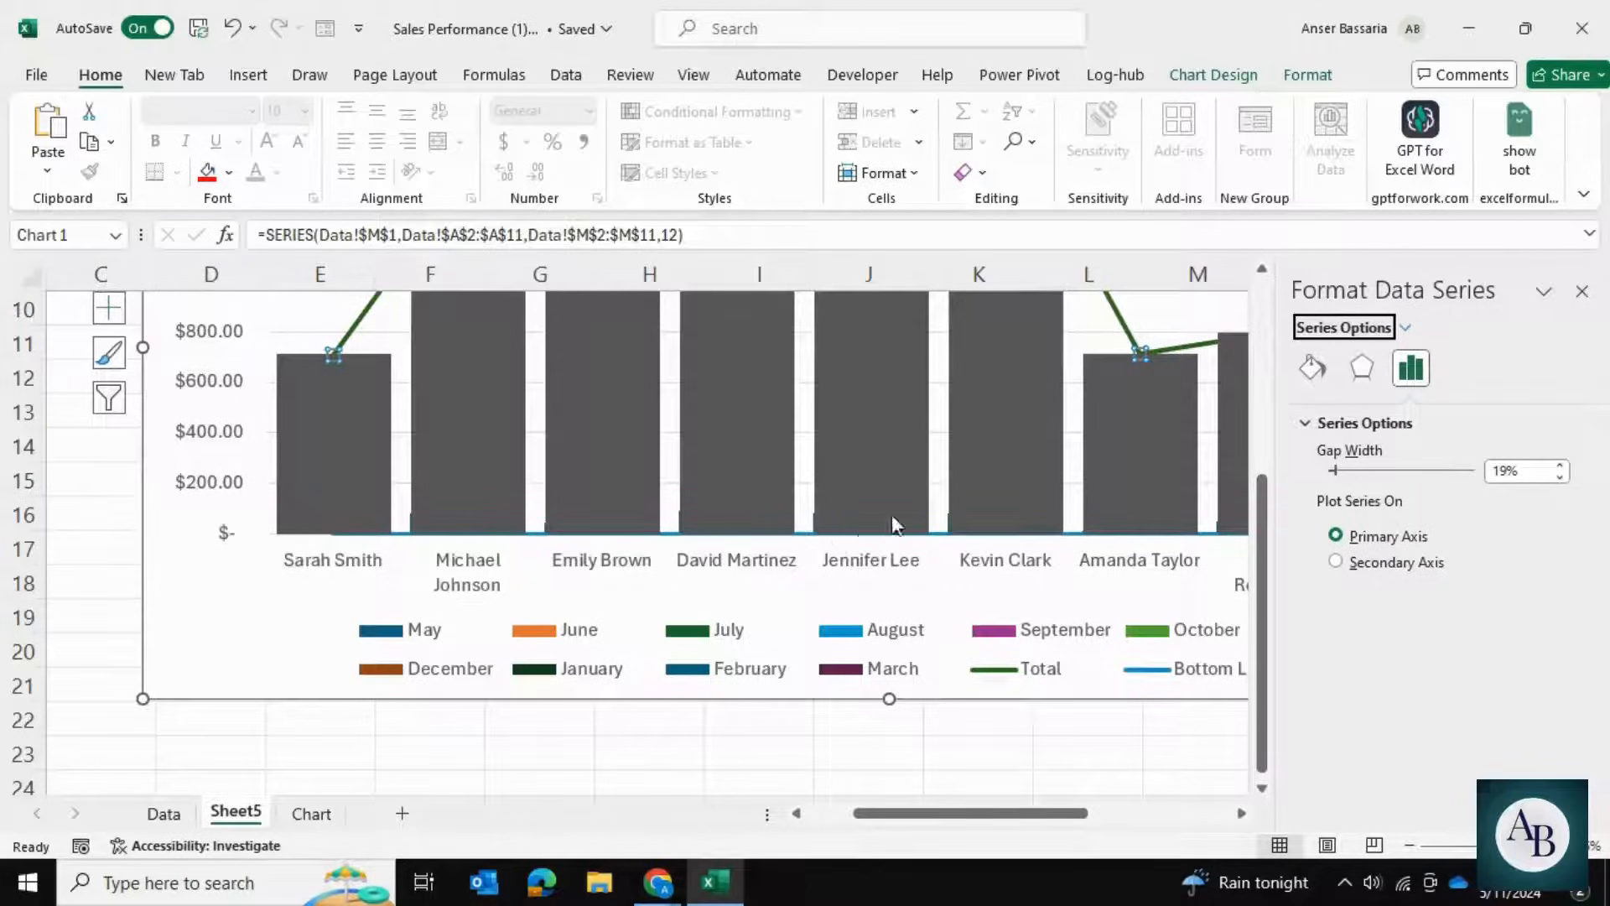
mouse_move(886, 513)
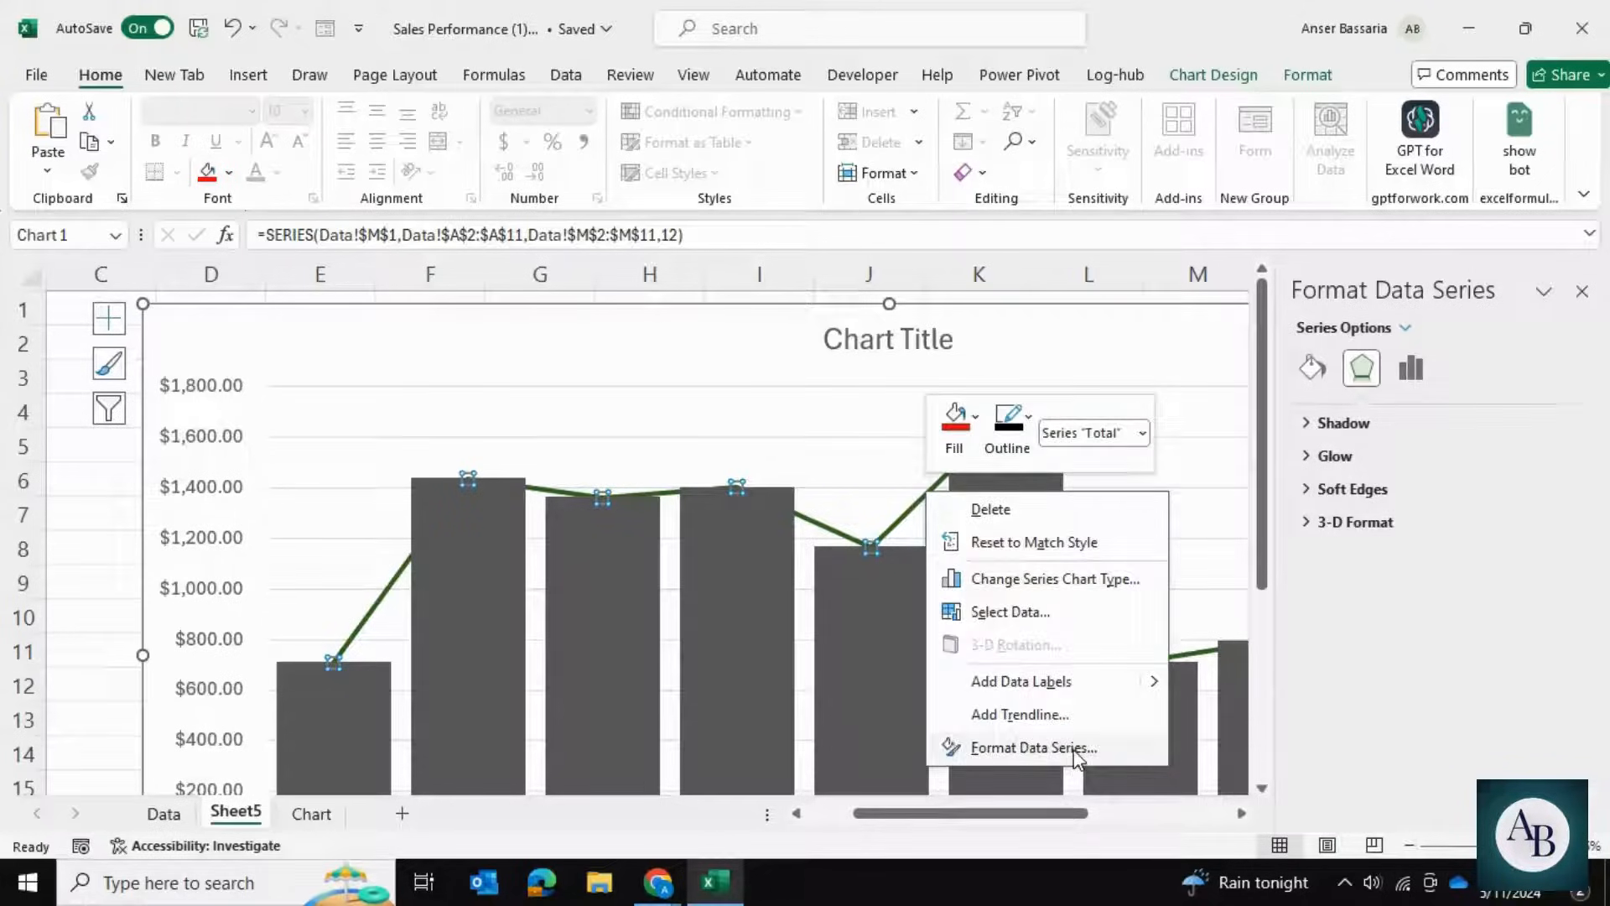
Set the Total series line to No line so only the dark bars remain.
click(1031, 746)
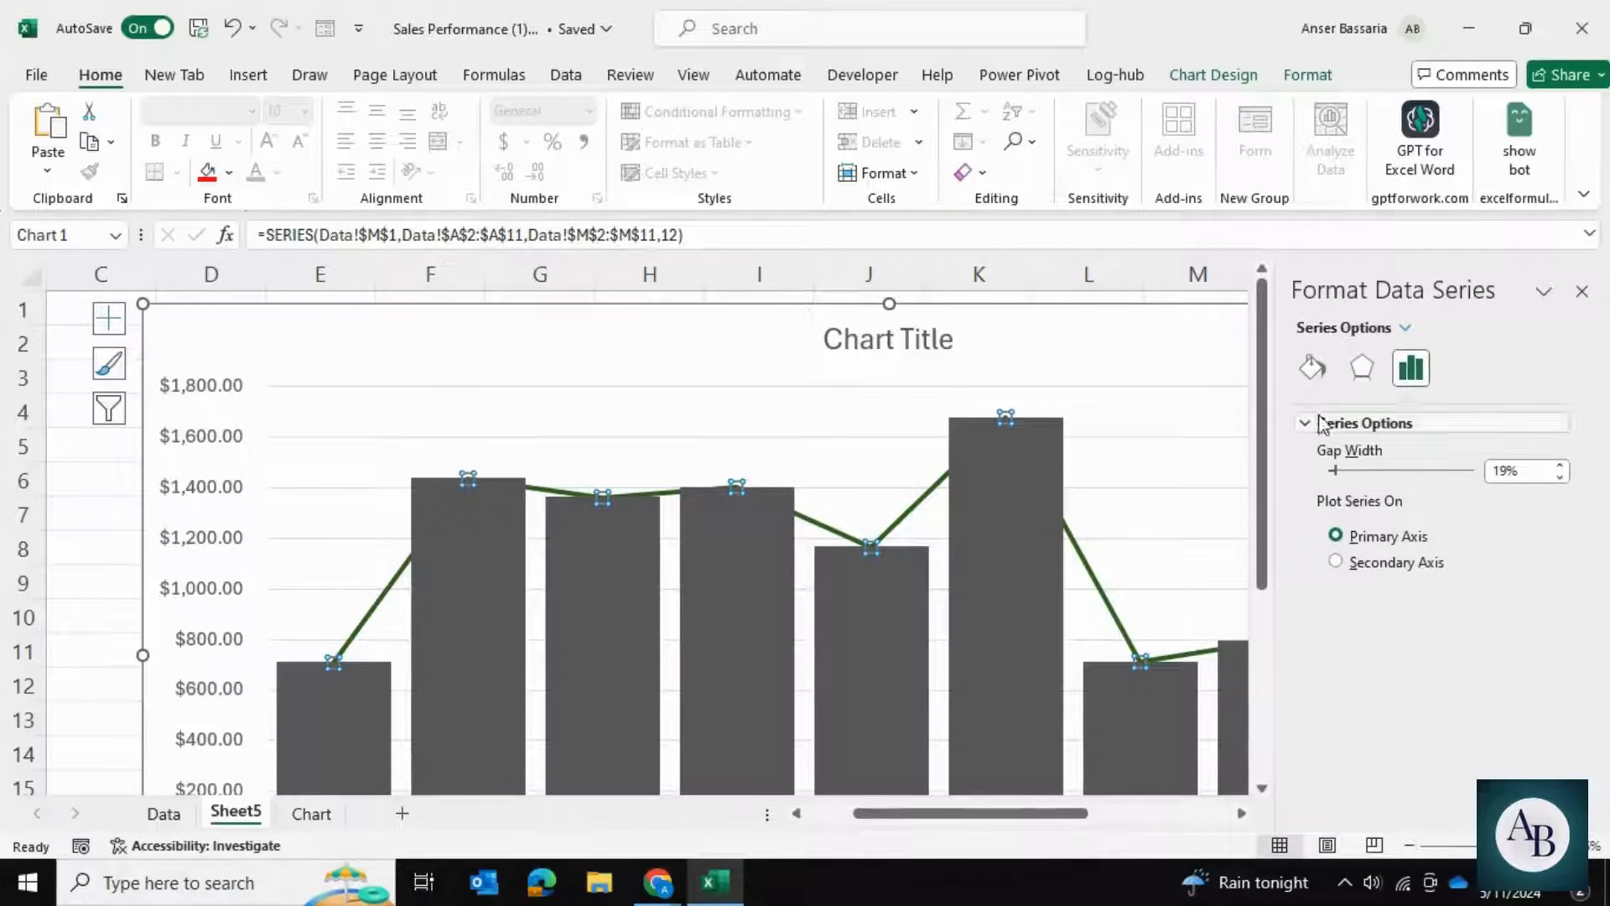
click(1312, 367)
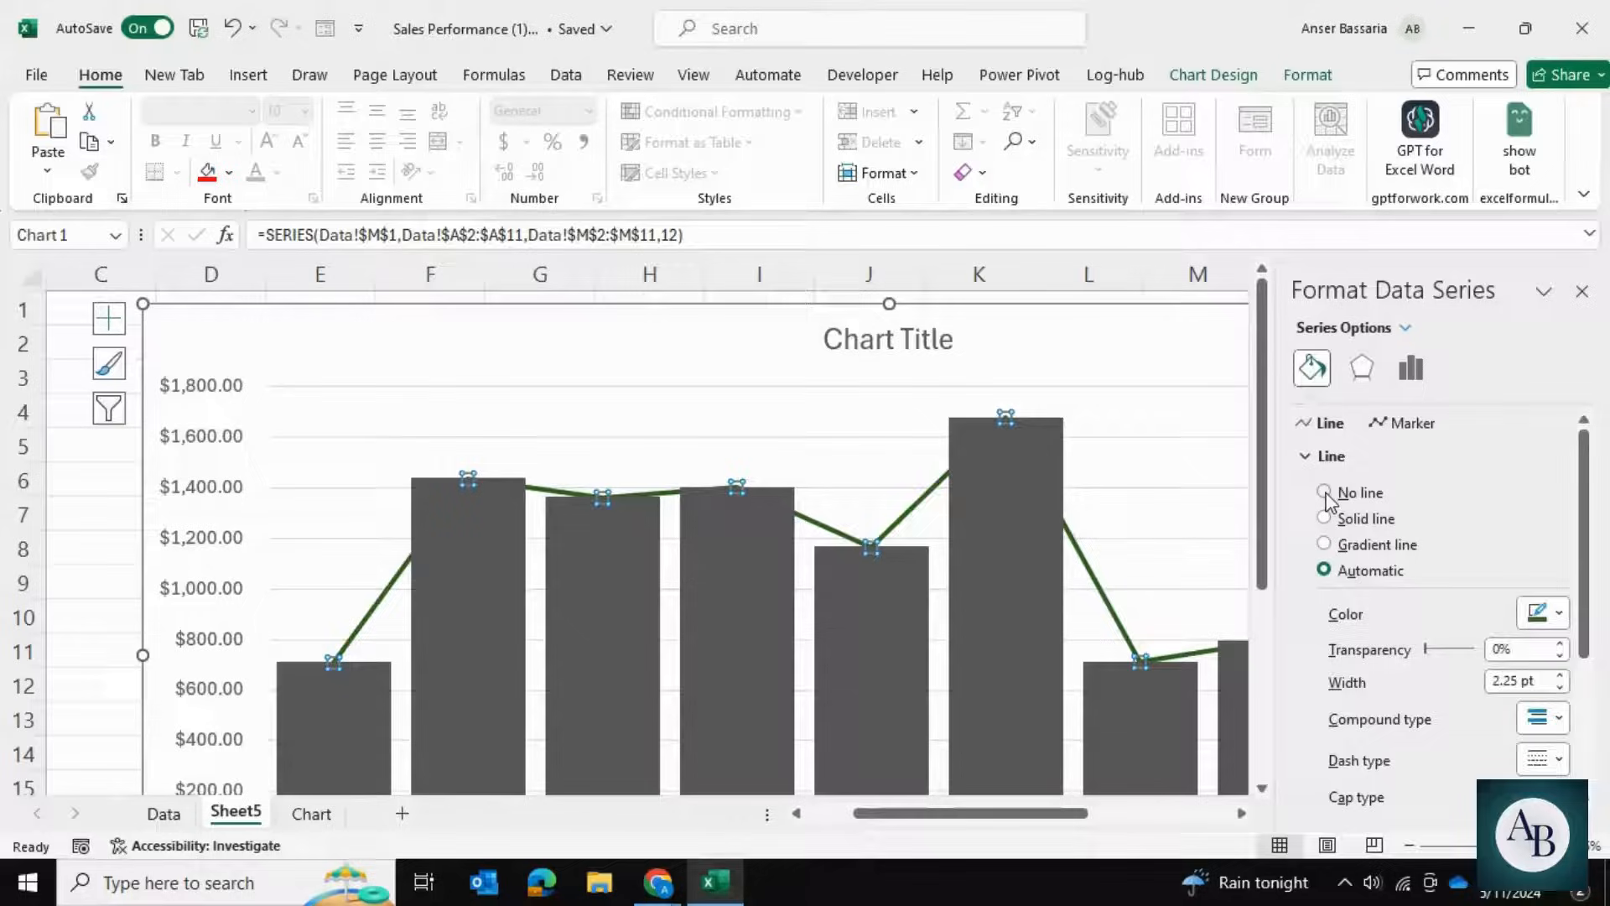
click(1325, 493)
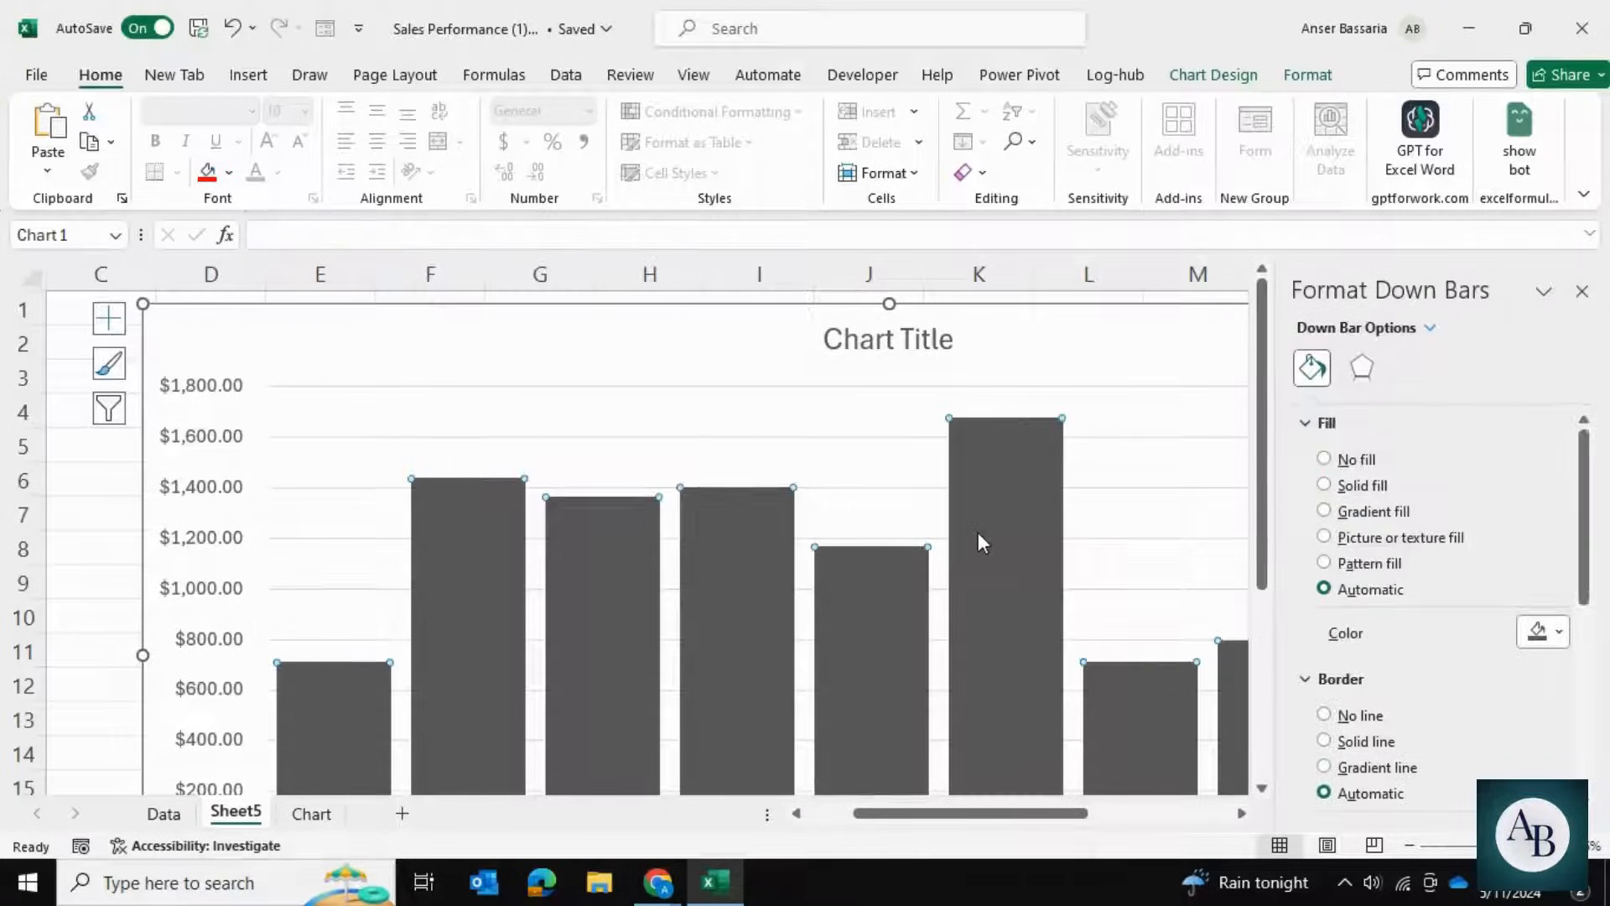
Give the down bars a linear gradient fill fading to transparent, adjusting the gradient stop positions.
click(1326, 510)
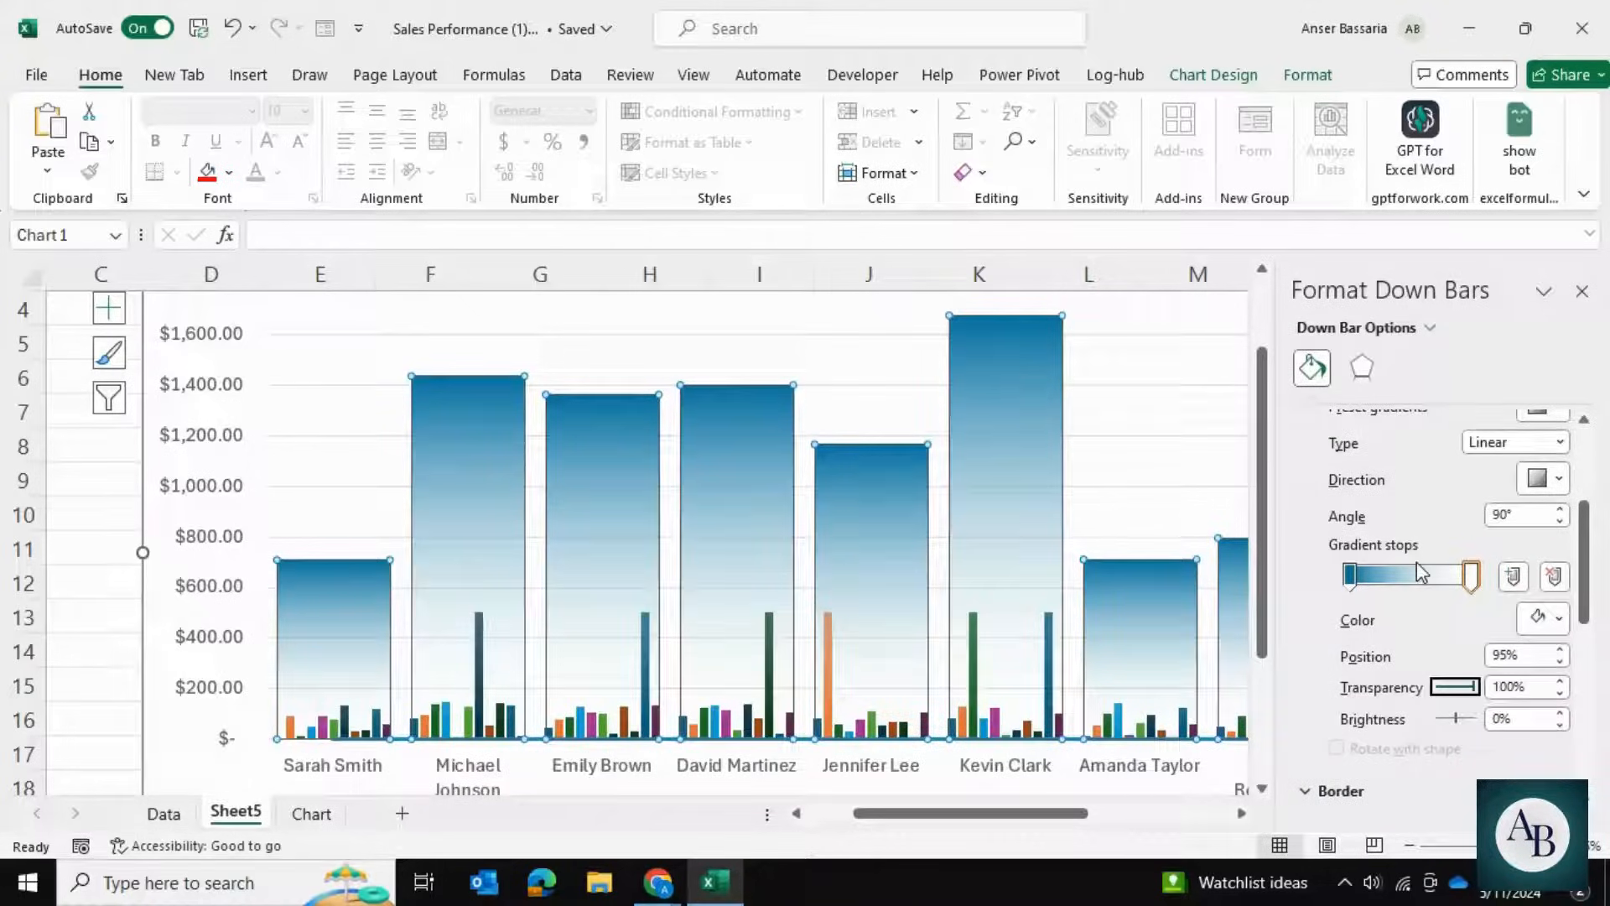
drag(1458, 574, 1457, 688)
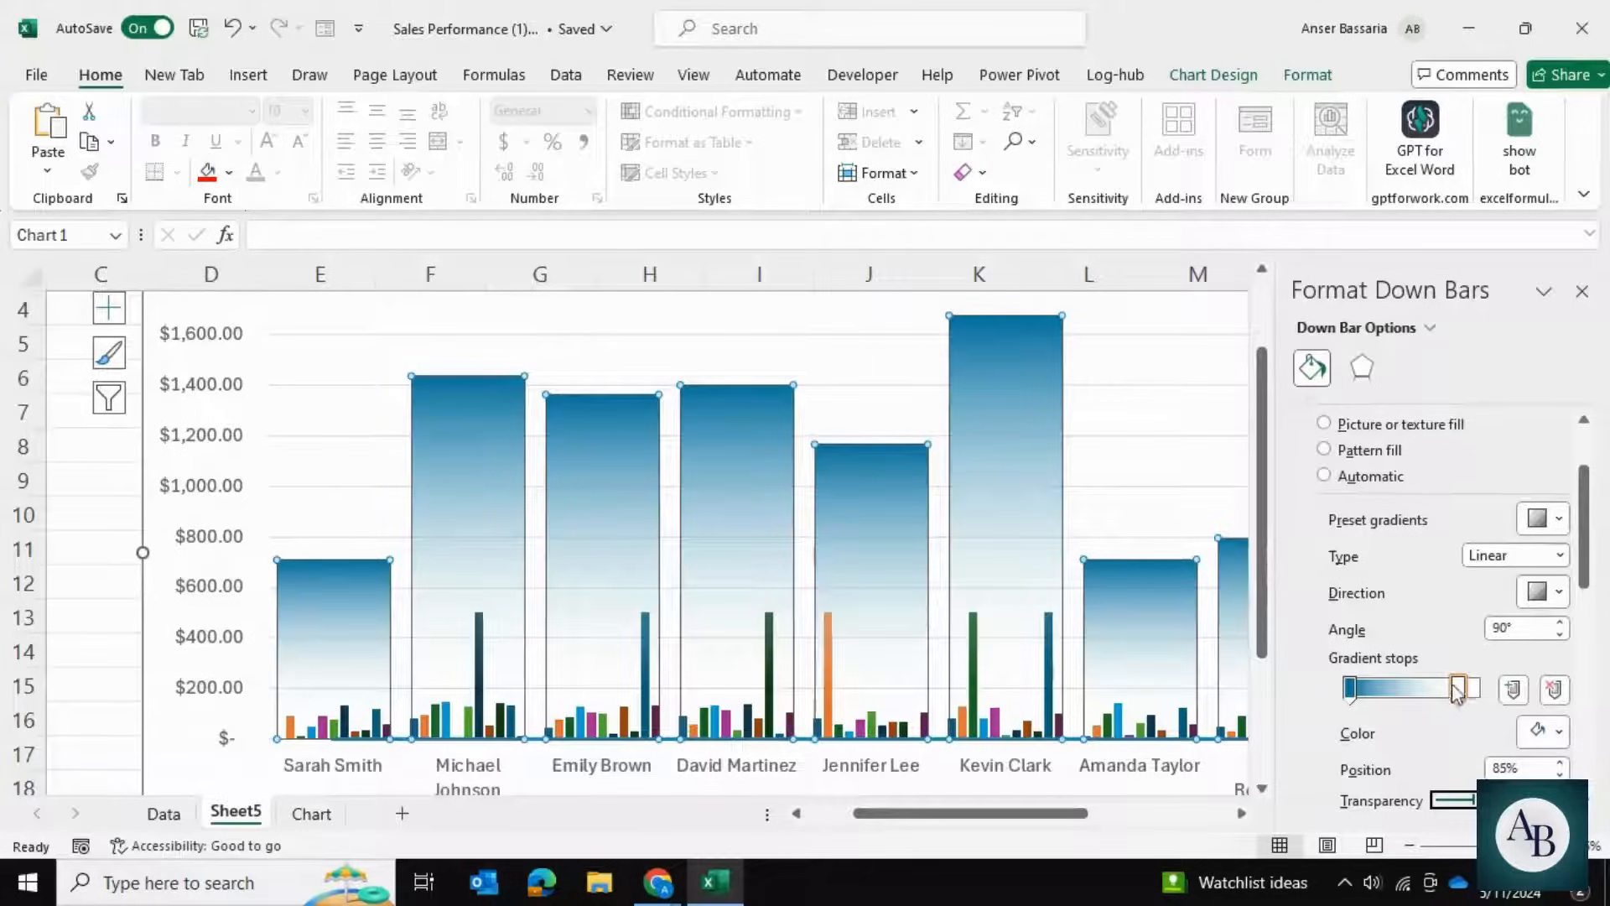
drag(1456, 690, 1475, 689)
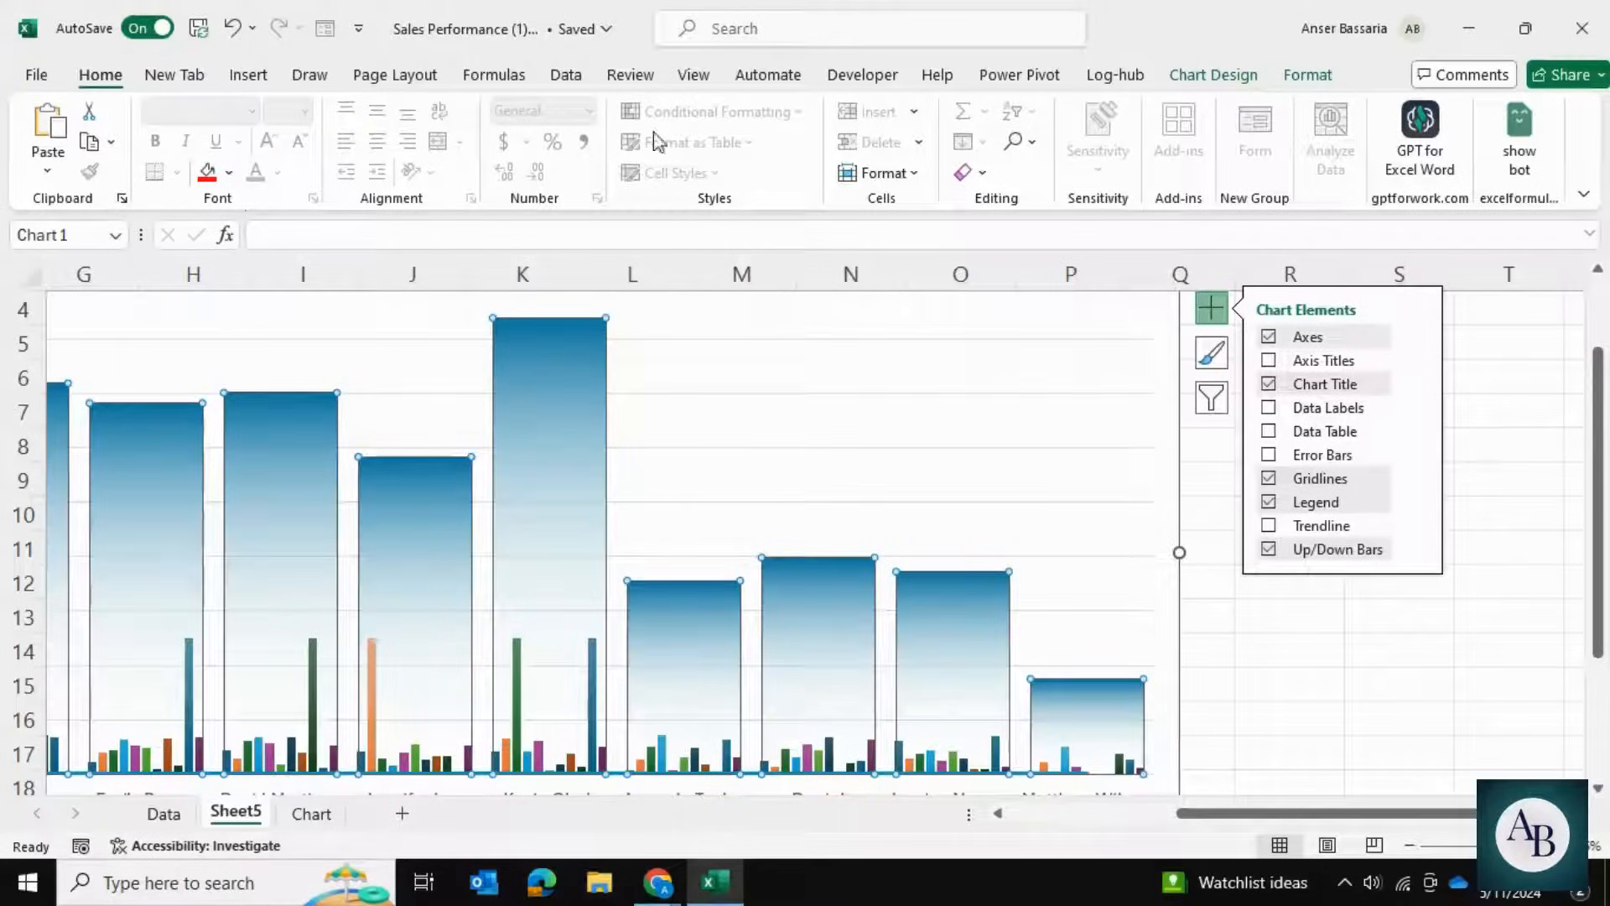
Add data labels to the Total series positioned Above each bar.
click(1307, 74)
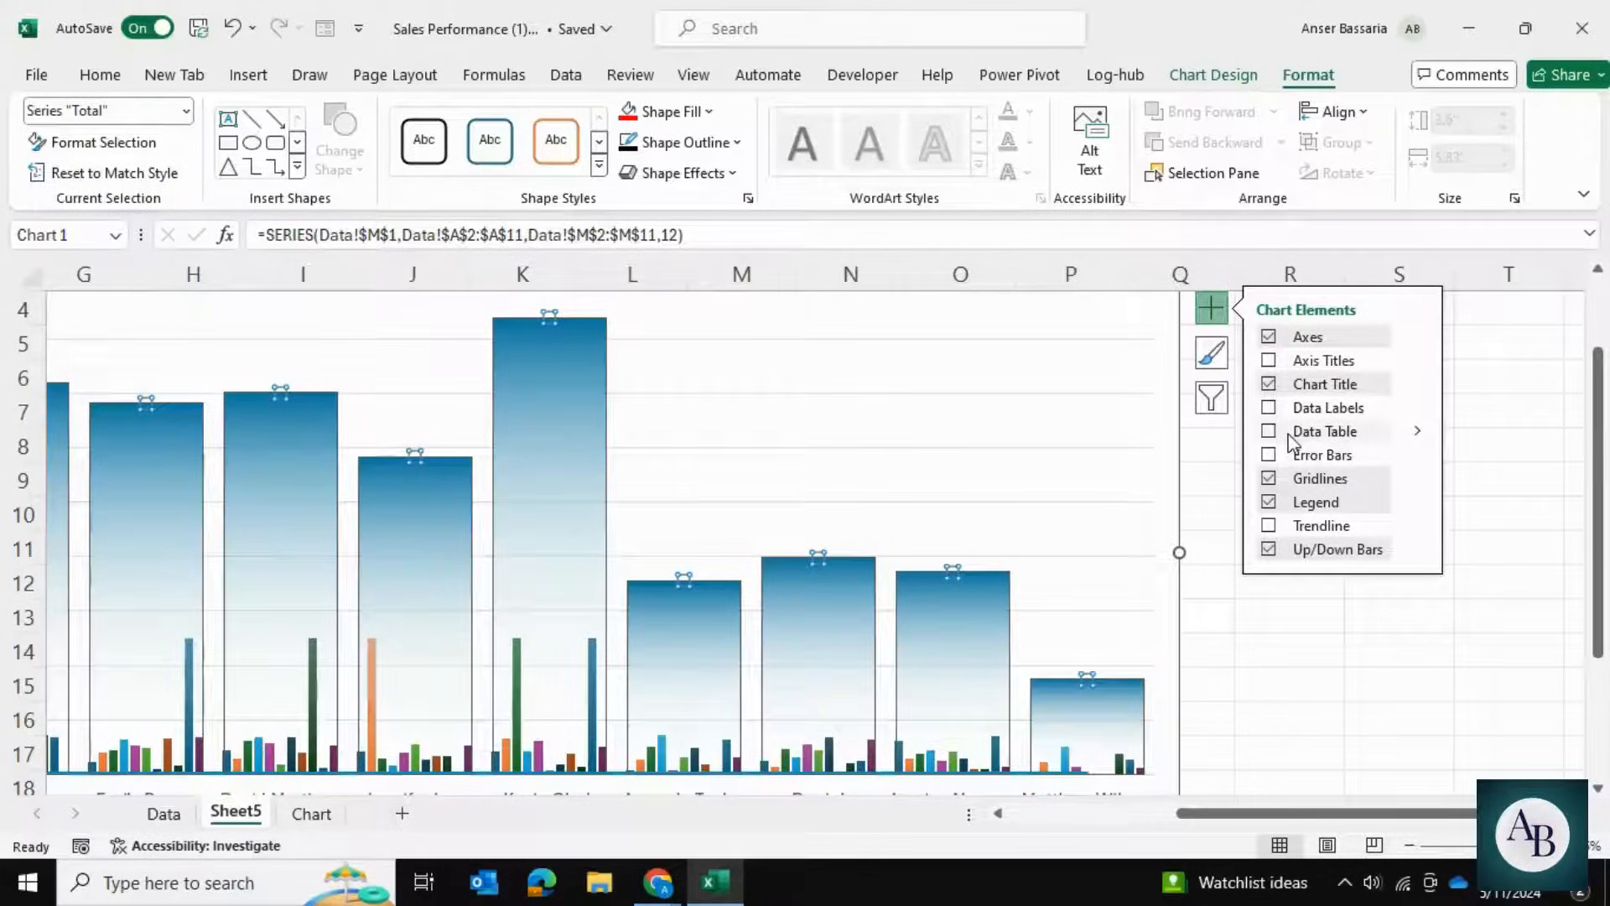
click(1270, 407)
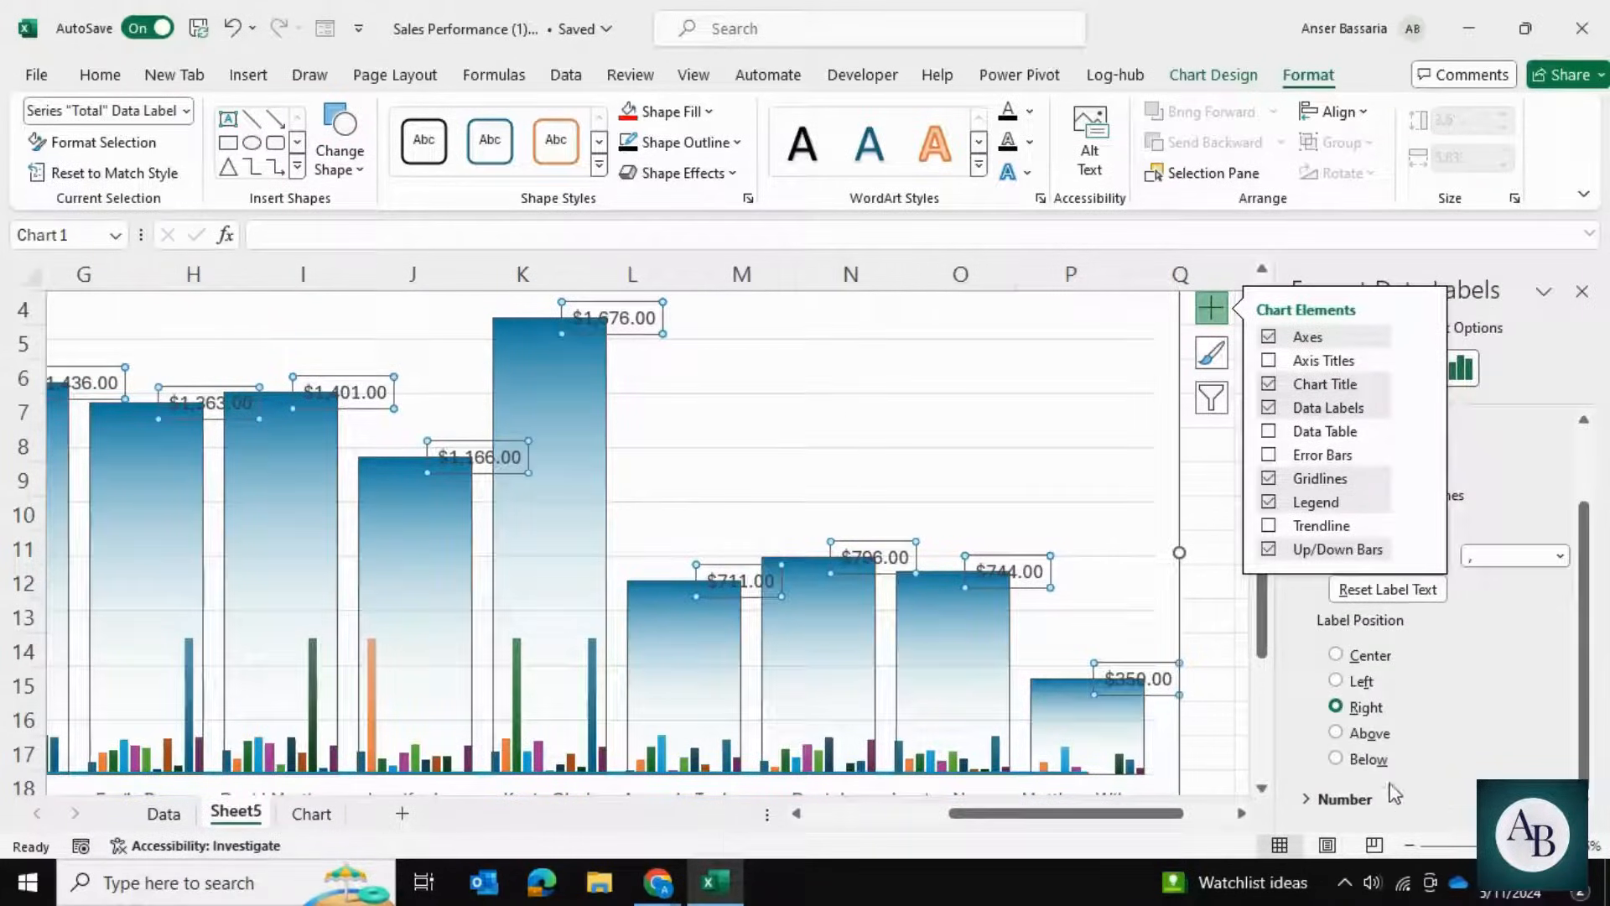
click(1337, 733)
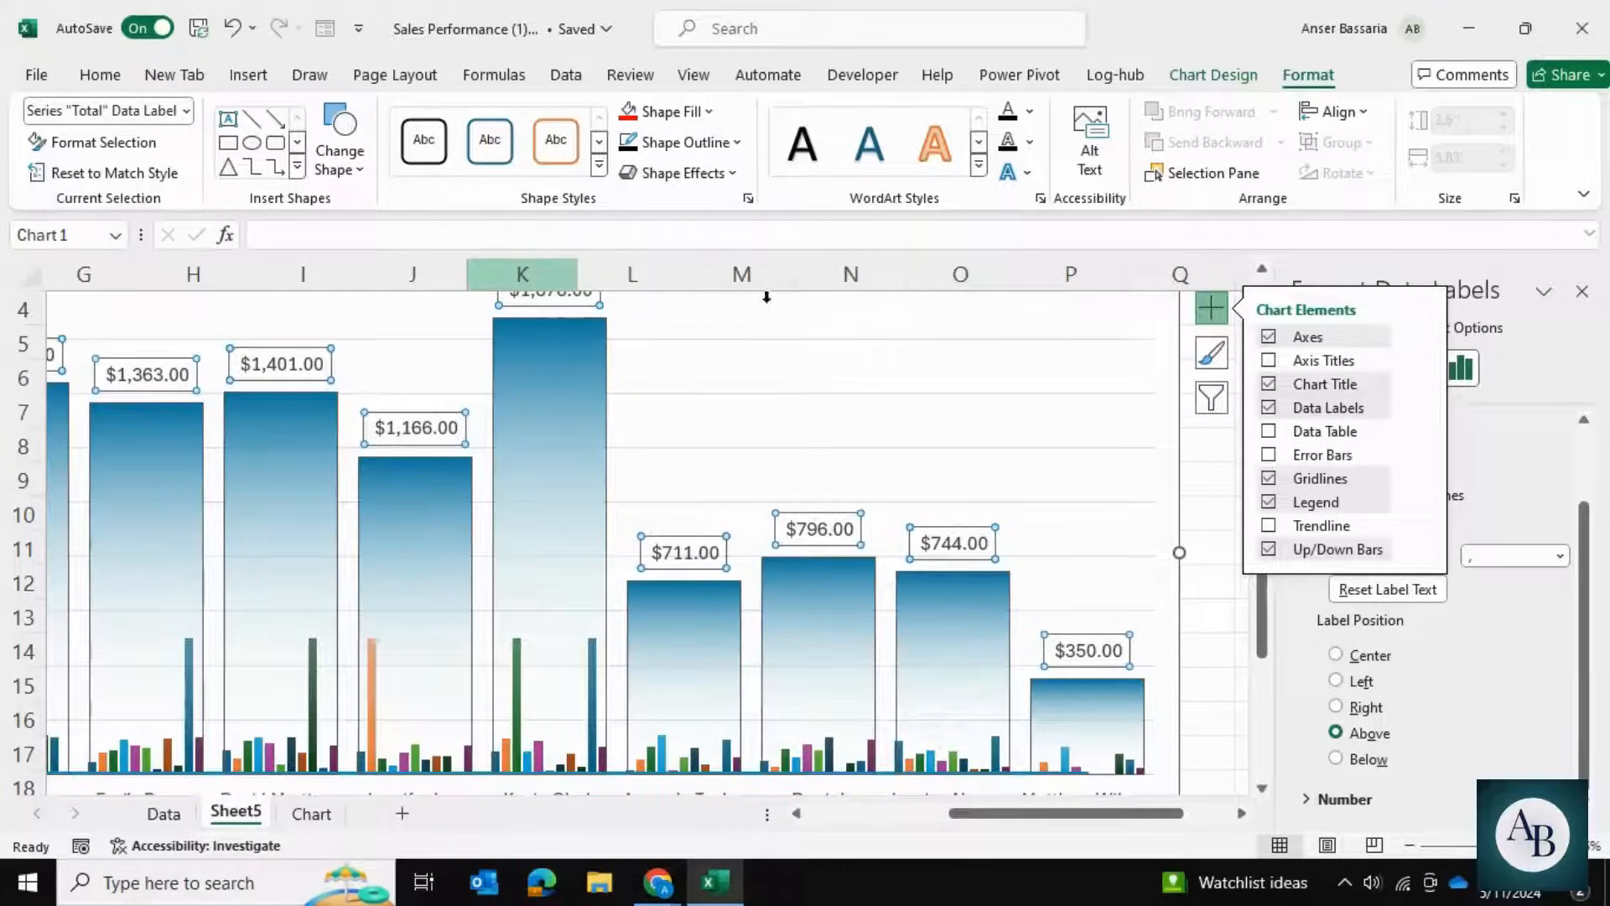
click(99, 74)
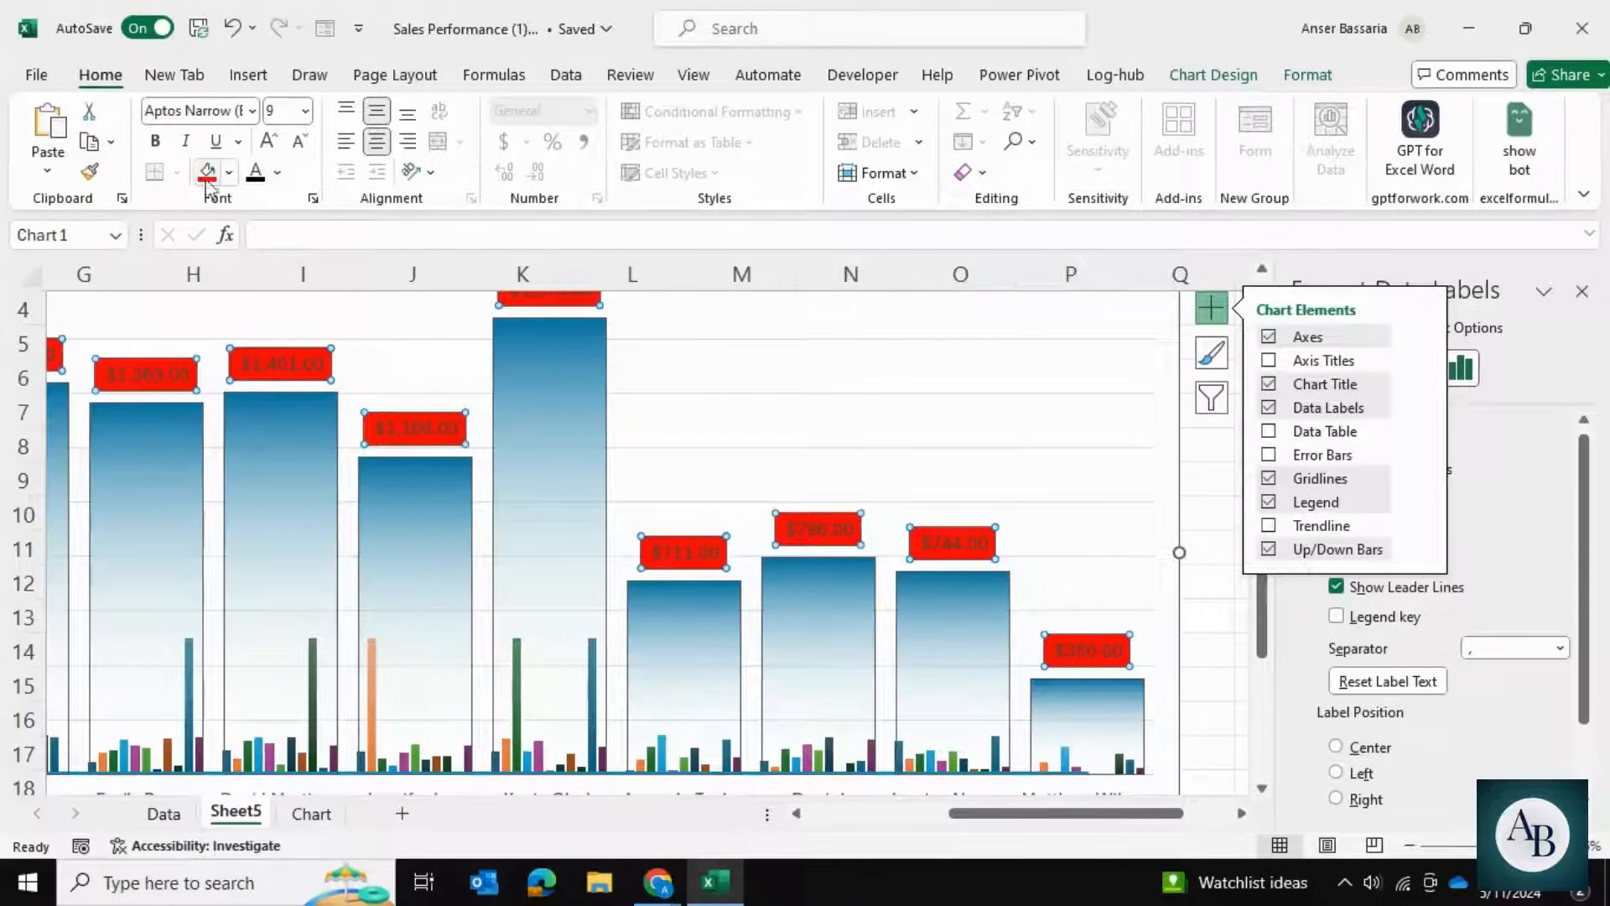
Make the total label text white on the red label fill.
click(276, 172)
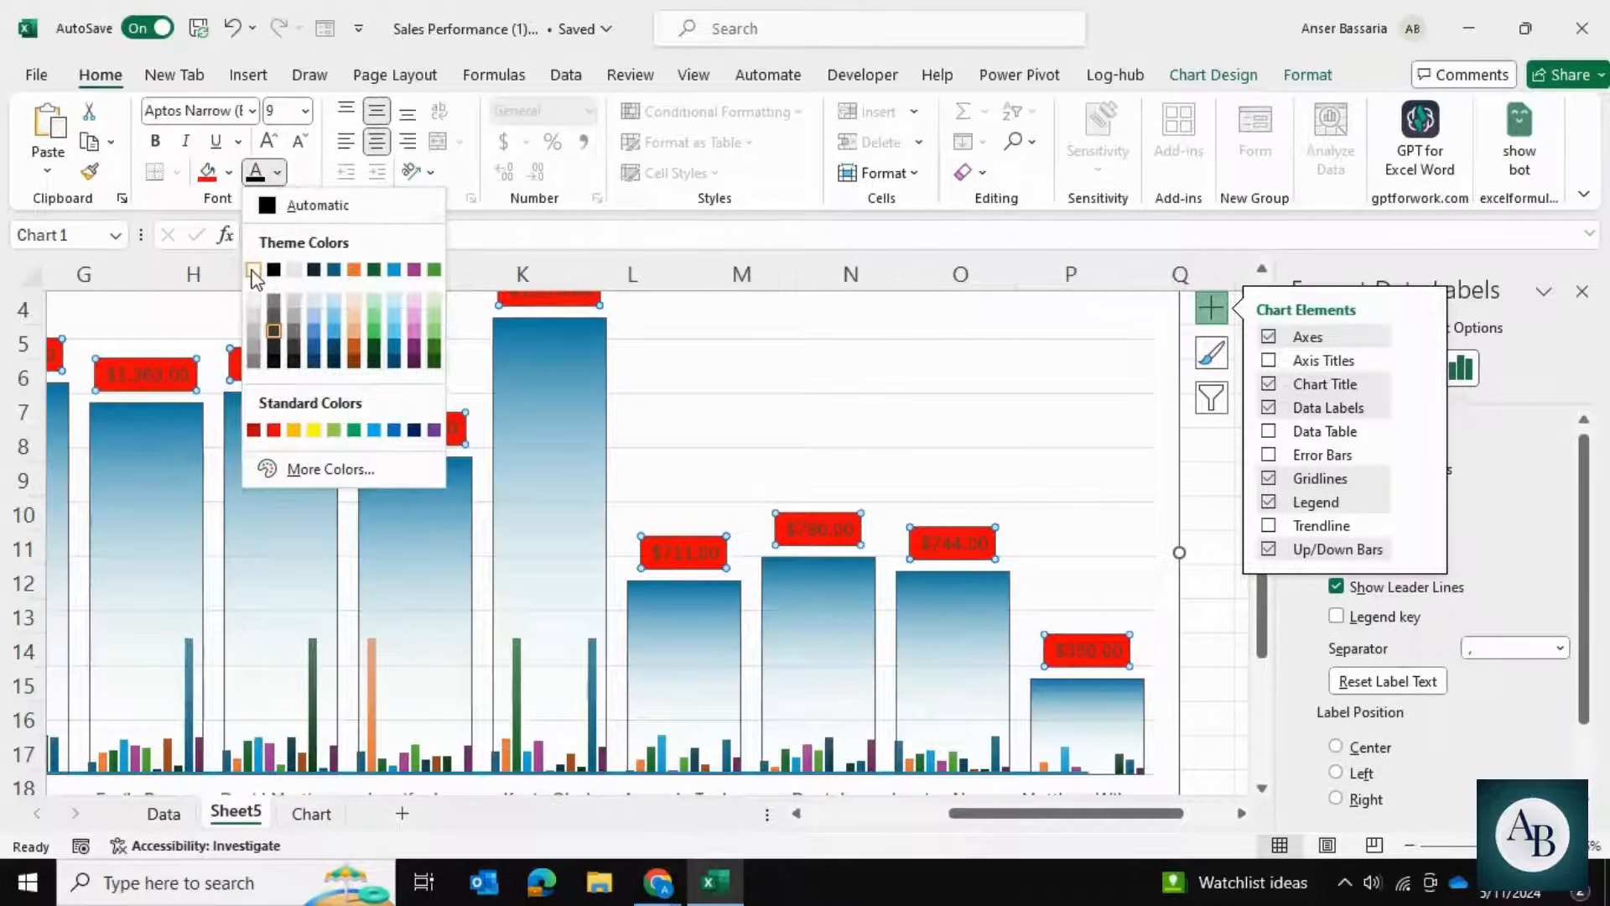
click(267, 268)
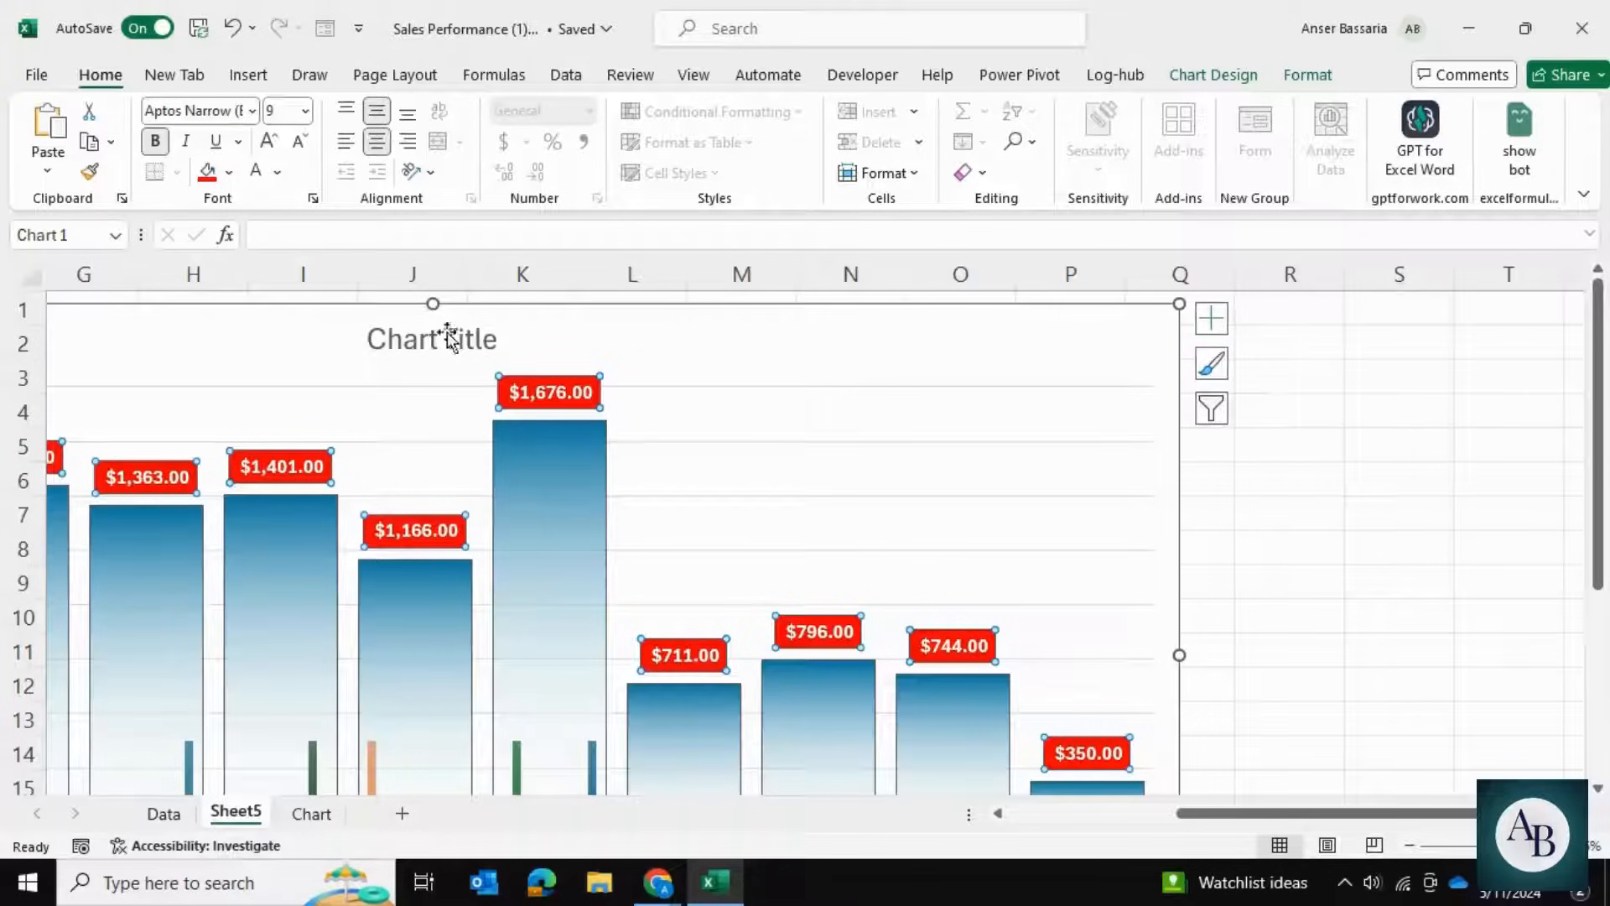
Retitle the chart 'Employee Performance'.
double_click(432, 339)
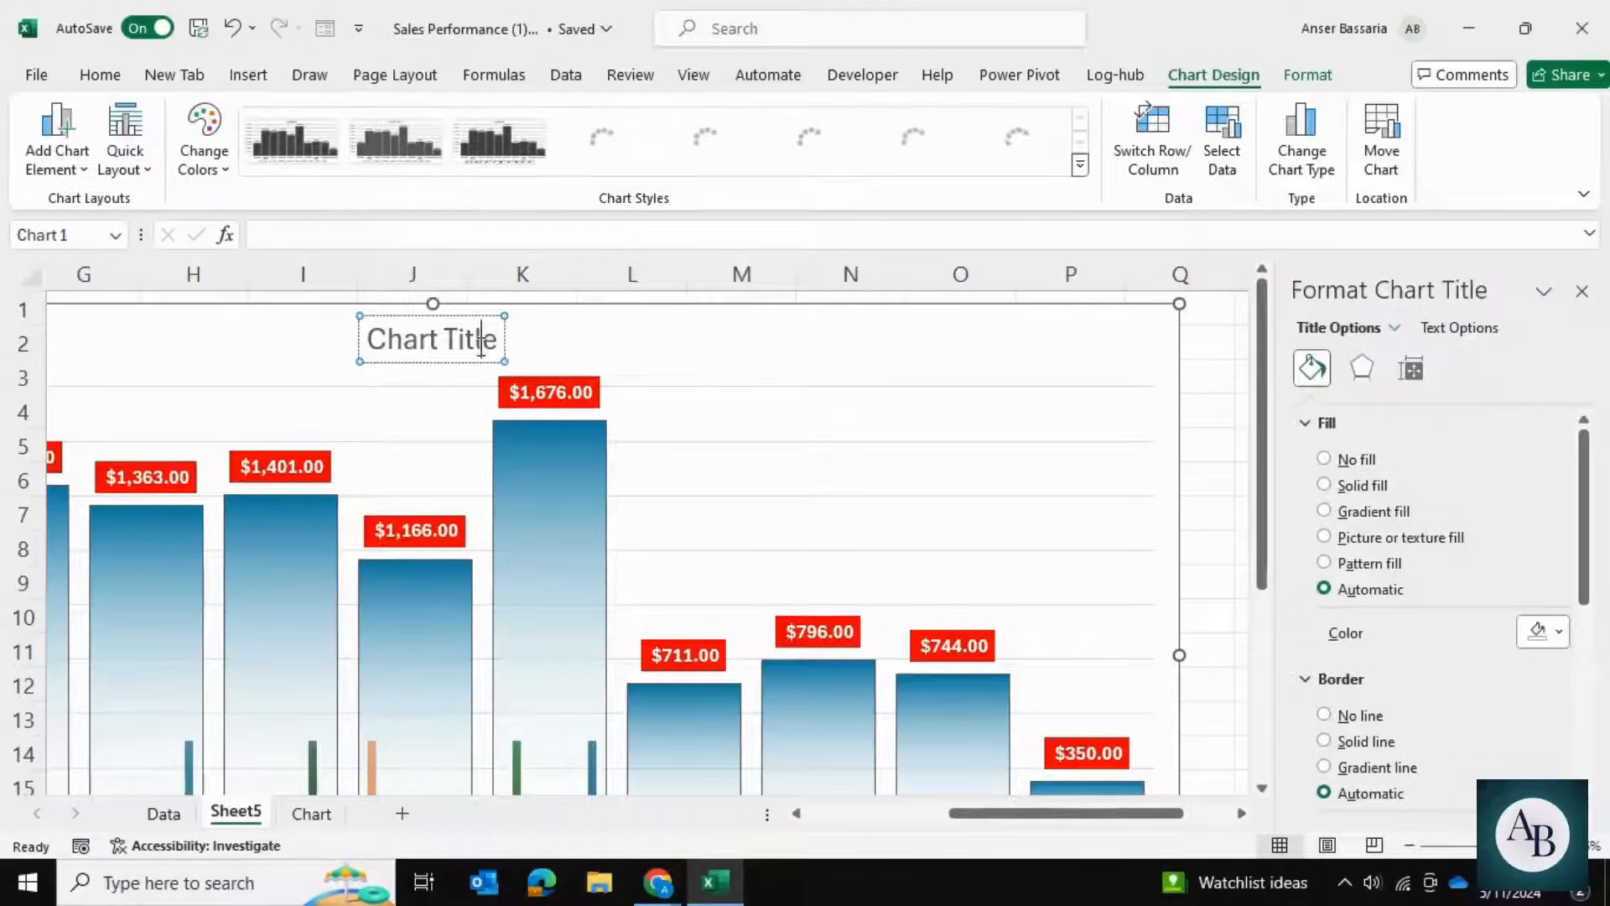
text(Employee Performance)
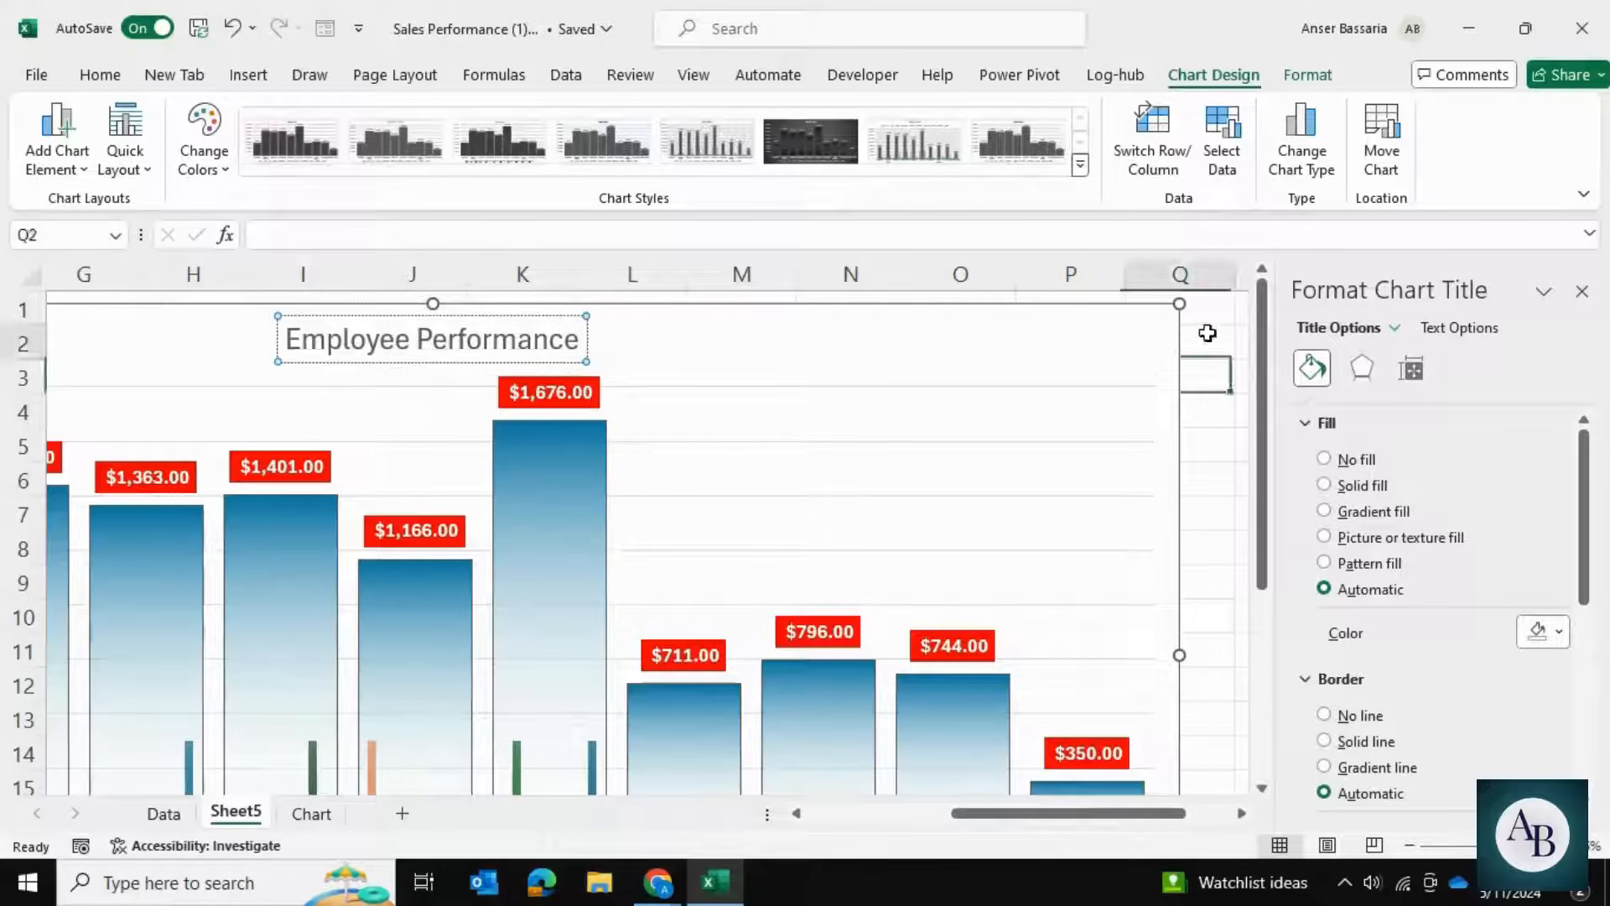
click(1211, 319)
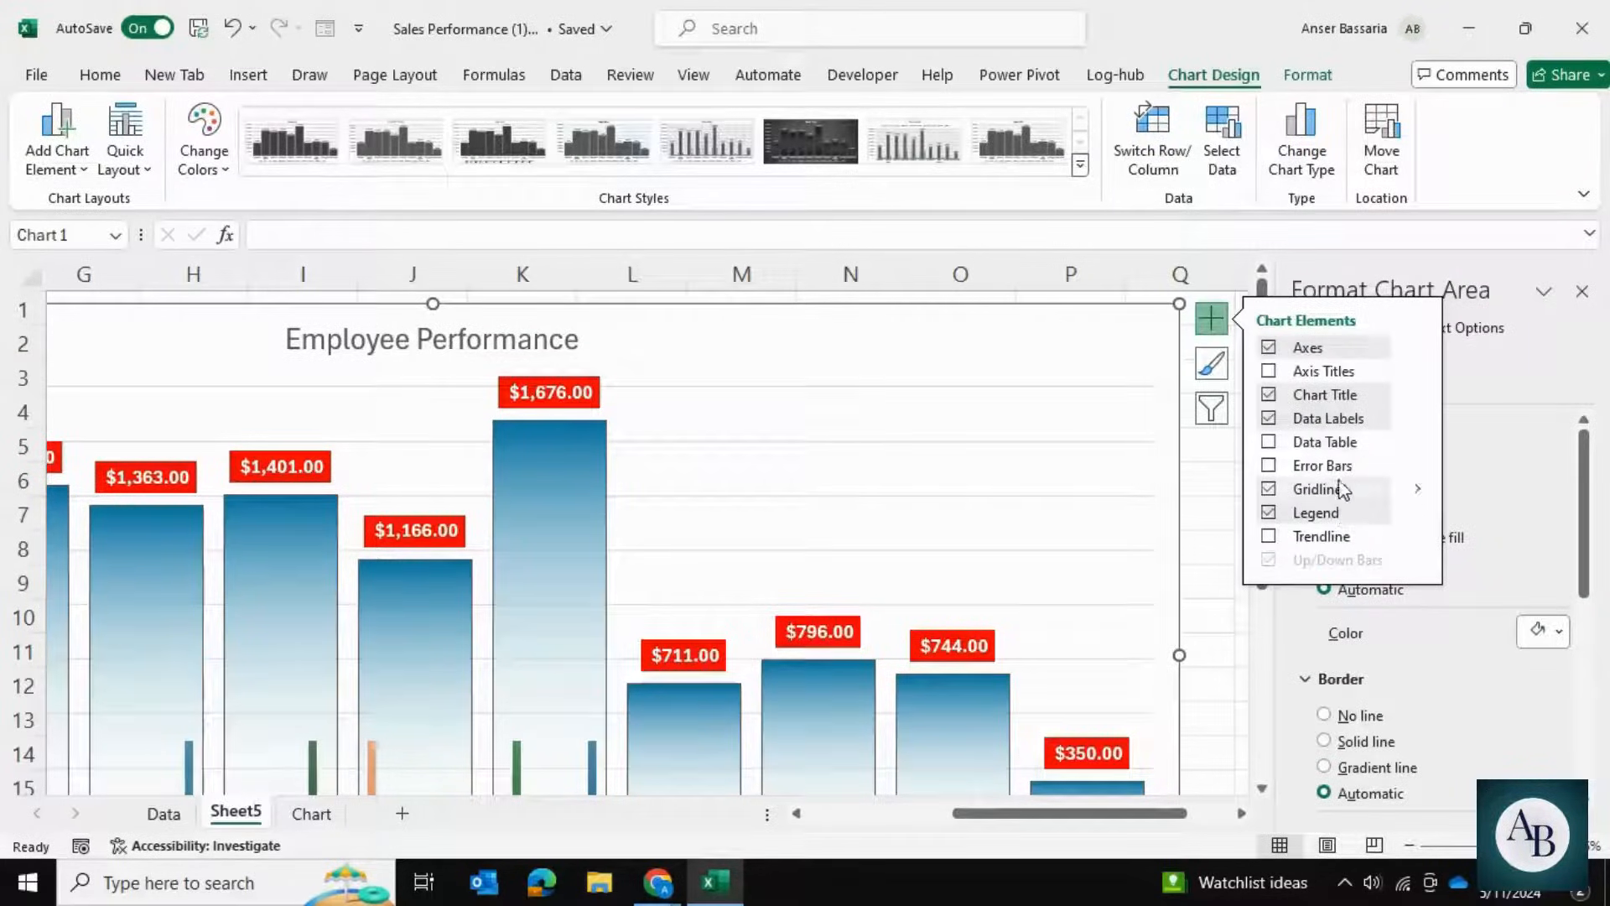
Add Primary Major Vertical gridlines between employee bars and set their outline to black.
click(1418, 488)
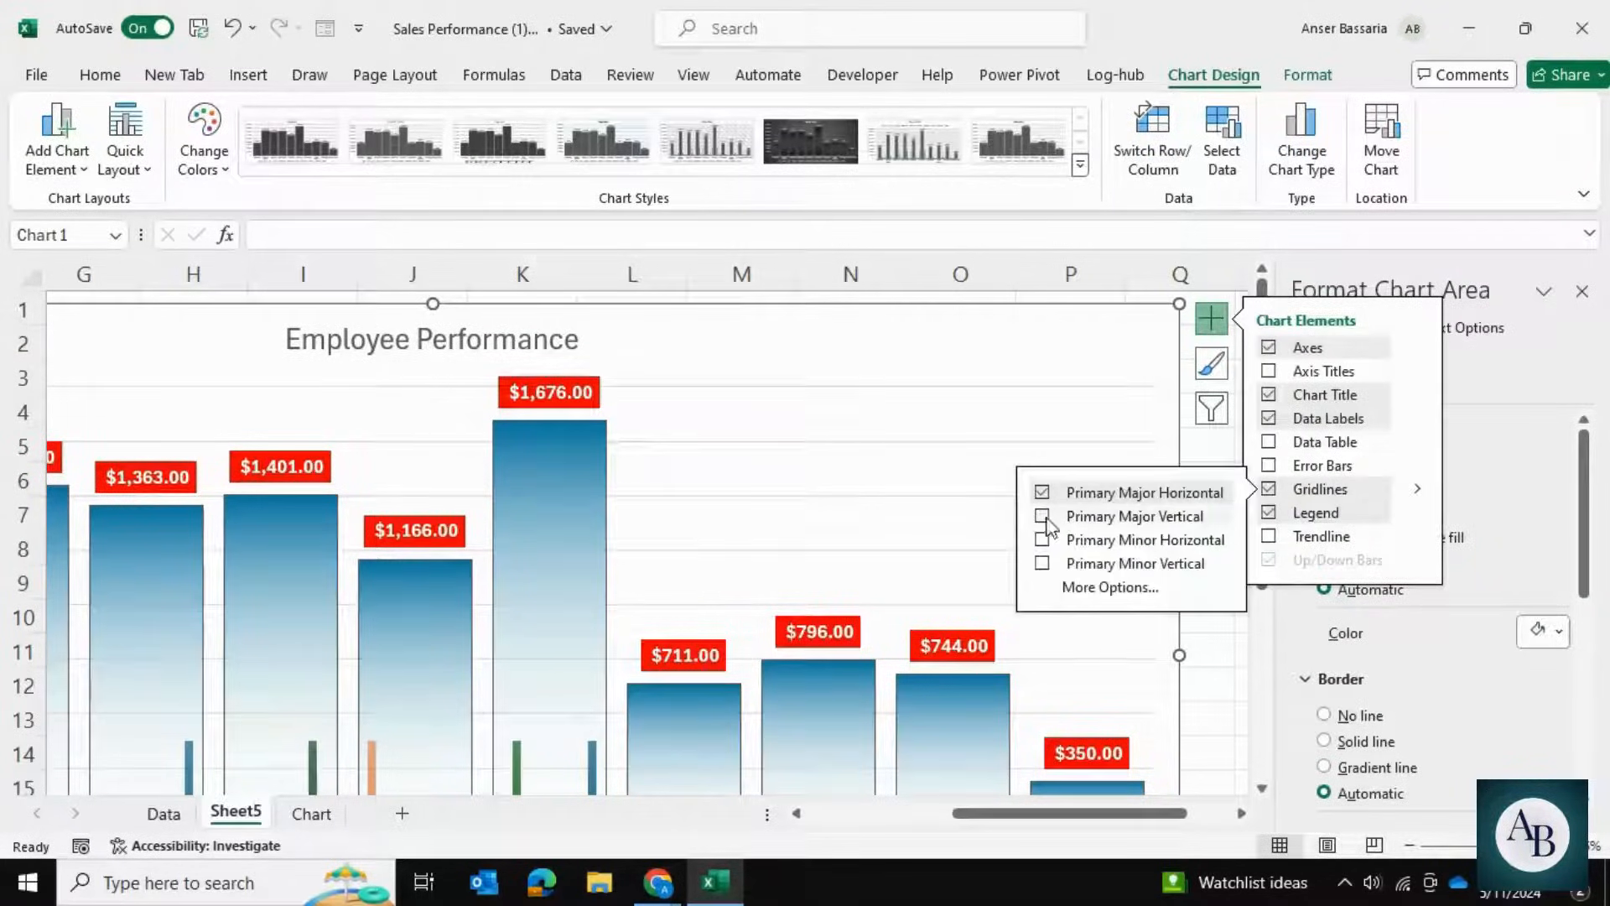
click(1042, 515)
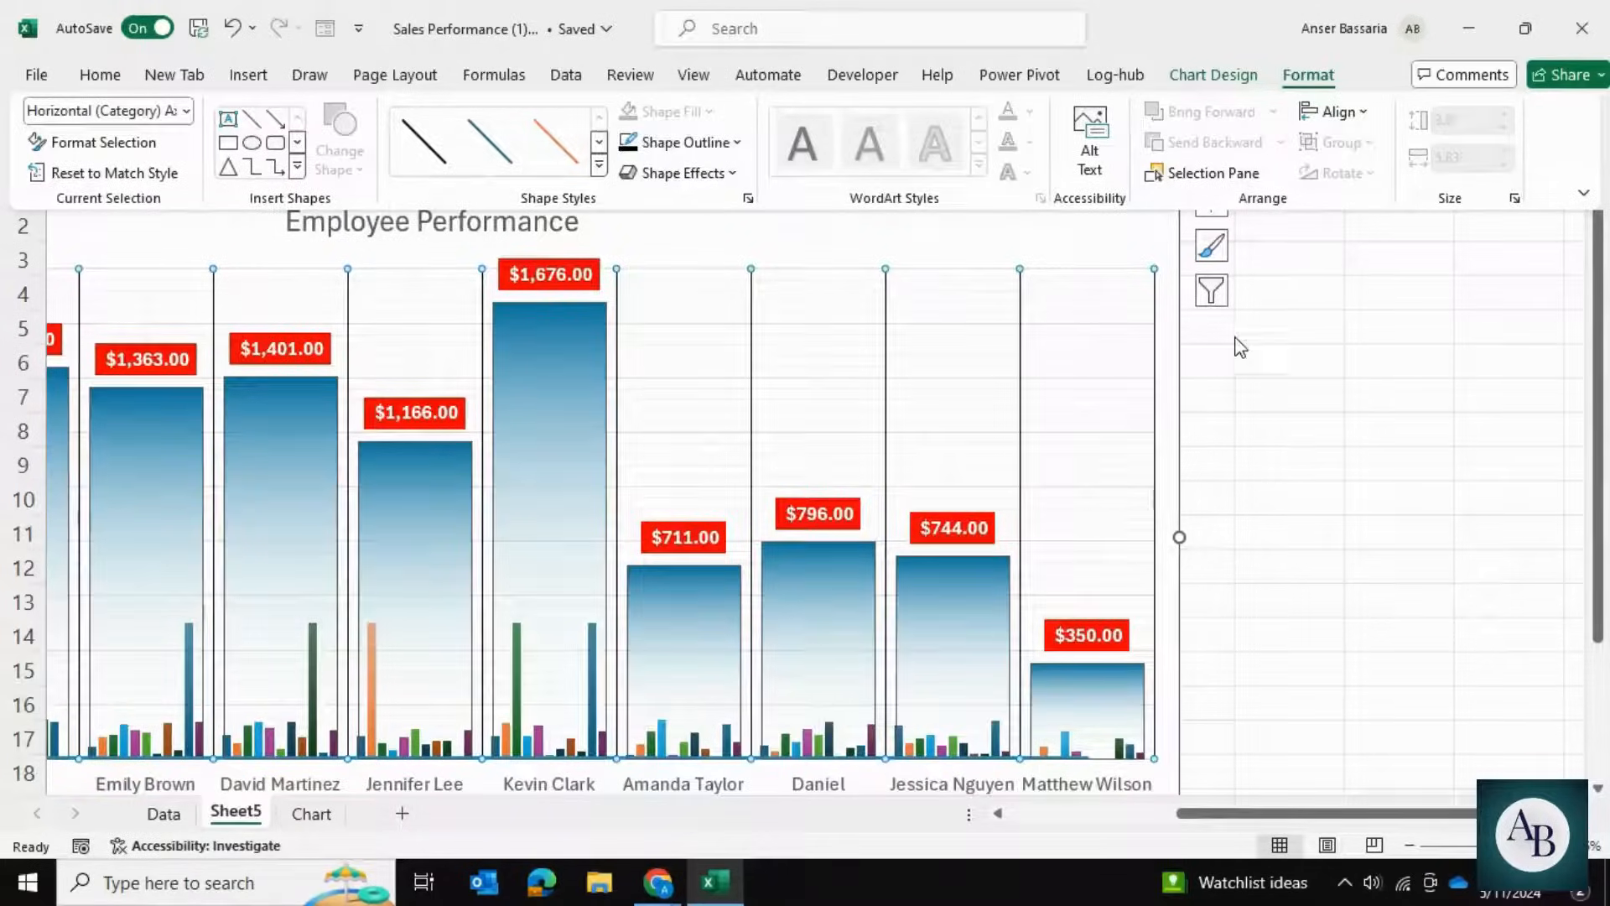
click(1212, 200)
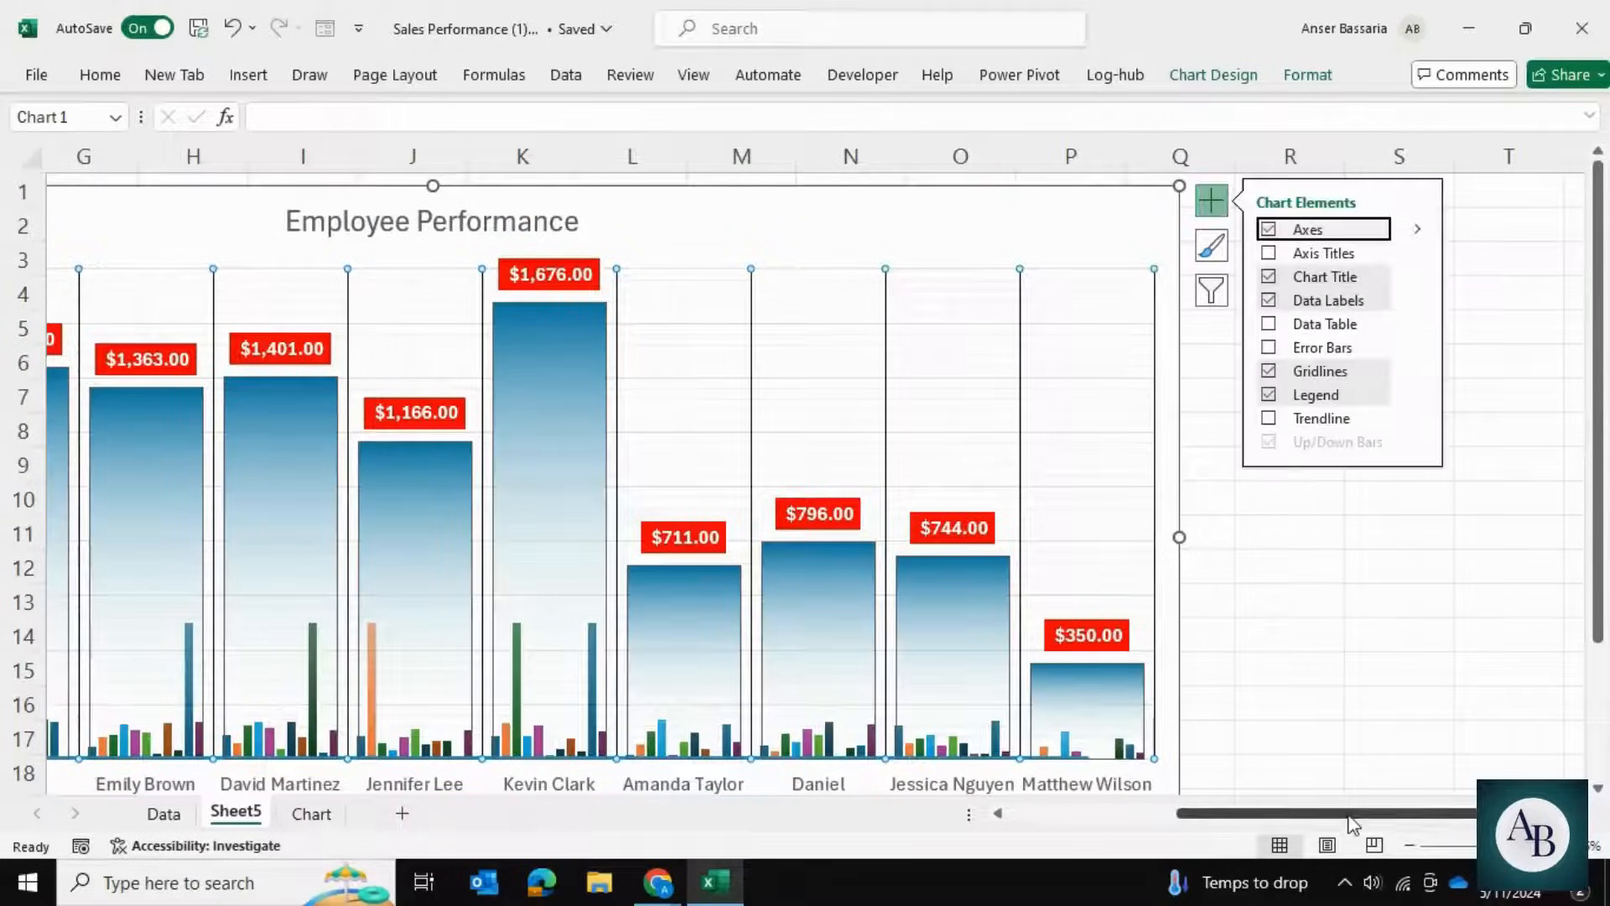
scroll(left, 3)
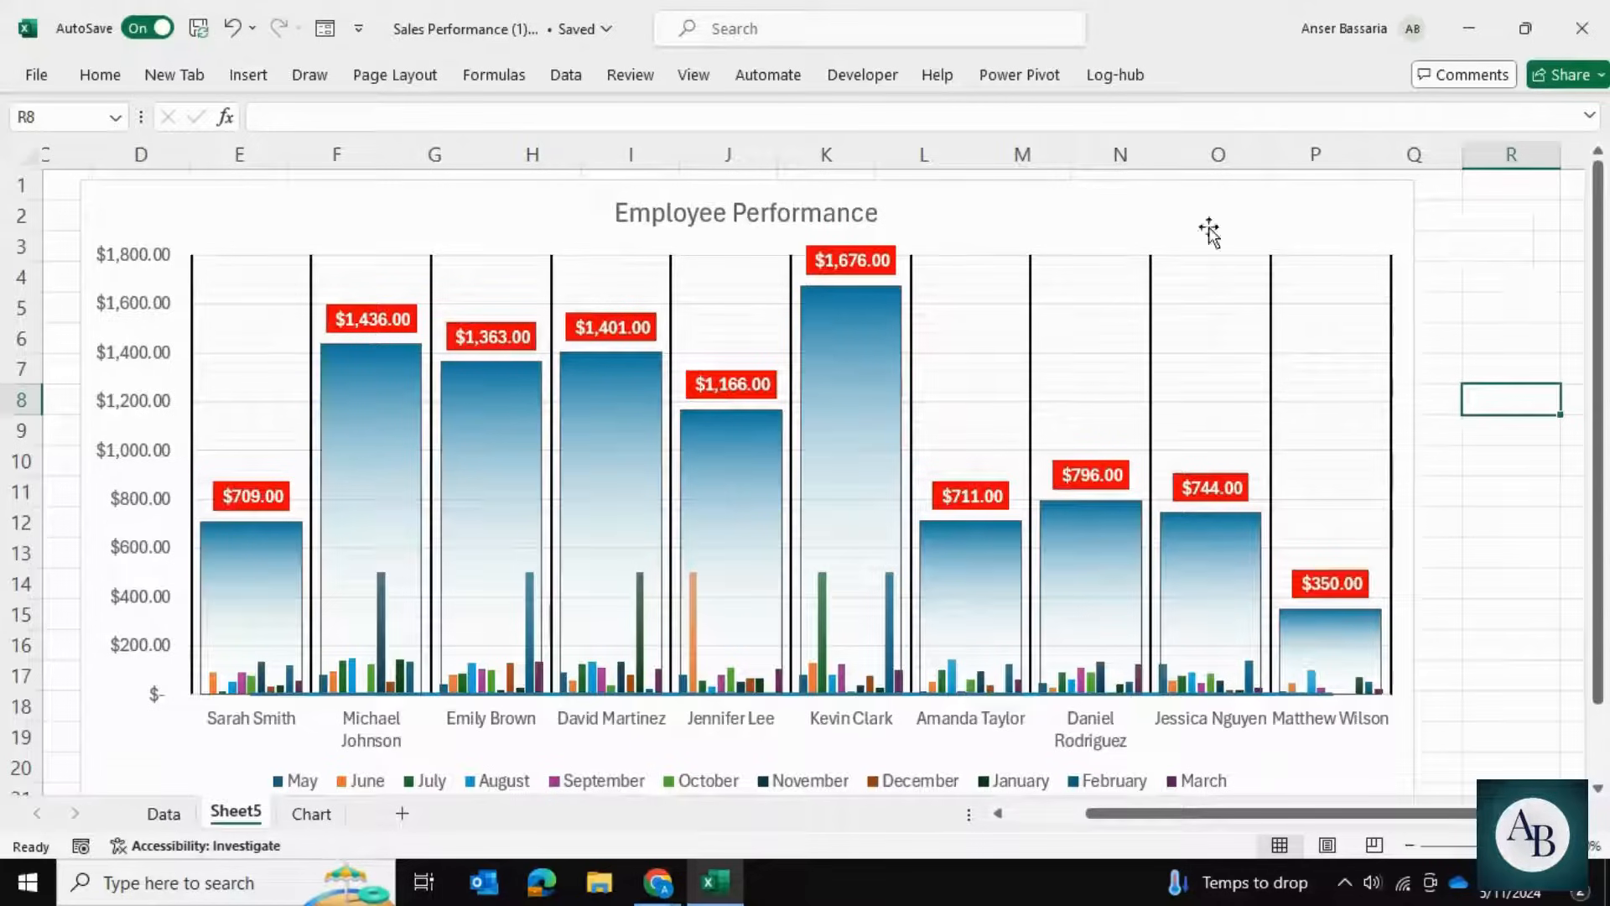
mouse_move(356, 295)
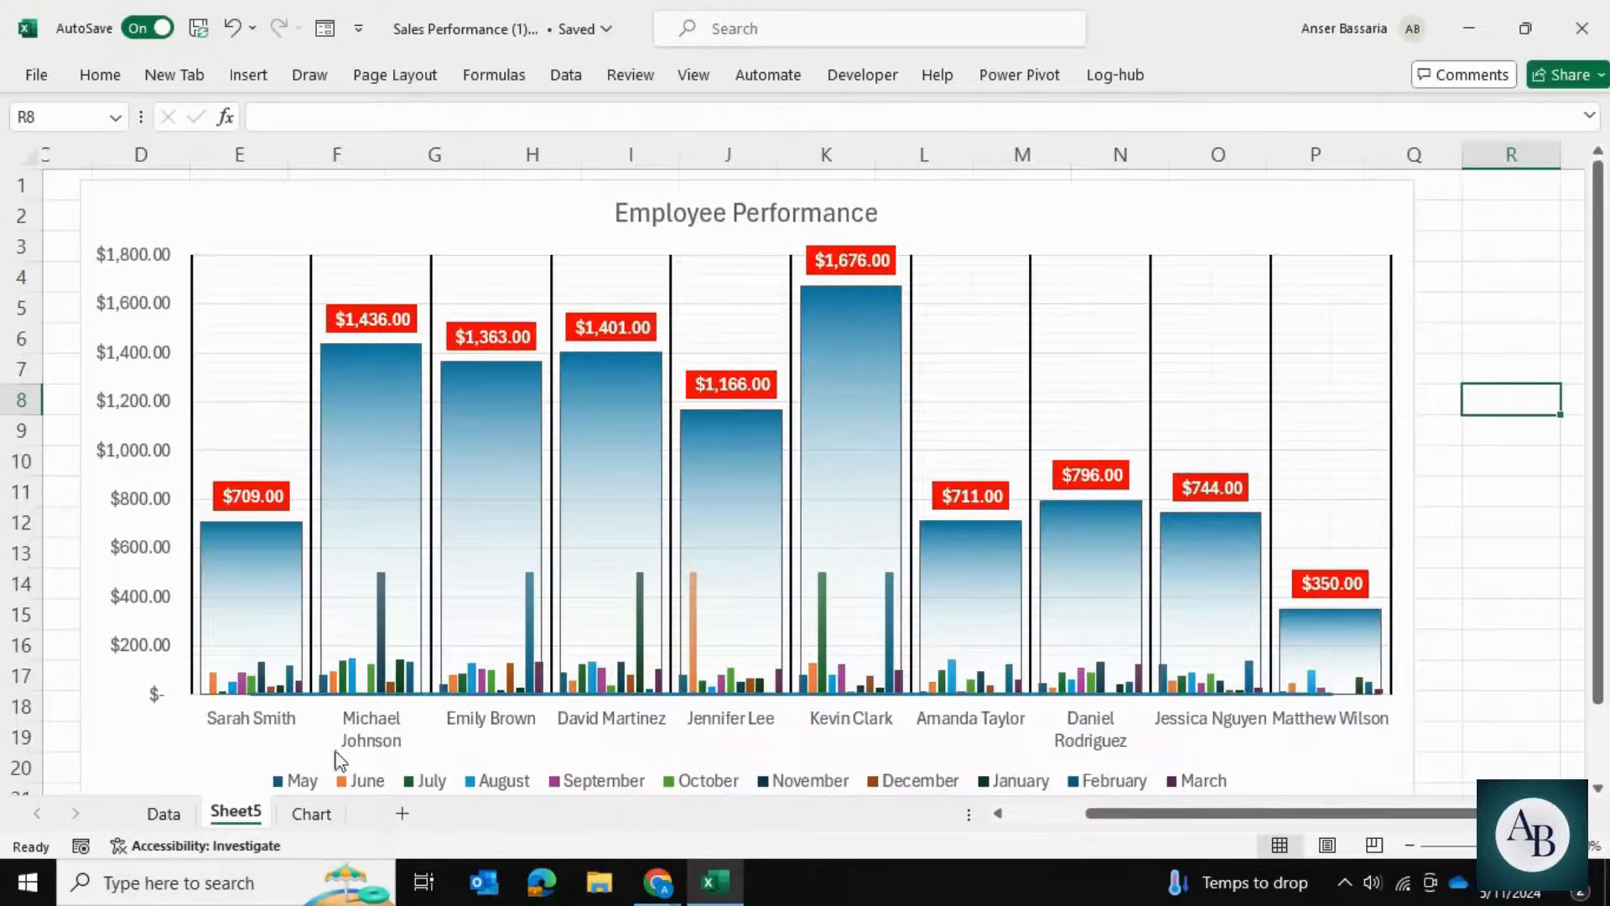
click(163, 814)
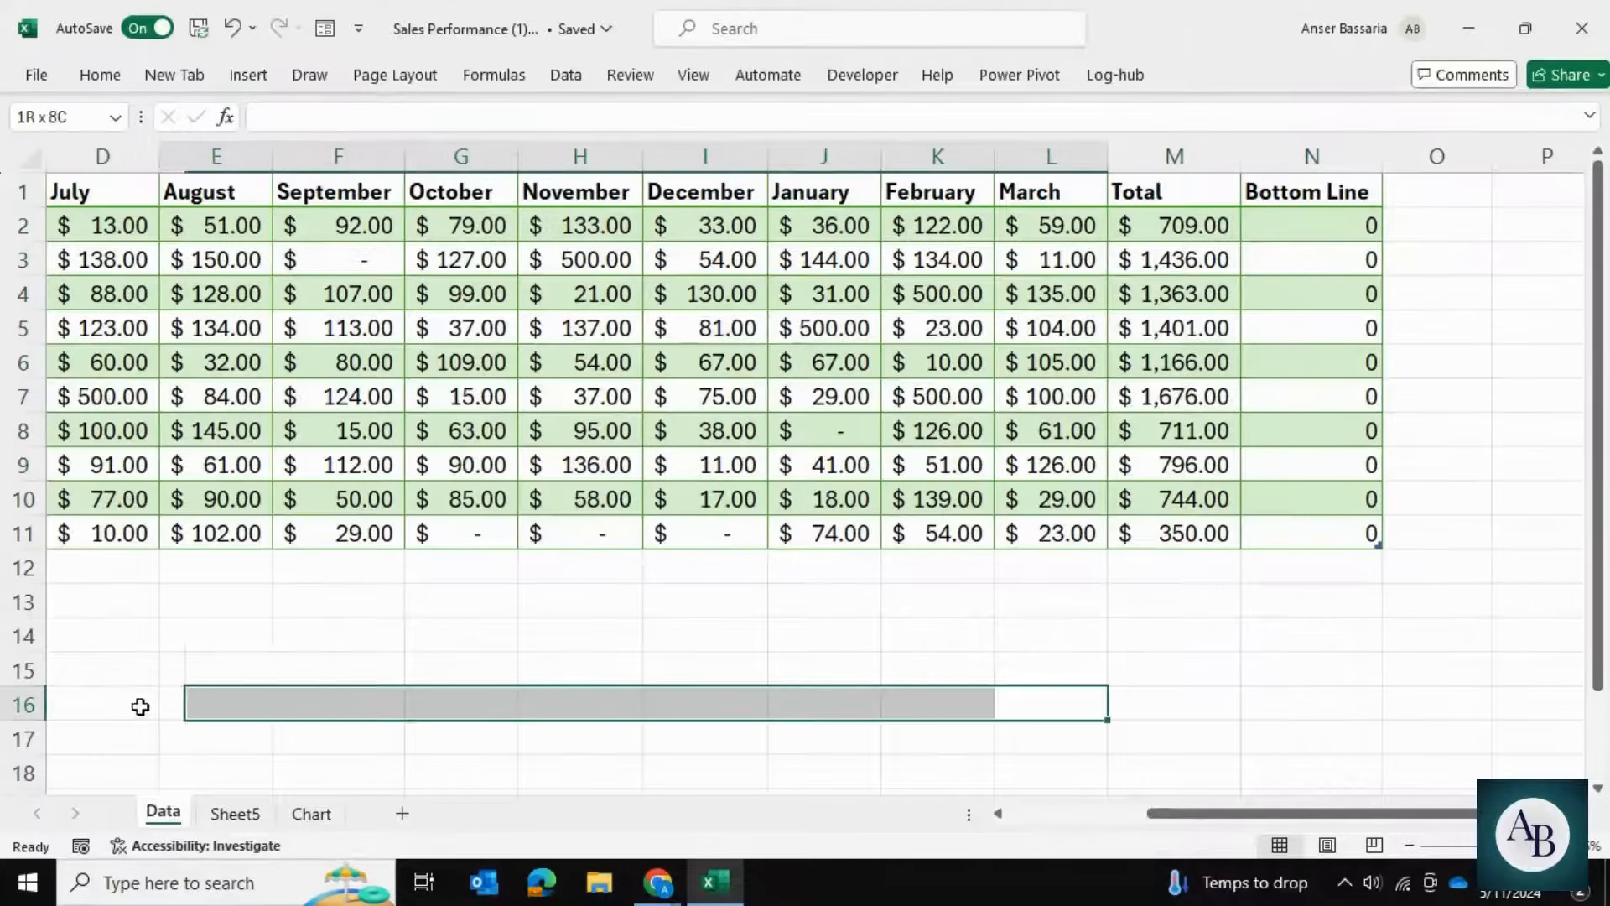
scroll(left, 3)
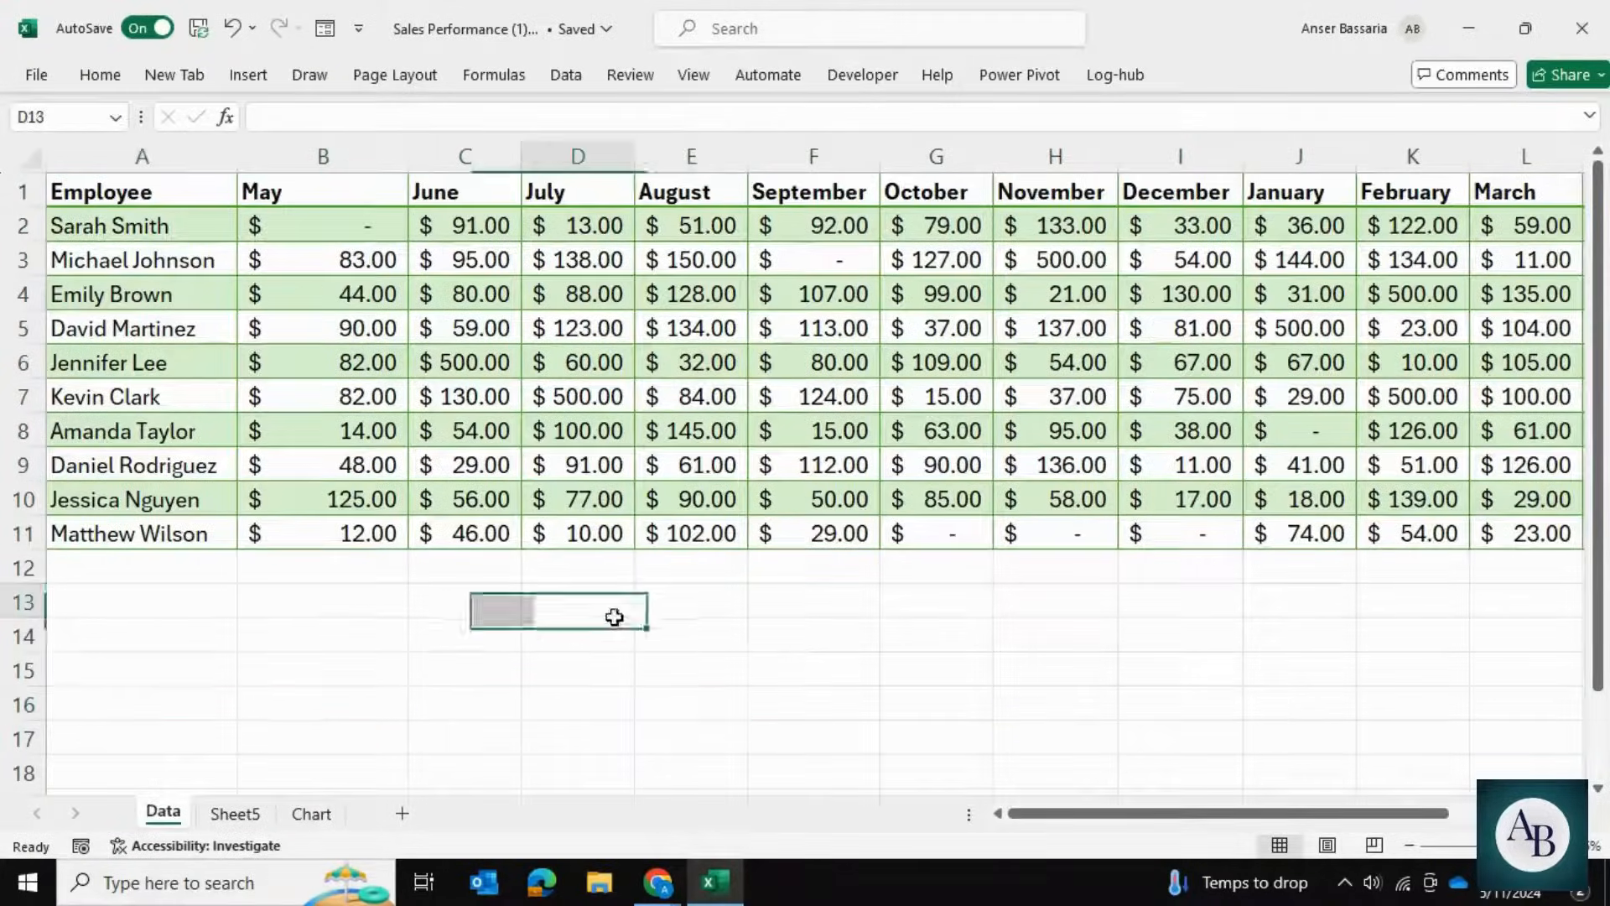
click(235, 814)
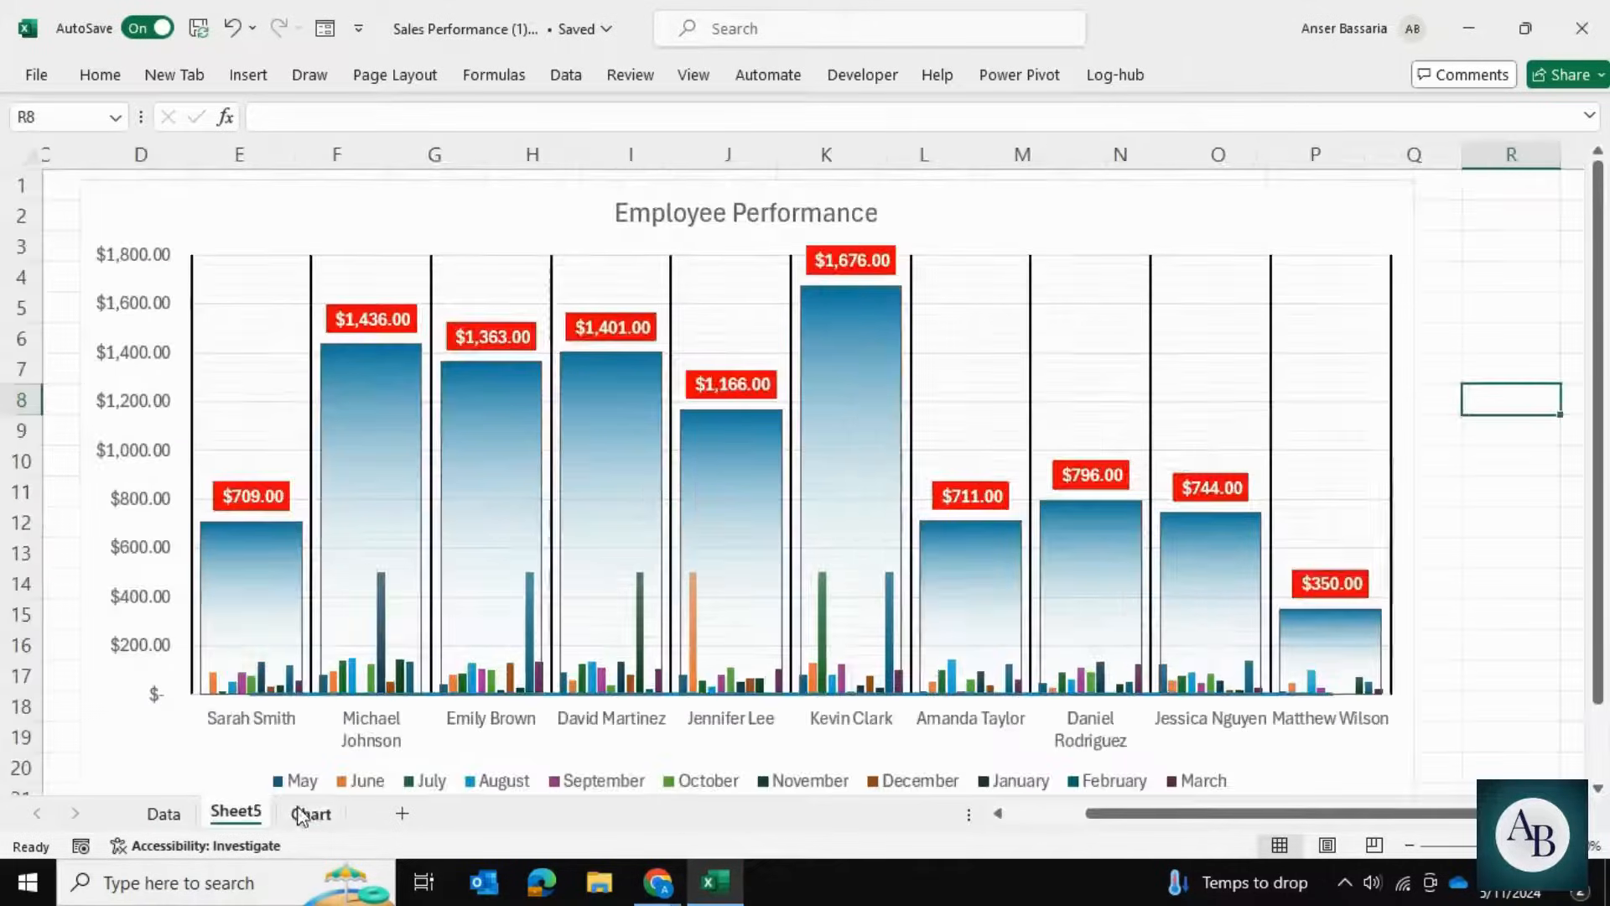